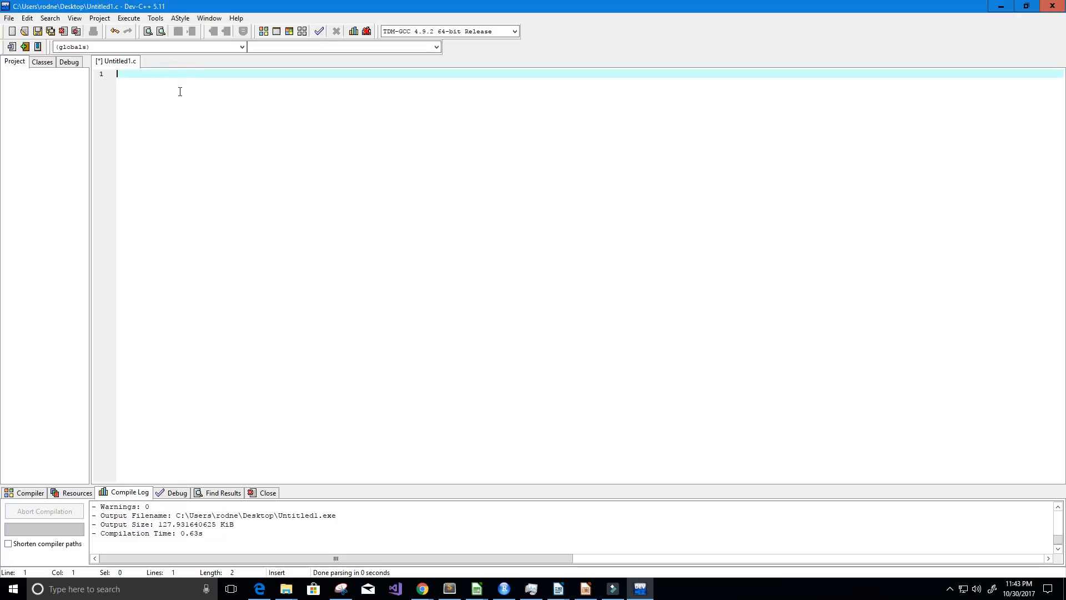
{"action": "mouse_move", "coordinate": [237, 214]}
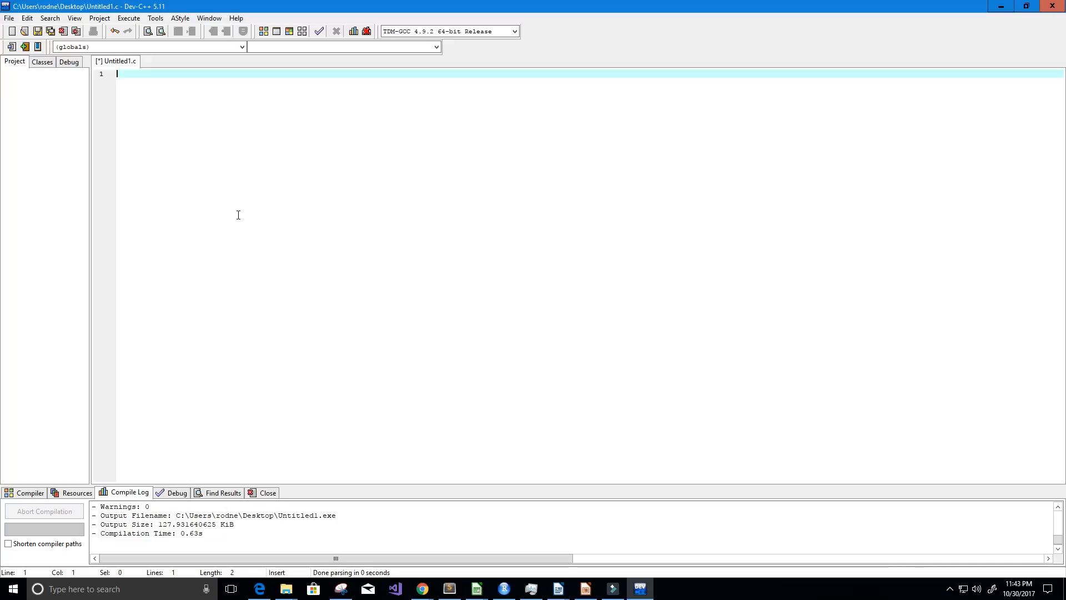
- Write the //Description comment stating the program does basic left and right shift operations, then add blank lines
{"action": "type", "text": "/"}
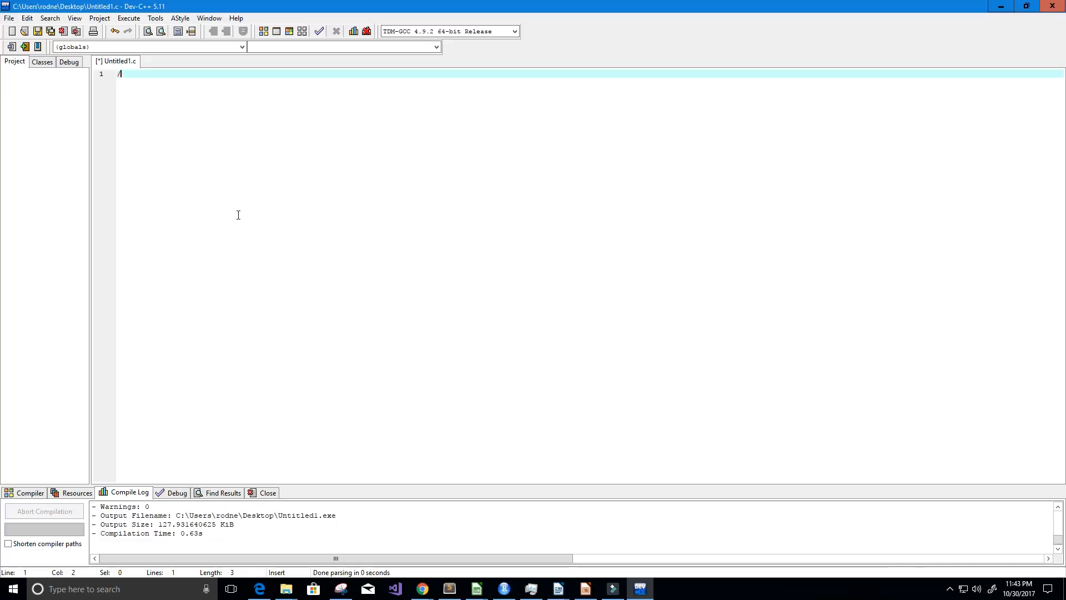
{"action": "type", "text": "//Descr"}
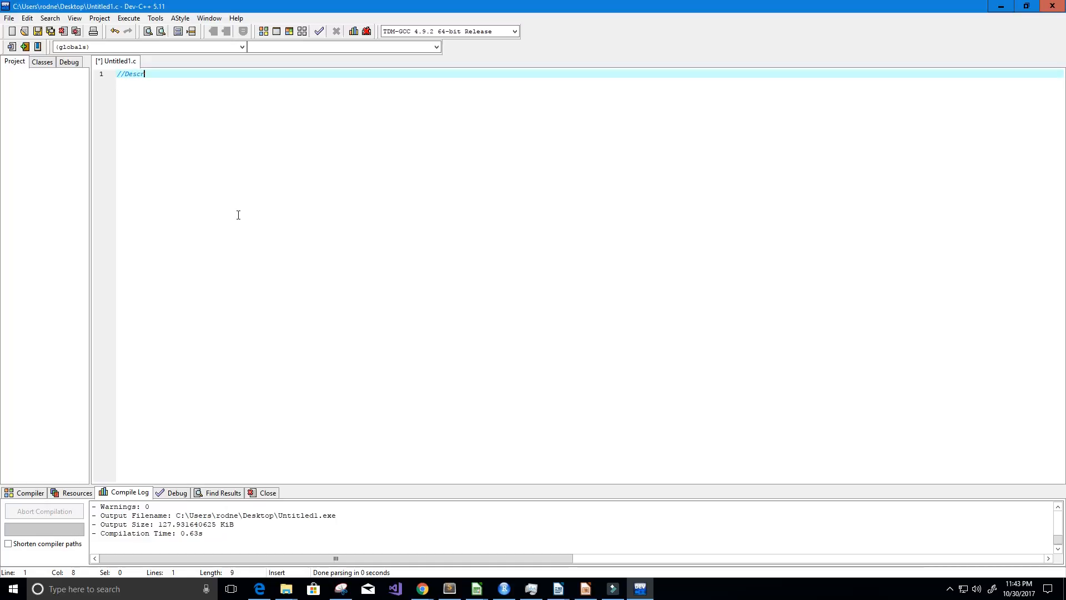
{"action": "type", "text": "iption"}
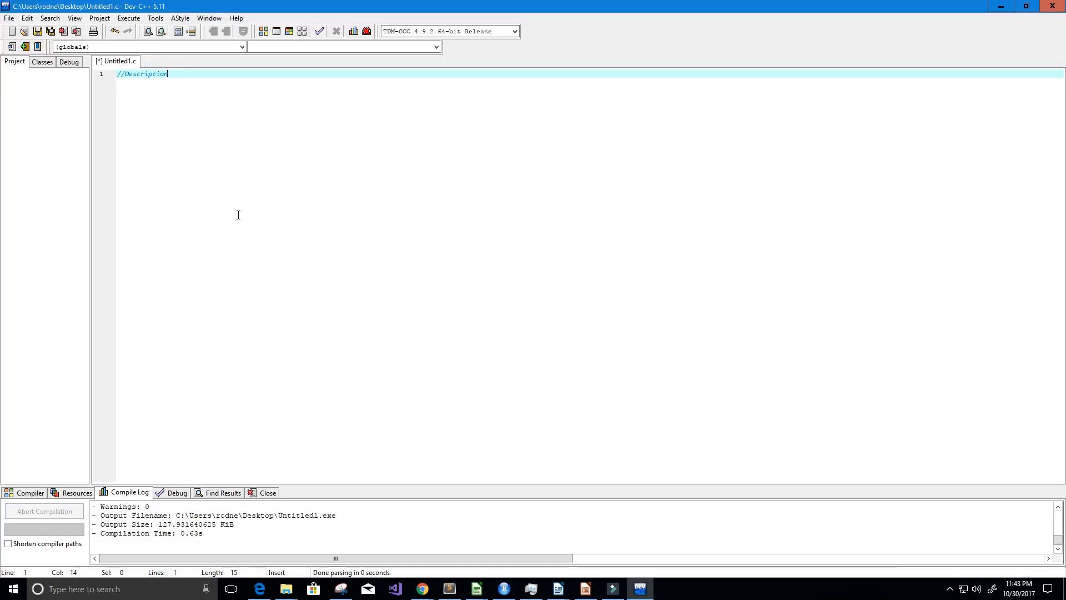
{"action": "type", "text": ": This is a program"}
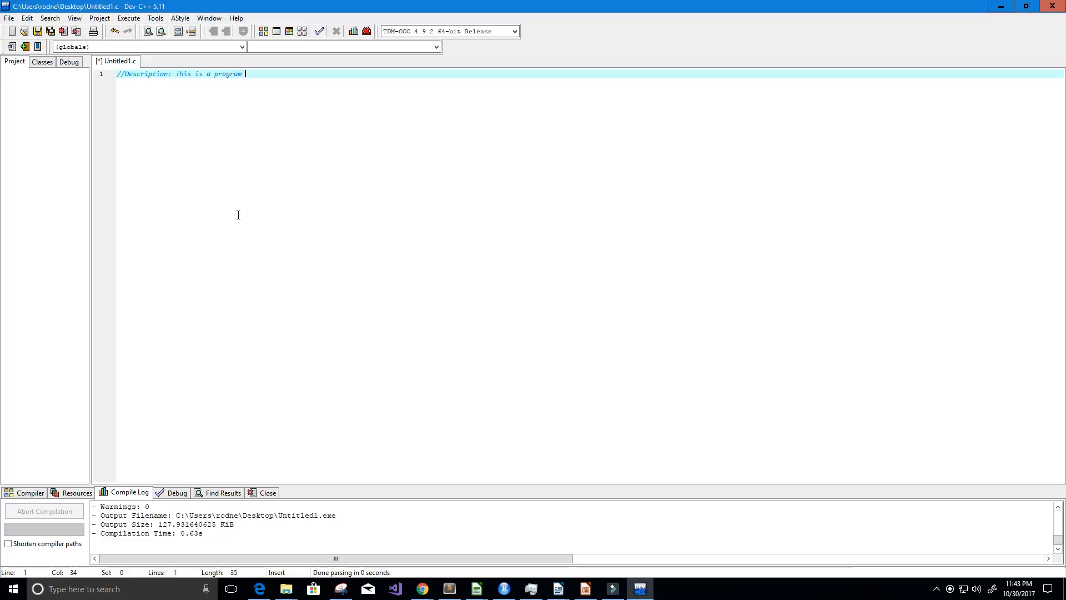
{"action": "type", "text": "that does"}
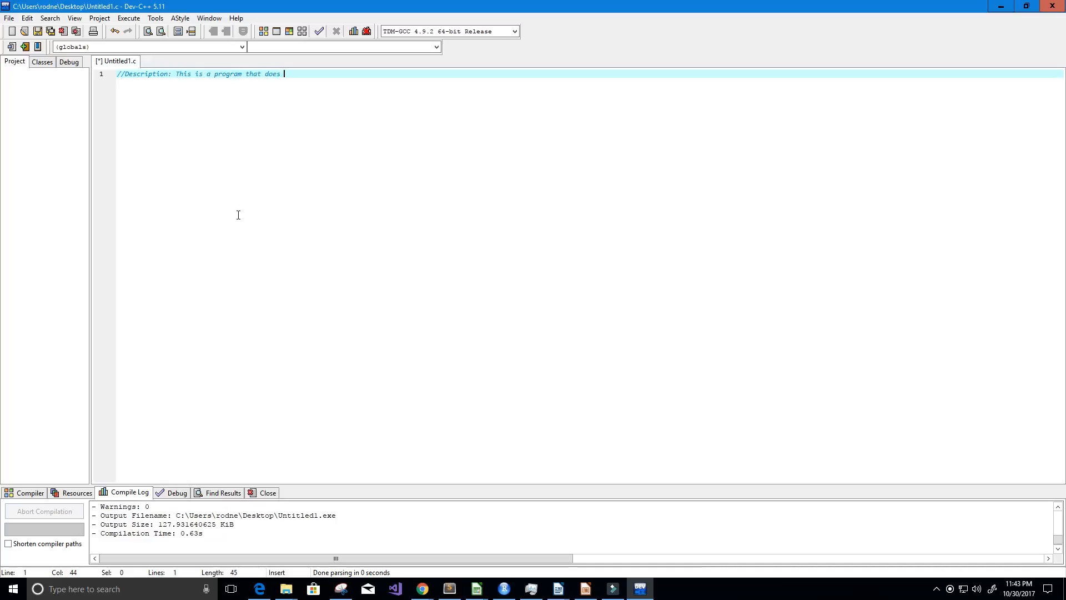
{"action": "type", "text": "basic left and right"}
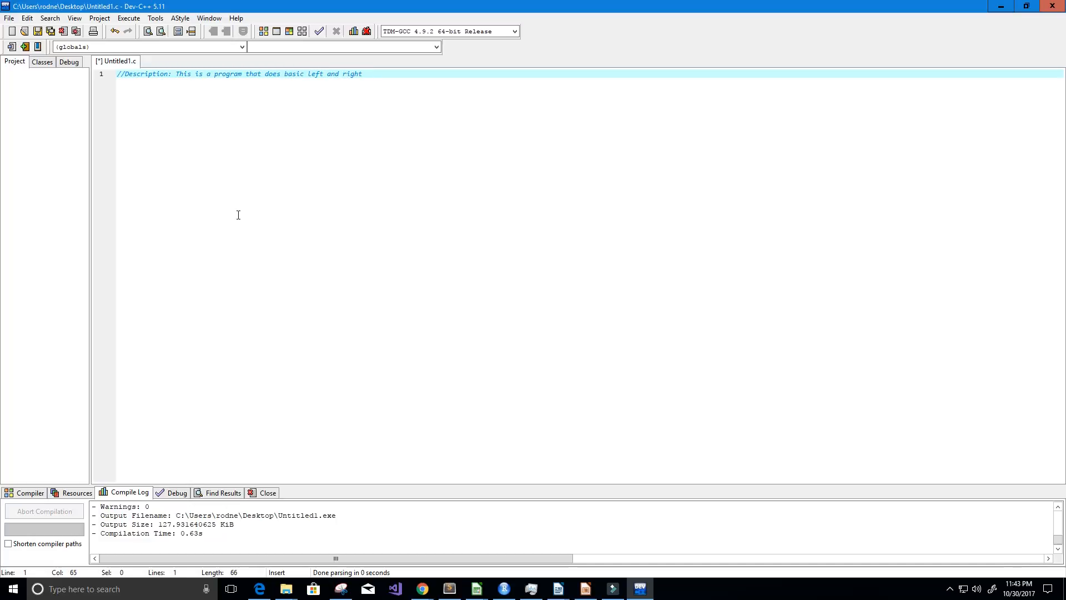
{"action": "type", "text": "shift opertations"}
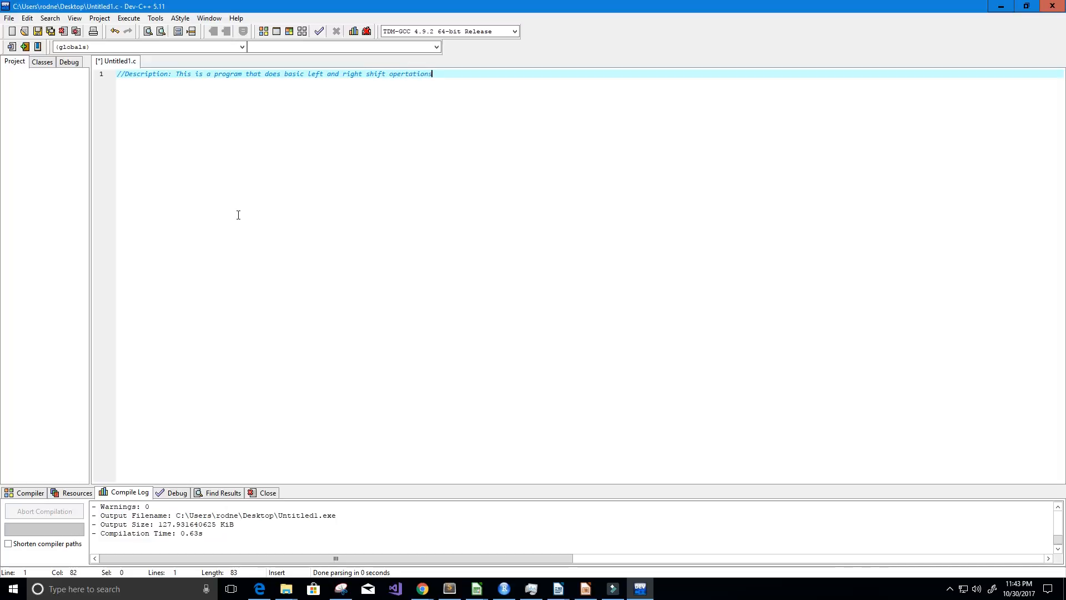
{"action": "key", "text": "Enter"}
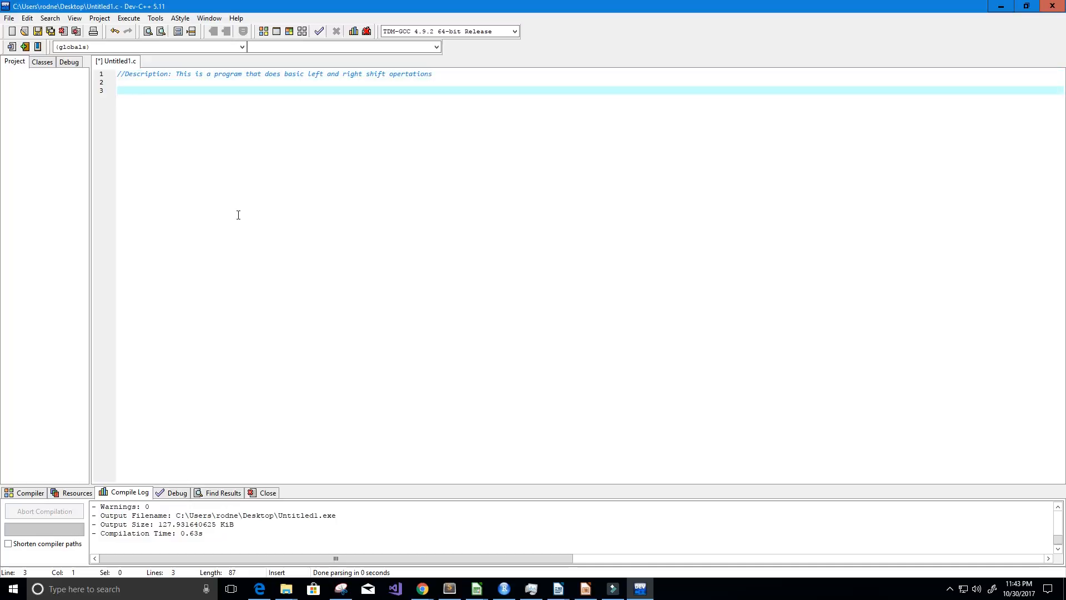
- Add #include<stdio.h> and an int main(void){ } function skeleton
{"action": "type", "text": "#include"}
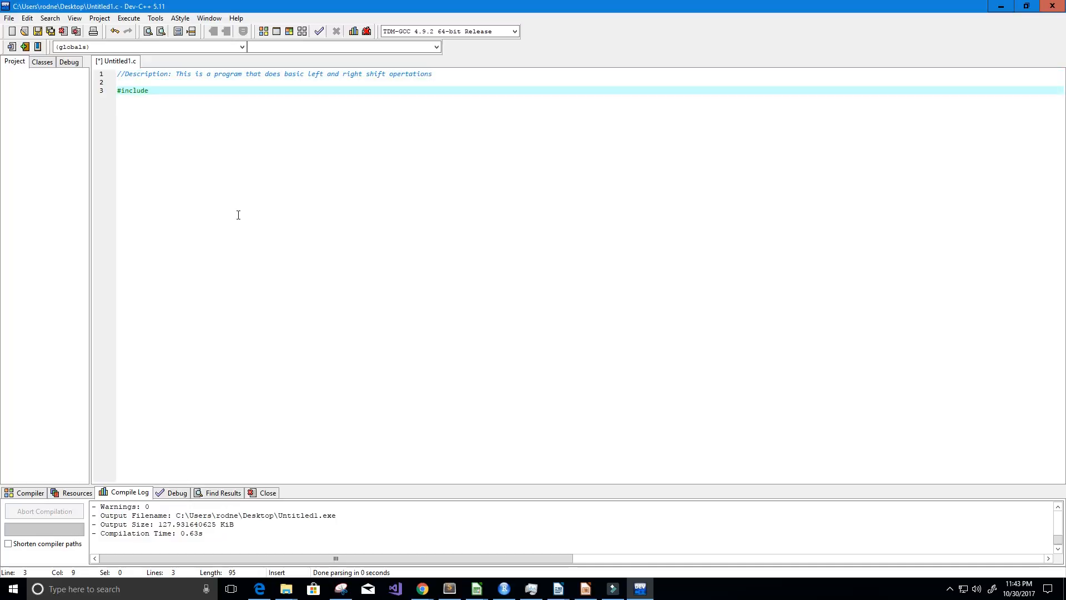
{"action": "type", "text": "<stdio.h>"}
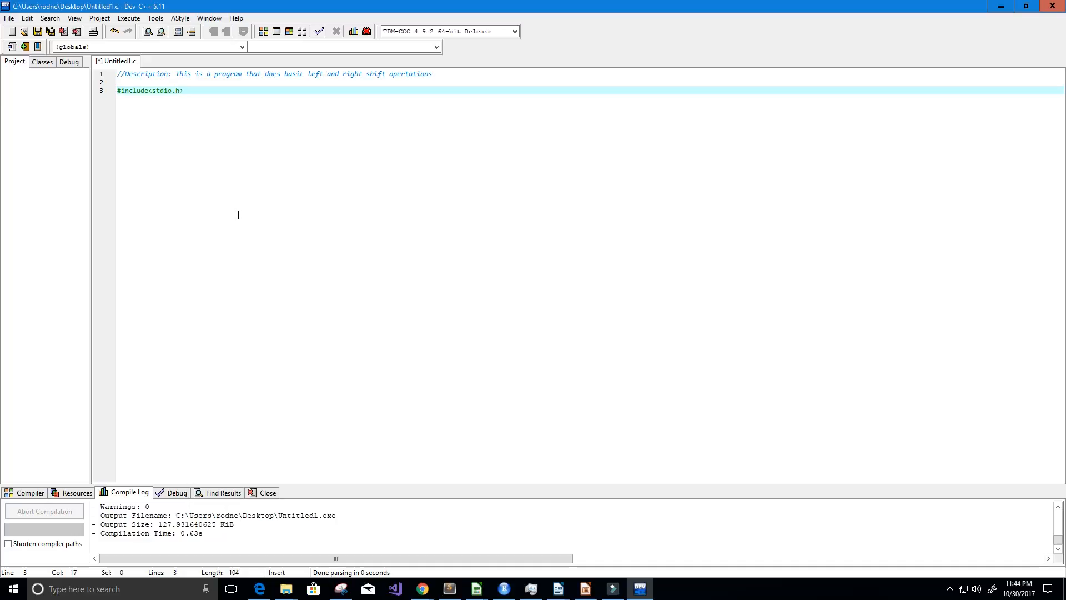
{"action": "type", "text": "int"}
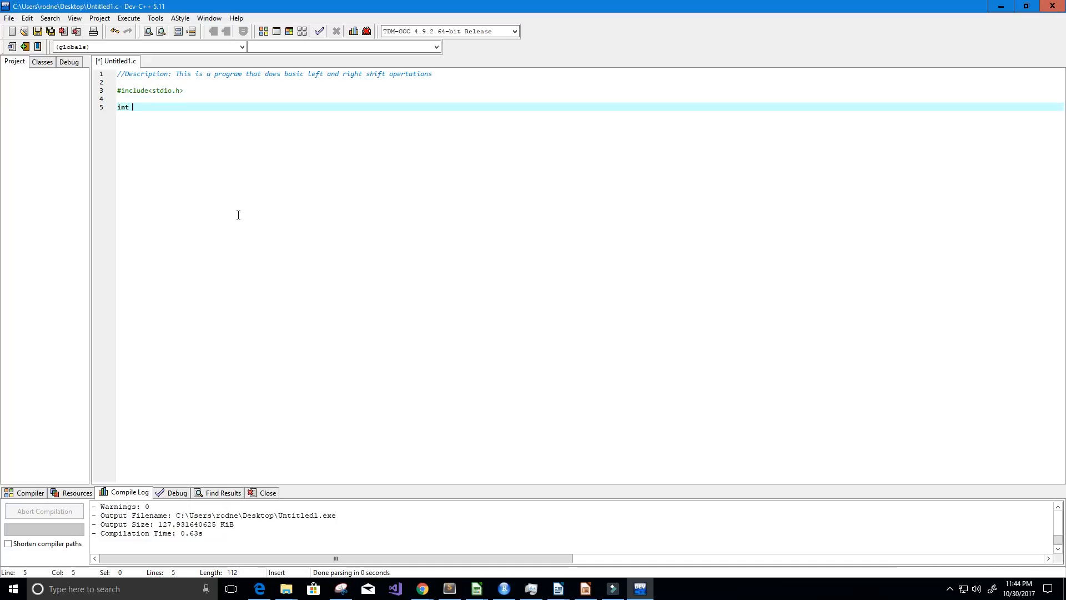
{"action": "type", "text": "main(void)"}
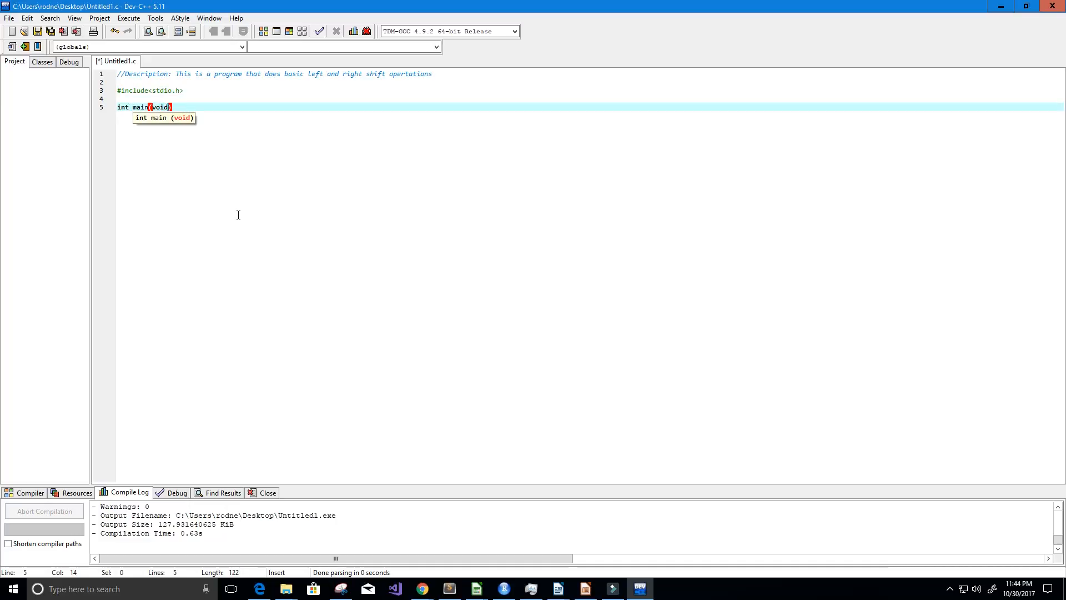
{"action": "type", "text": "{"}
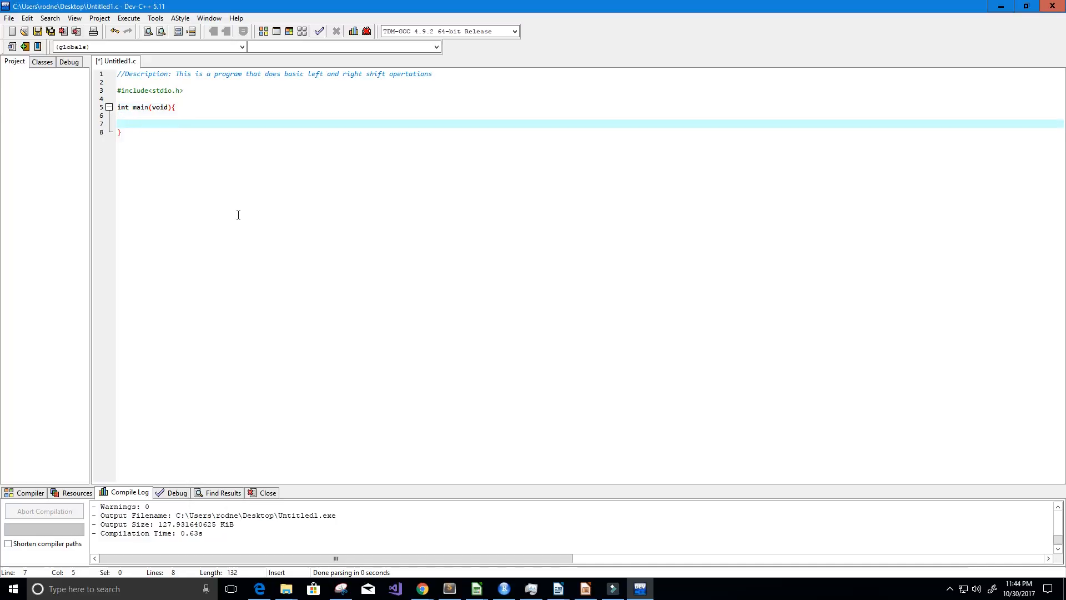
- Inside main, add the //Left Shift Operation '<<' comment with surrounding blank lines
{"action": "type", "text": "//"}
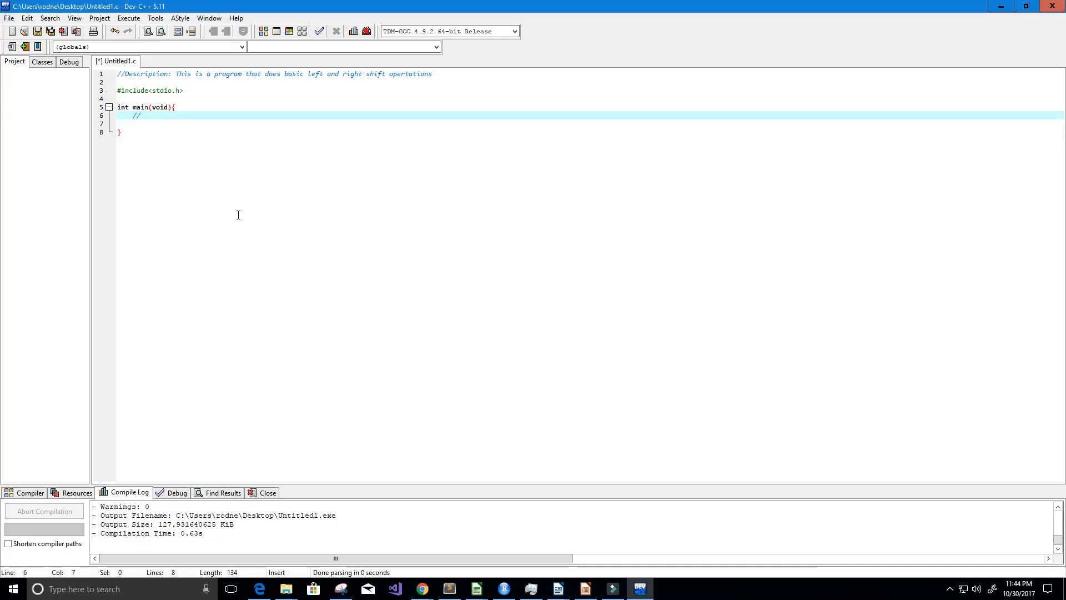
{"action": "type", "text": "Left"}
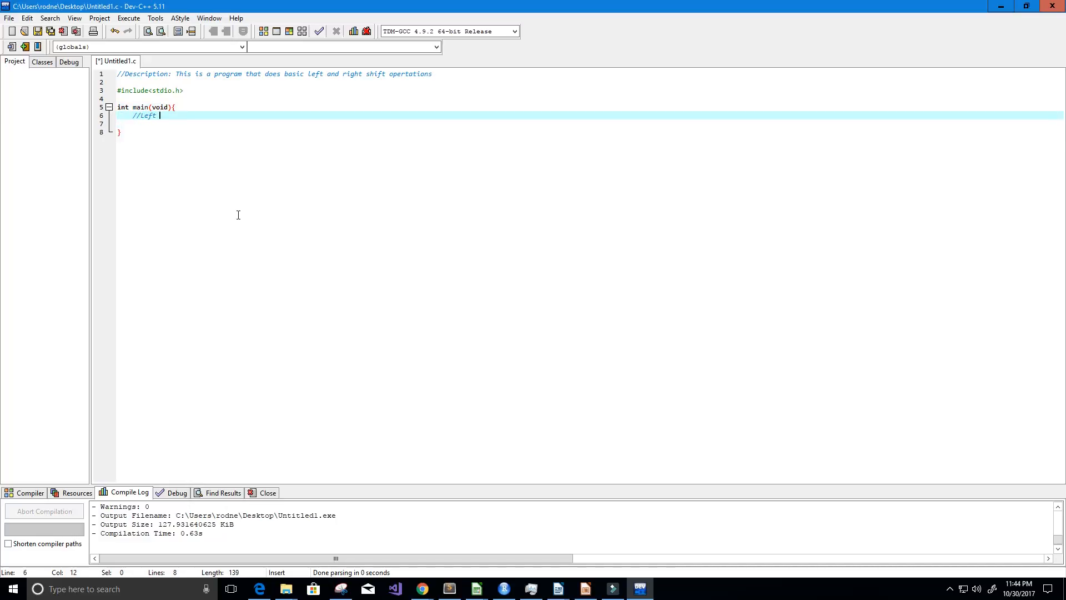
{"action": "type", "text": "Shift"}
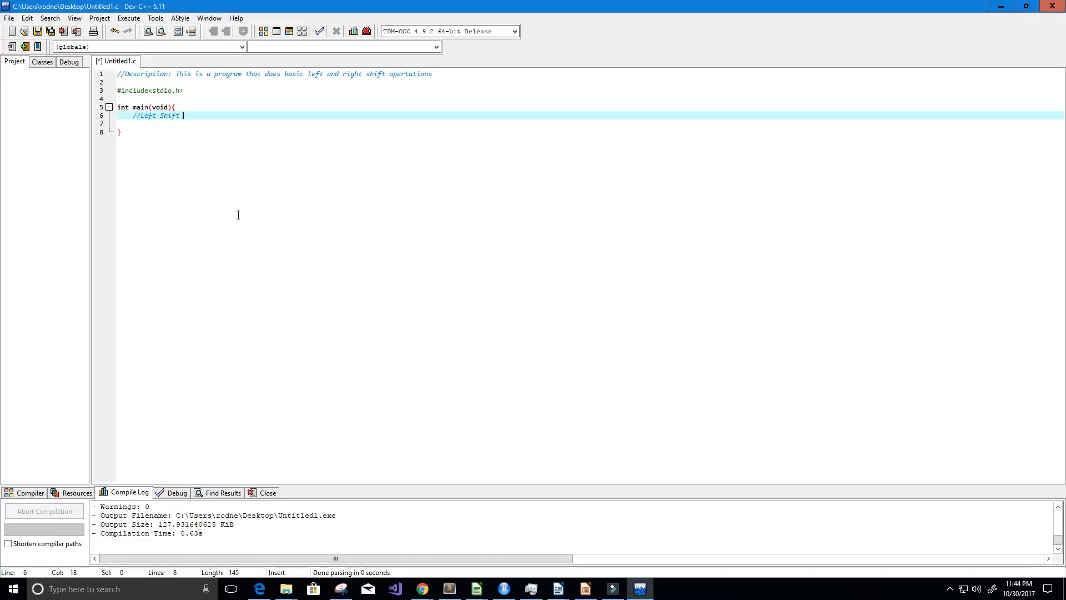
{"action": "type", "text": "Operati"}
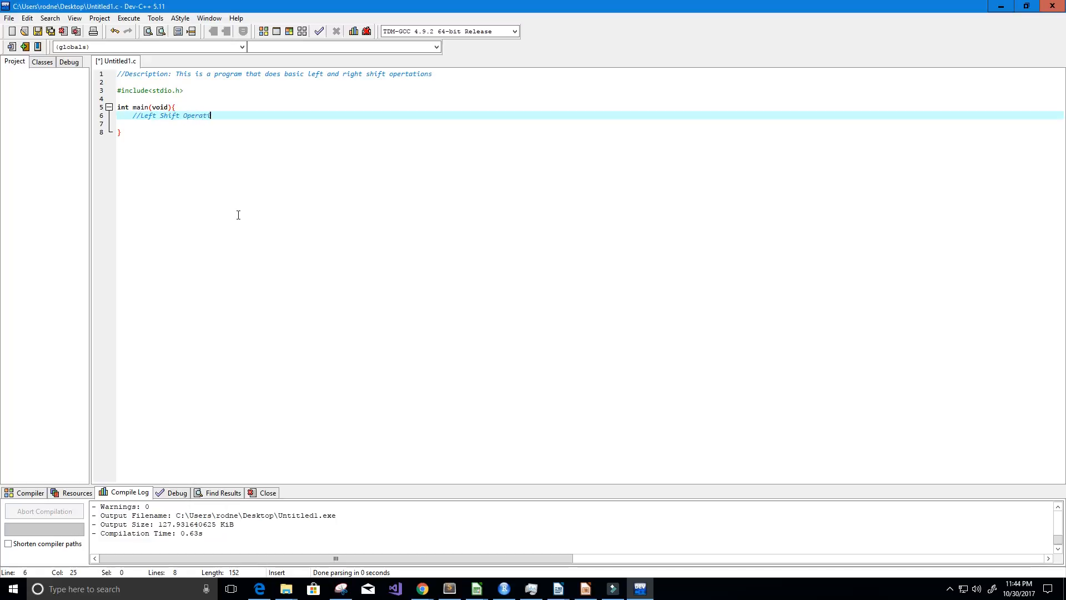
{"action": "type", "text": "on ("}
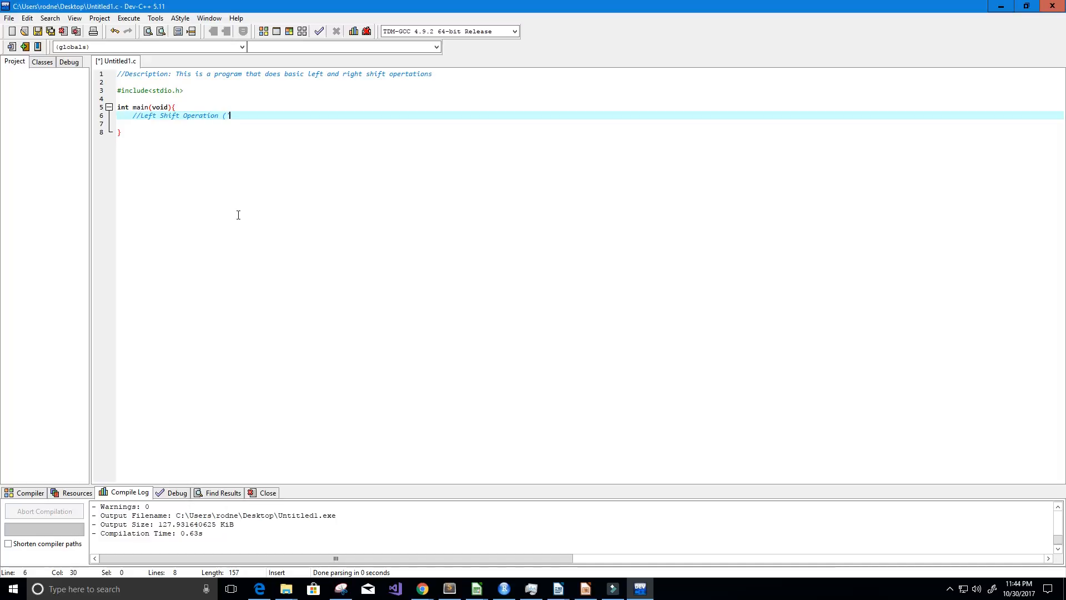
{"action": "type", "text": "<<"}
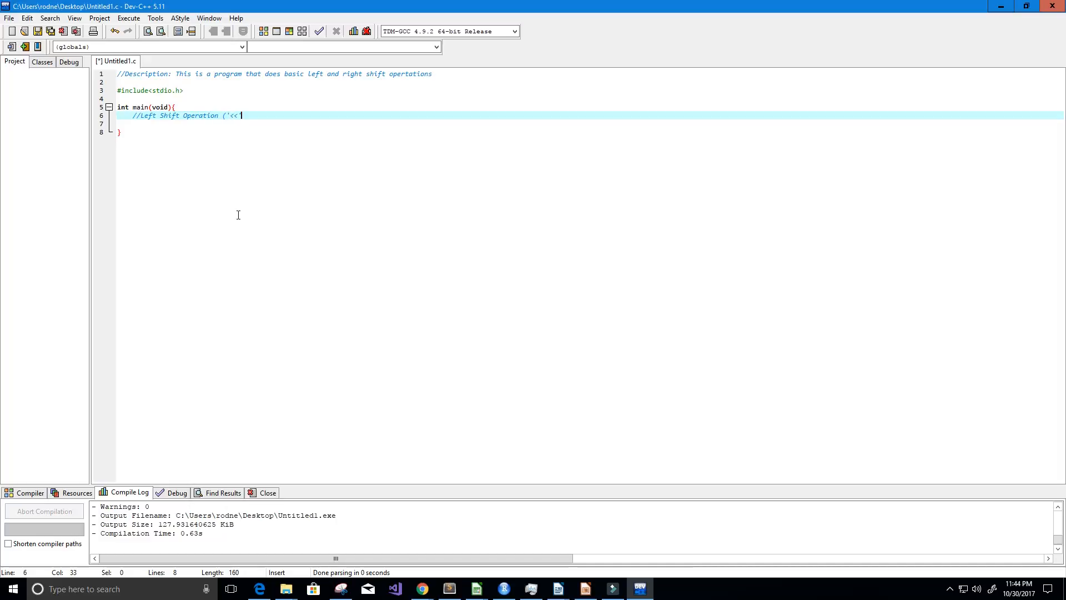
{"action": "type", "text": "'"}
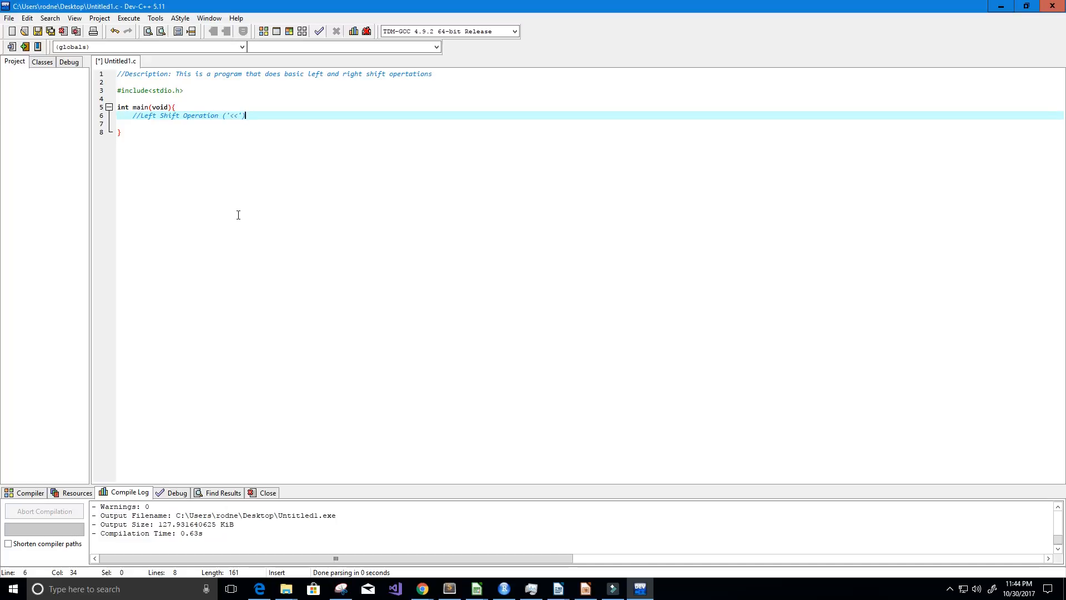
{"action": "key", "text": "BackSpace"}
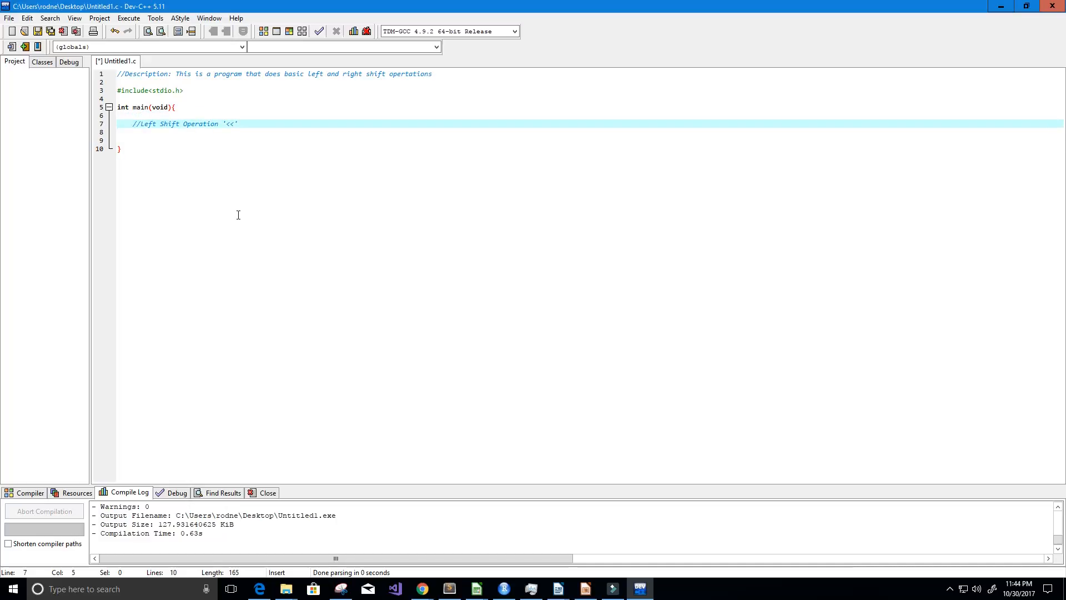
- Write printf("%d \n", 10 << 2); and begin a trailing // comment
{"action": "type", "text": "printf(\"%d"}
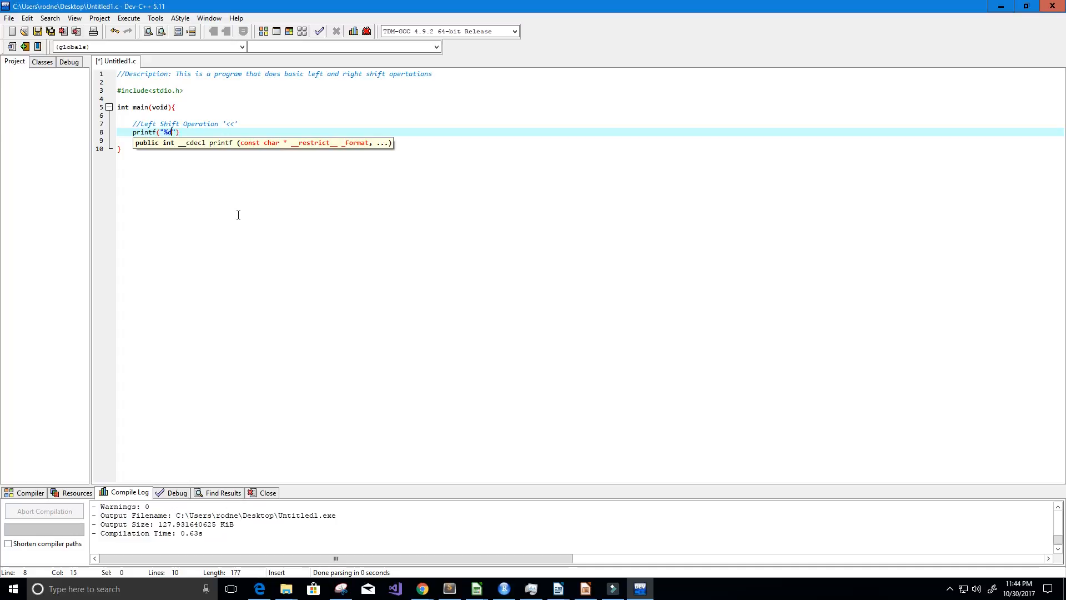
{"action": "type", "text": "\\n"}
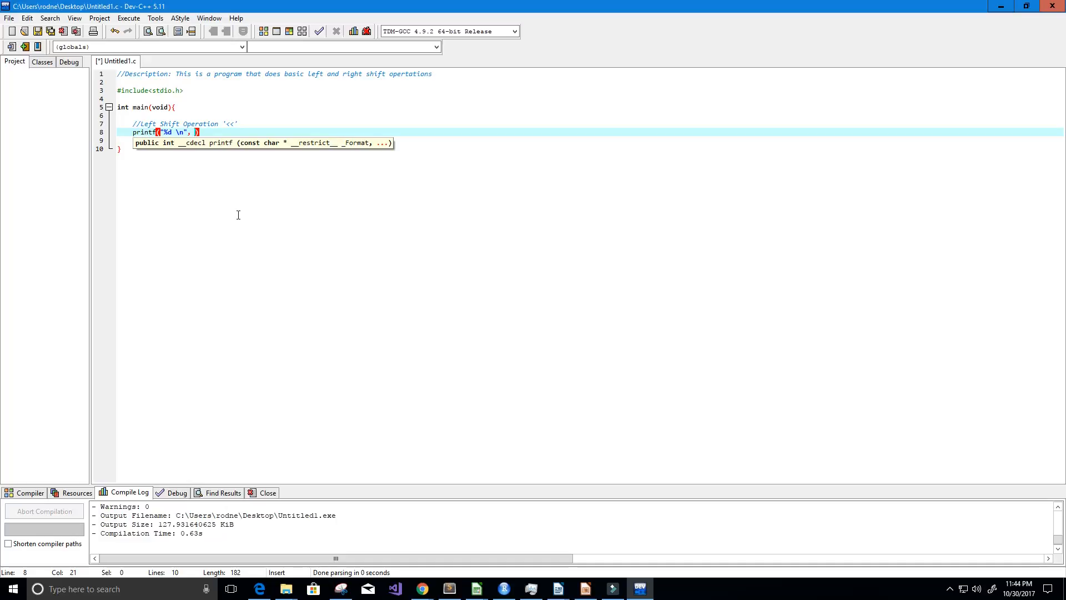
{"action": "type", "text": "1"}
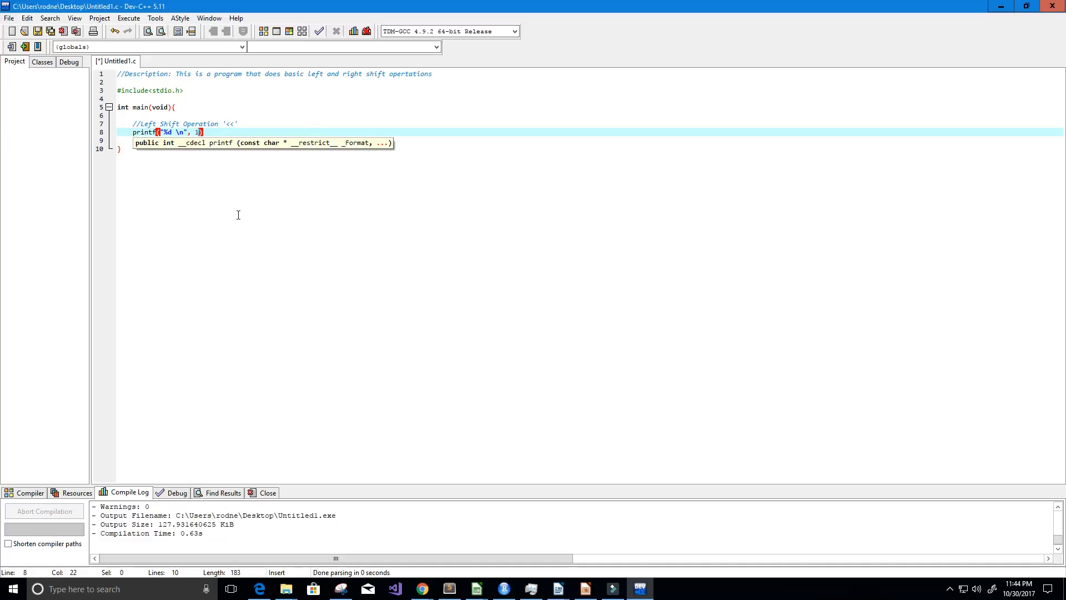
{"action": "type", "text": "0"}
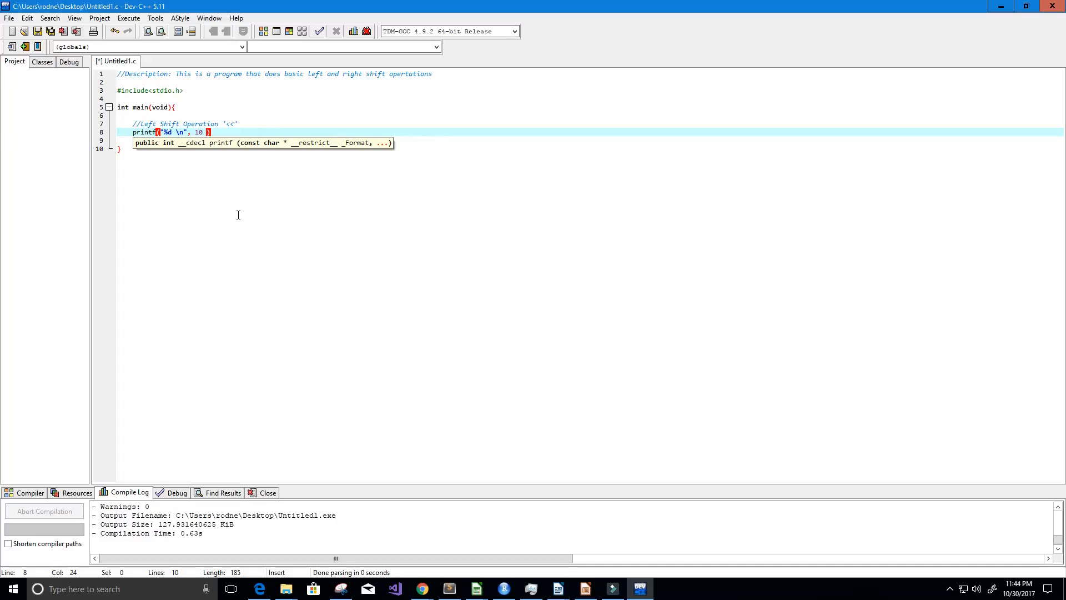
{"action": "type", "text": "<<"}
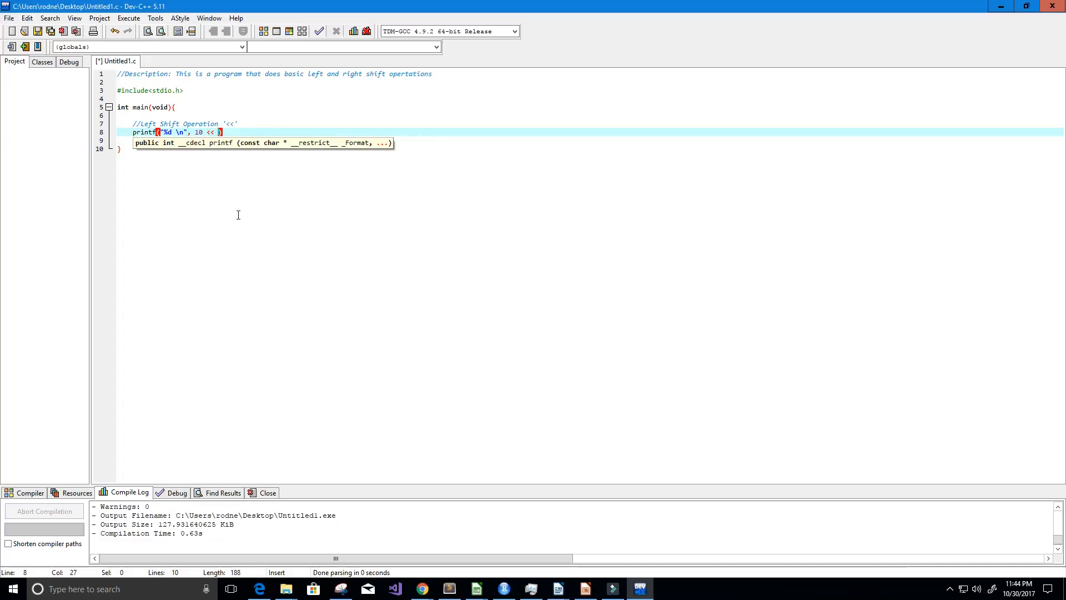
{"action": "type", "text": "2"}
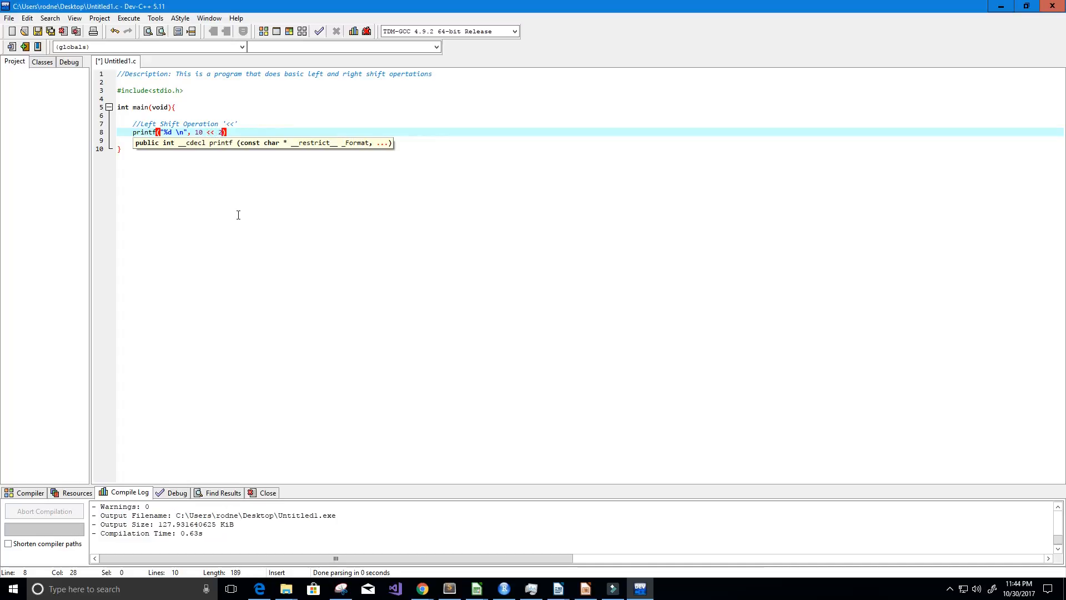
{"action": "type", "text": ");"}
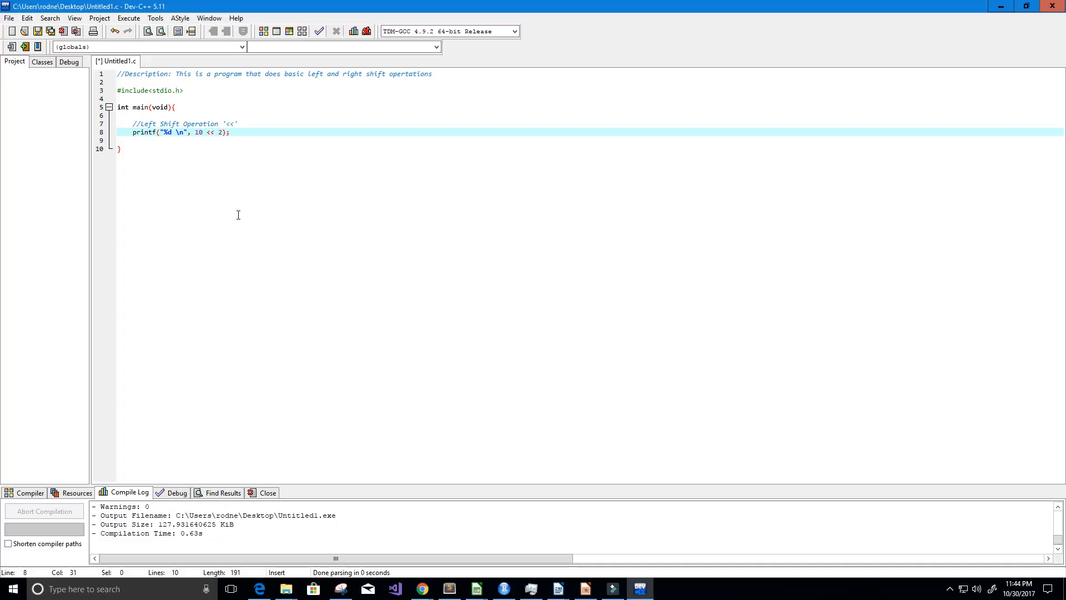
{"action": "type", "text": "//"}
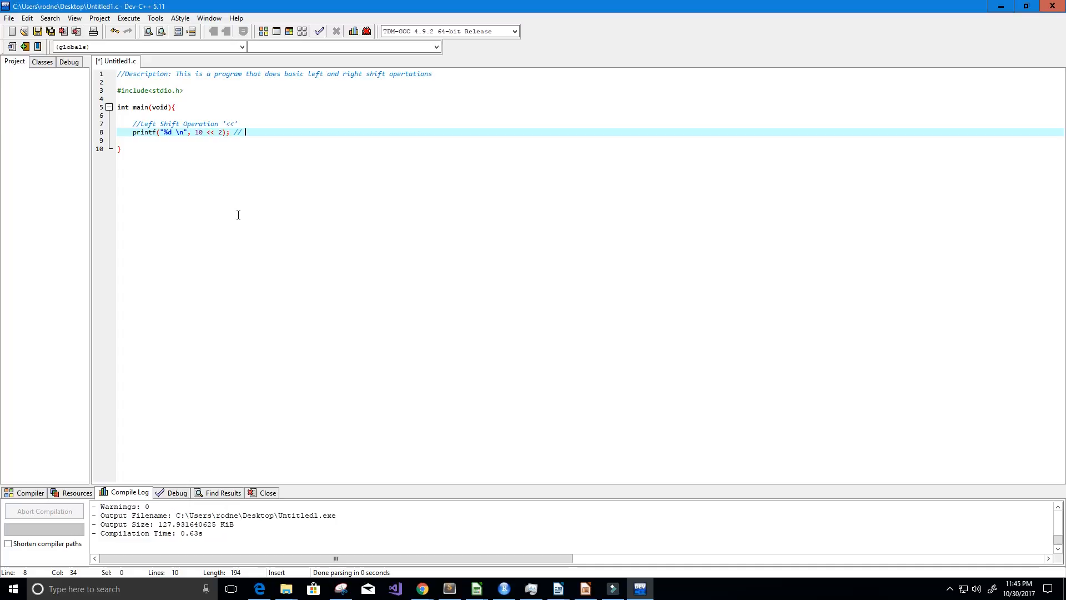
- Comment that 10 => 1010 left-shifted by 2 gives 101000
{"action": "type", "text": "10"}
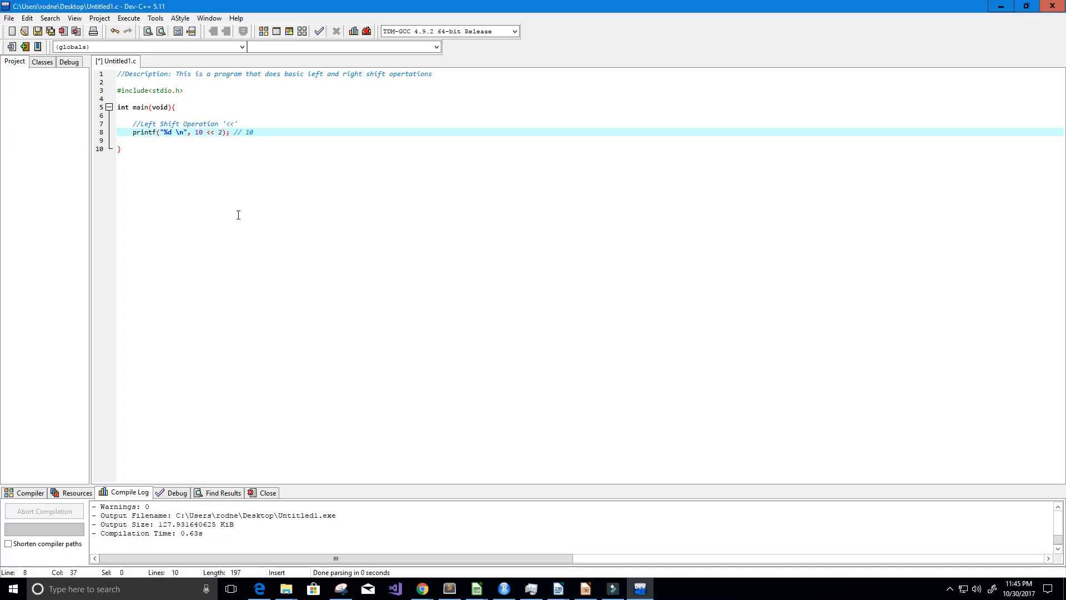
{"action": "type", "text": "=>"}
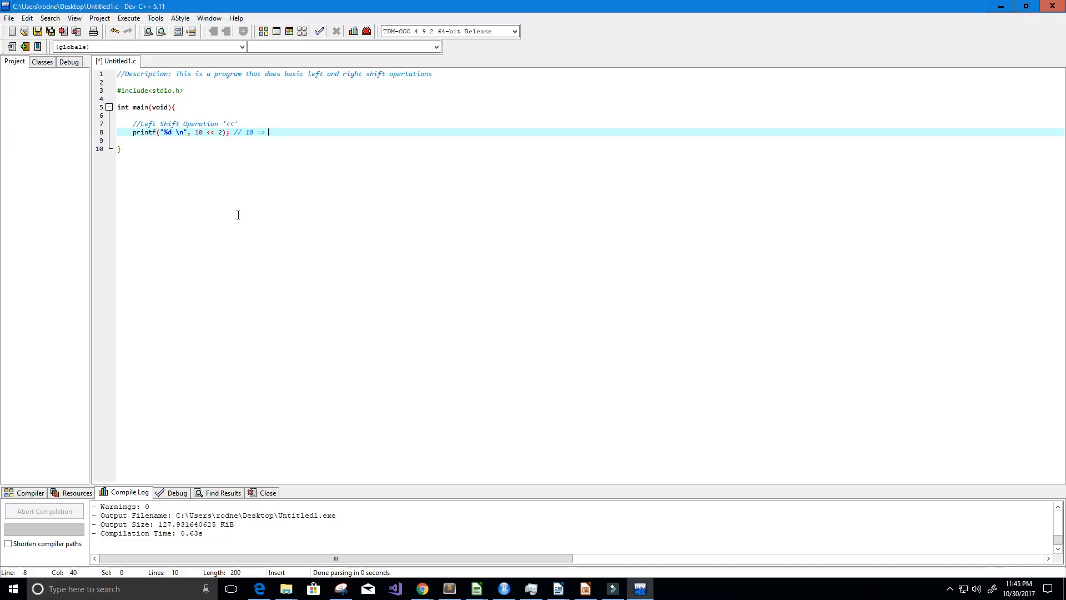
{"action": "type", "text": "10"}
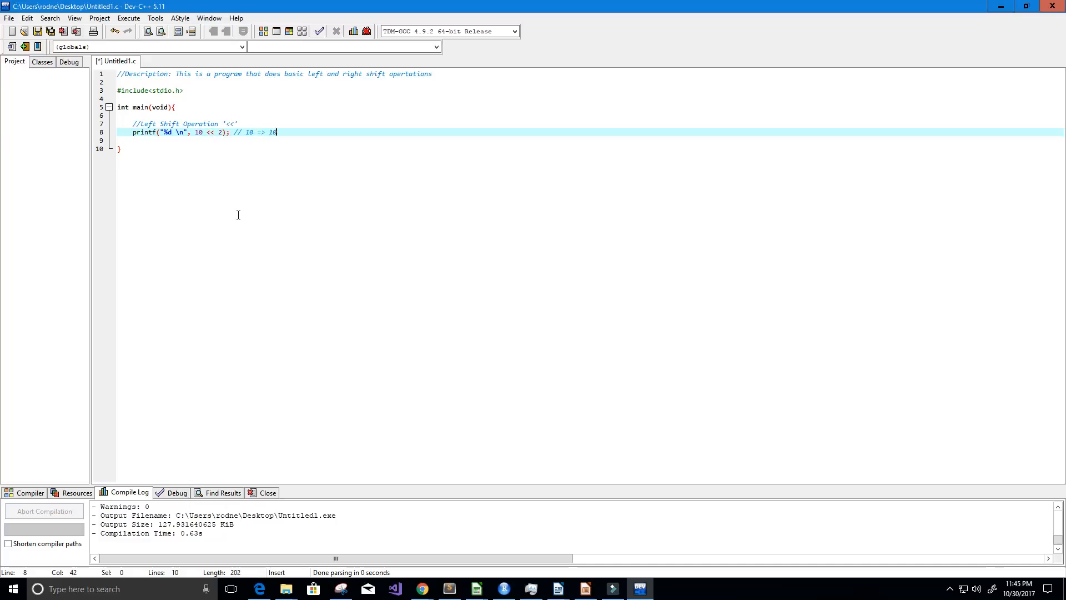
{"action": "type", "text": "10 after"}
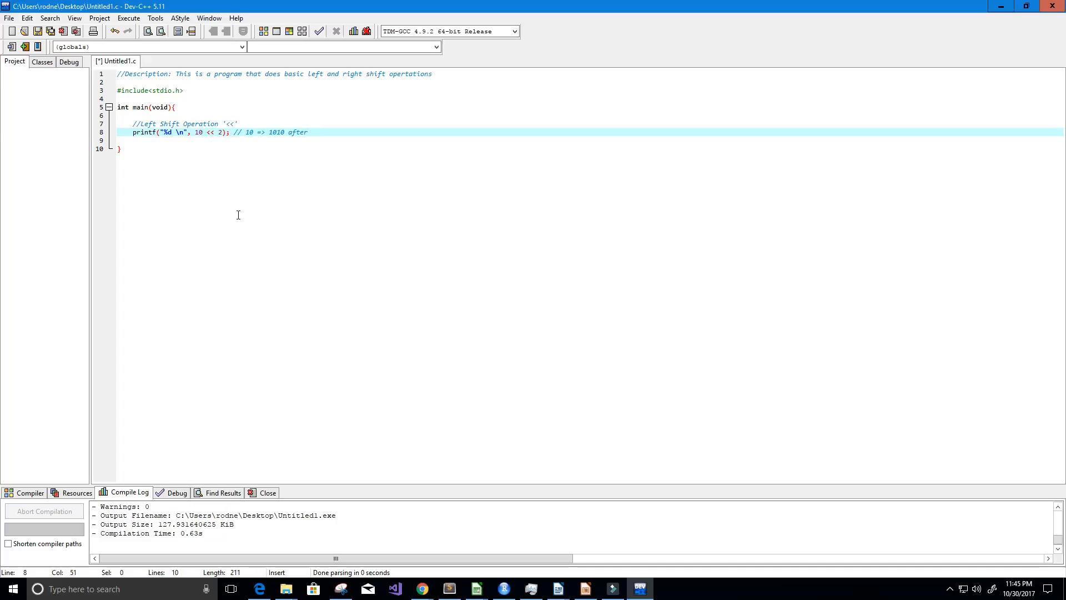
{"action": "type", "text": "left shift by"}
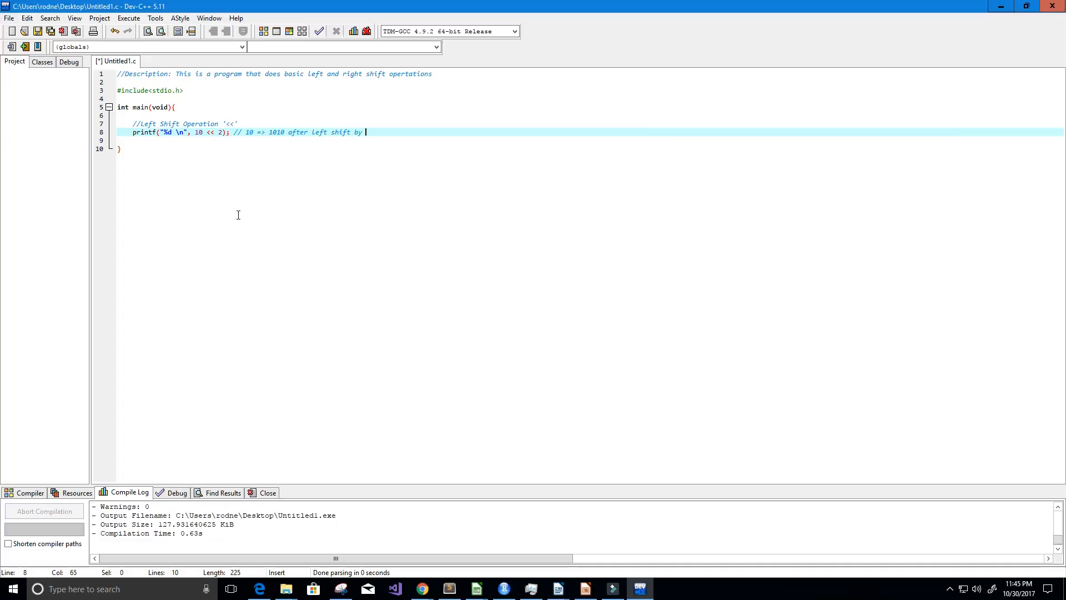
{"action": "type", "text": "2, we"}
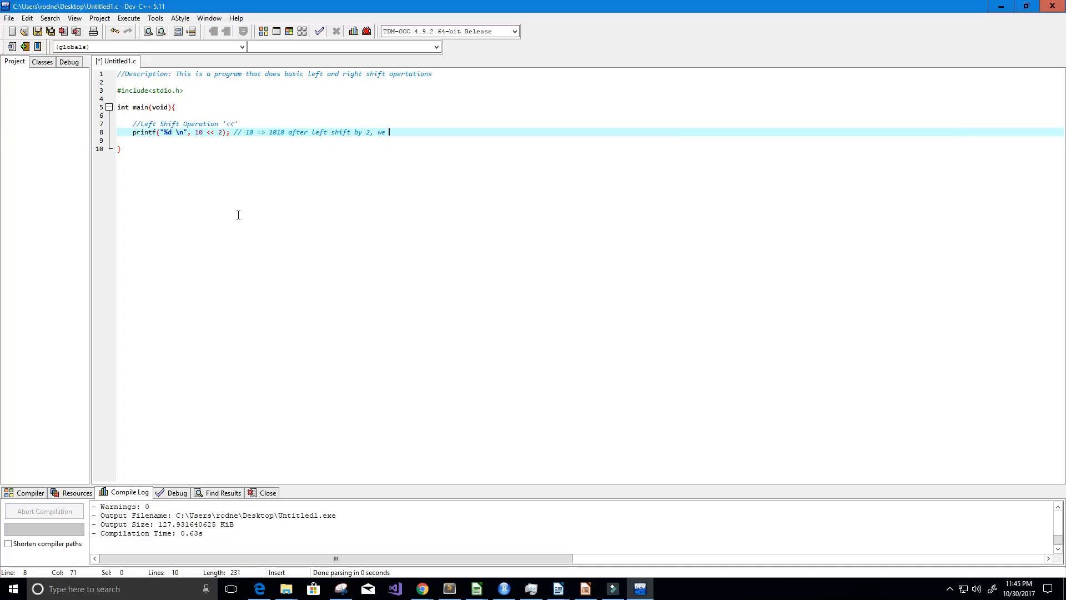
{"action": "type", "text": "get 101"}
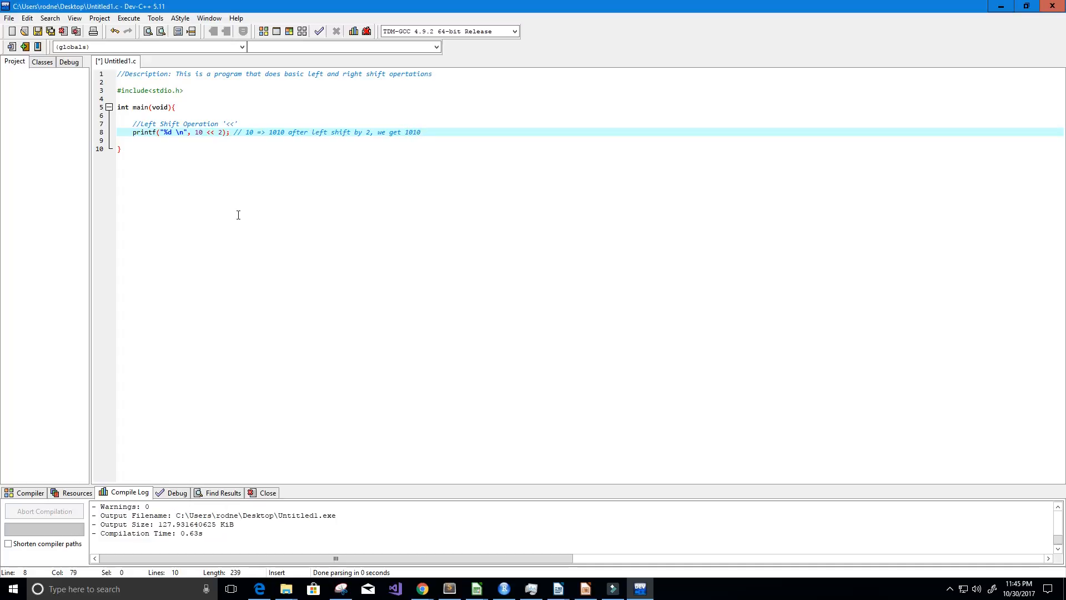
{"action": "type", "text": "00"}
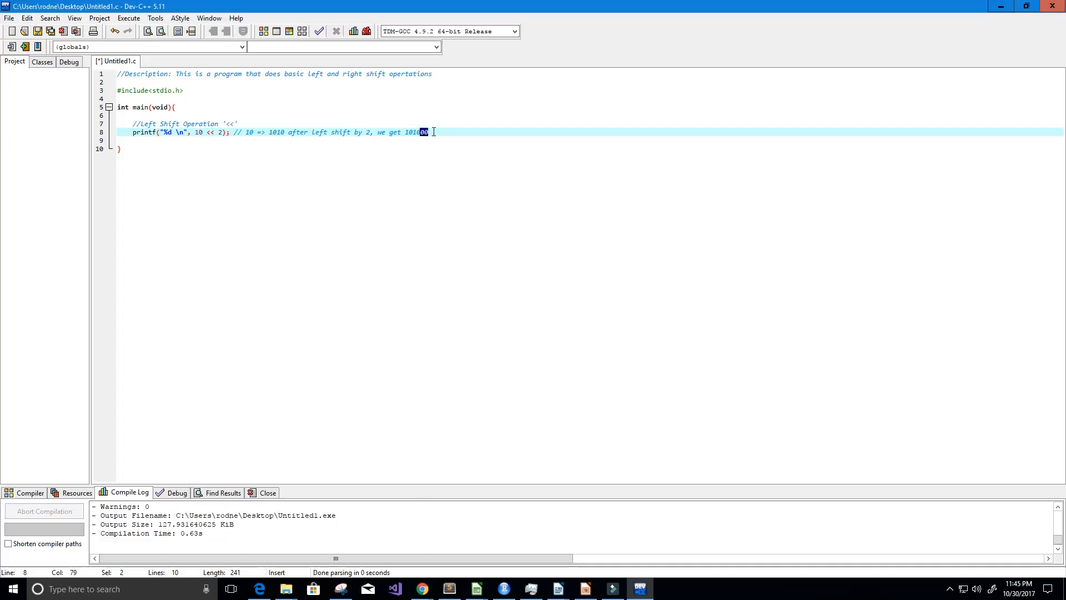
{"action": "type", "text": "00"}
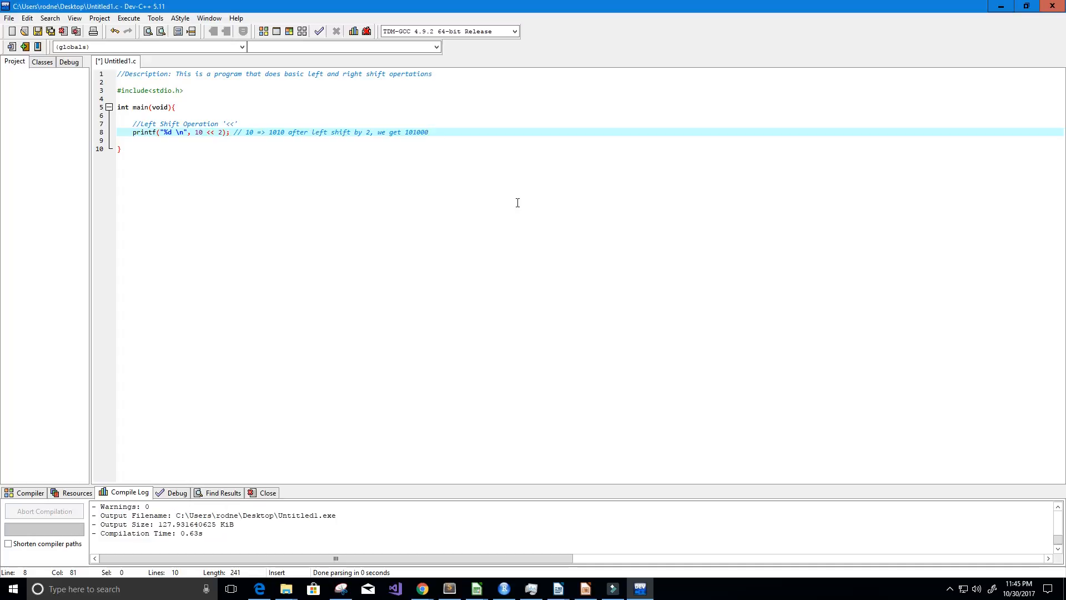
- Finish the comment: 101000 = 40 in decimal, i.e. 10 * 2^2 = 40
{"action": "left_click", "coordinate": [429, 132]}
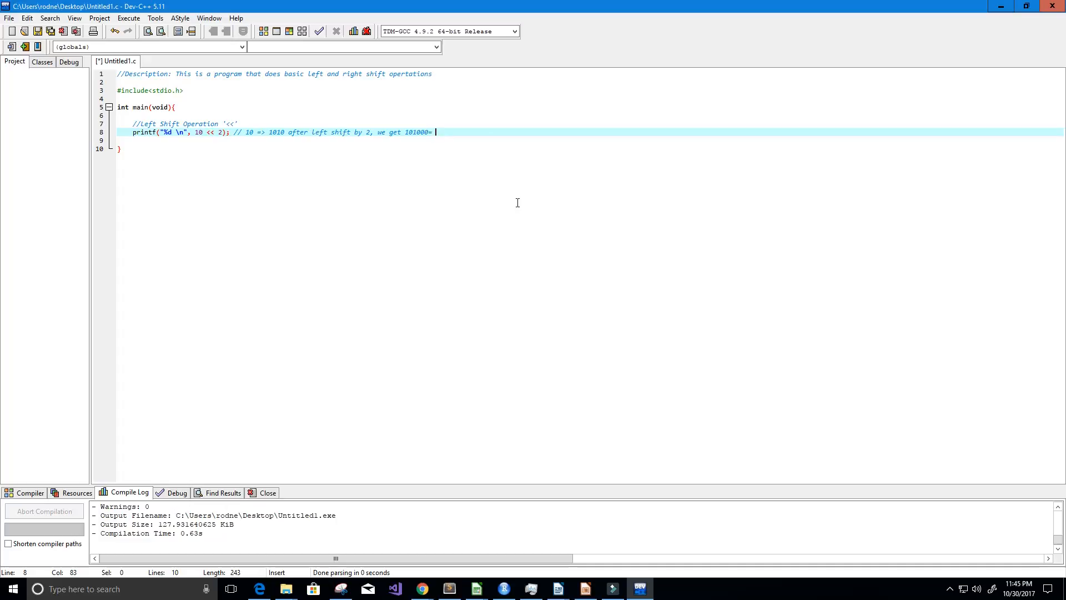
{"action": "type", "text": "40 in decim"}
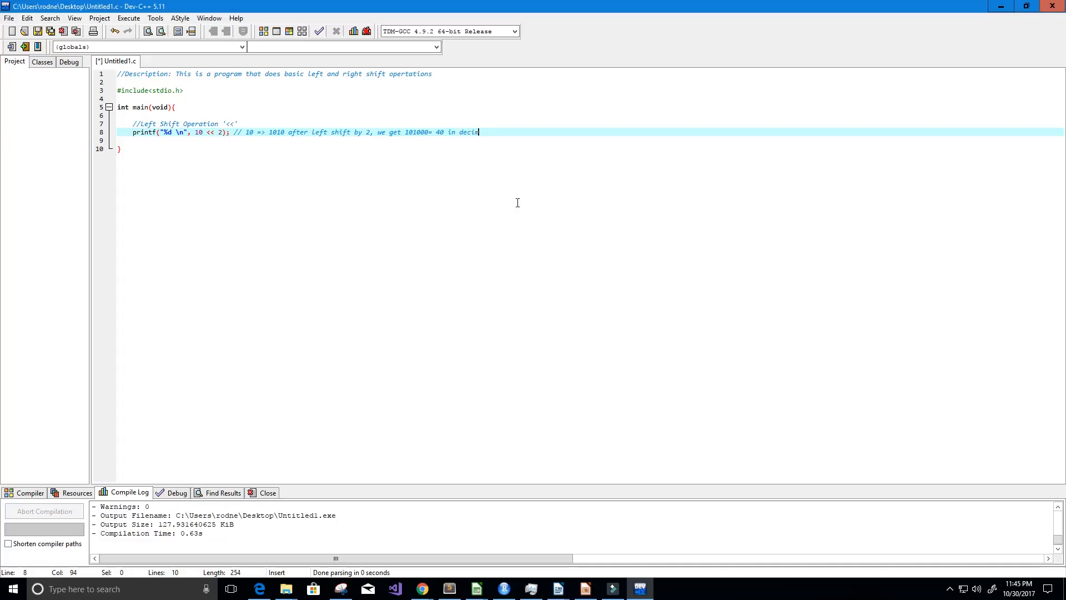
{"action": "type", "text": "al,"}
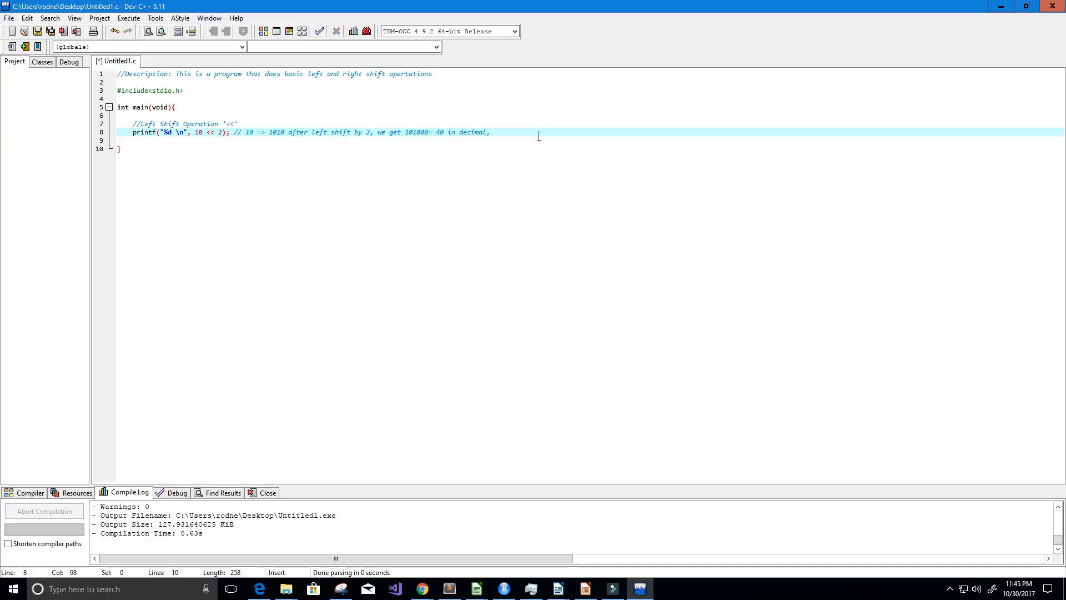
{"action": "mouse_move", "coordinate": [206, 132]}
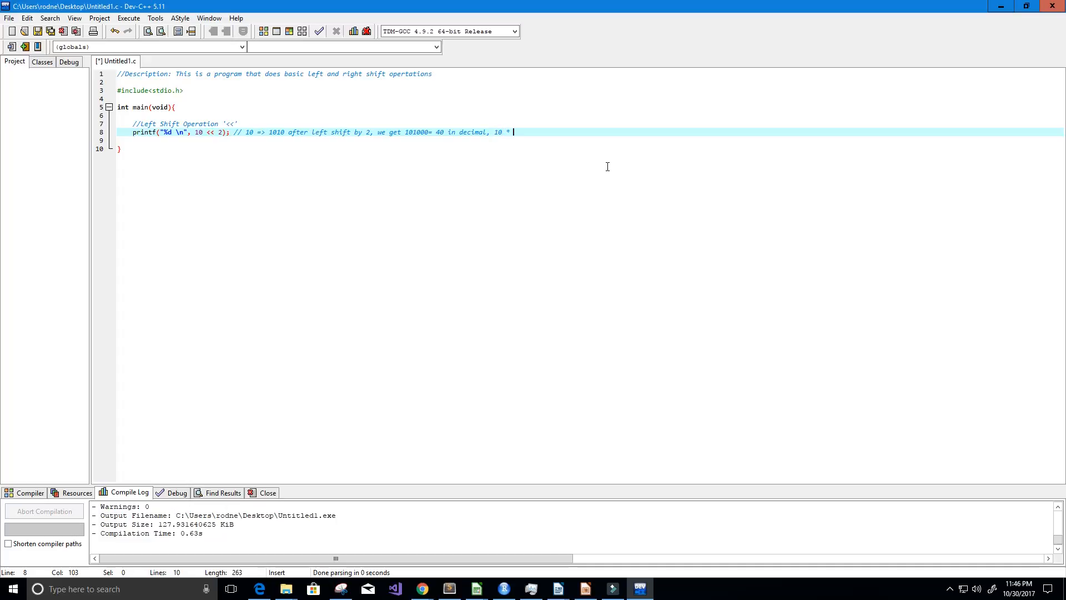
{"action": "type", "text": "2"}
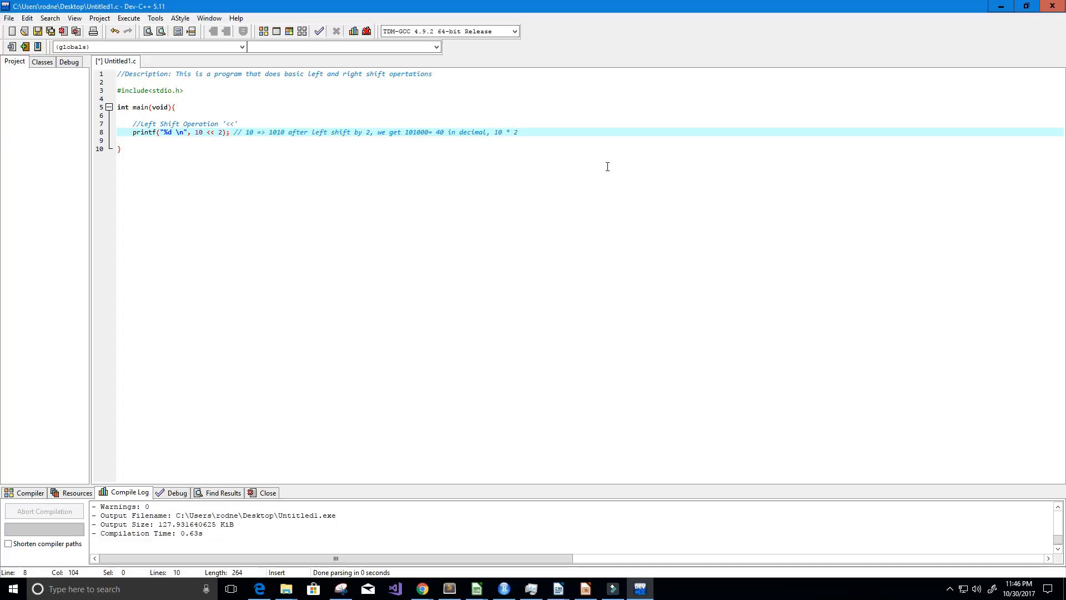
{"action": "type", "text": "^5"}
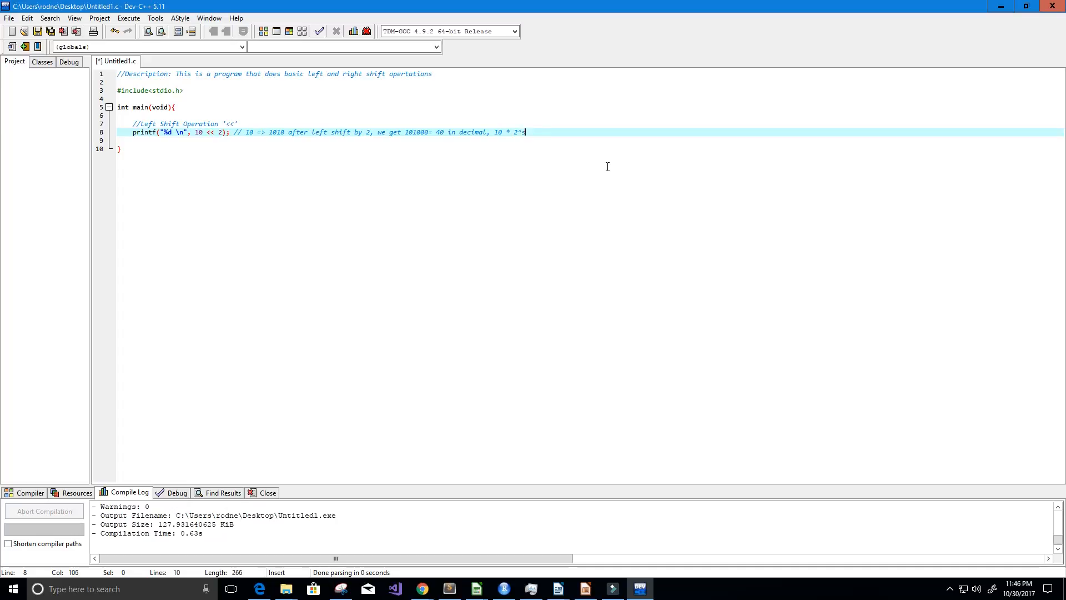
{"action": "type", "text": "shifting"}
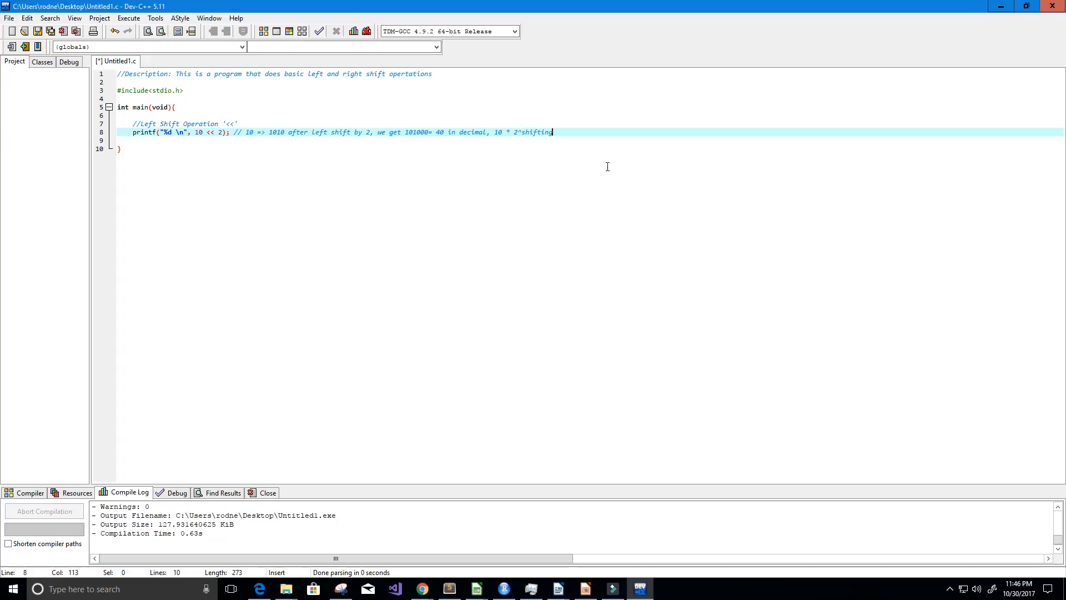
{"action": "key", "text": "BackSpace"}
{"action": "type", "text": "2"}
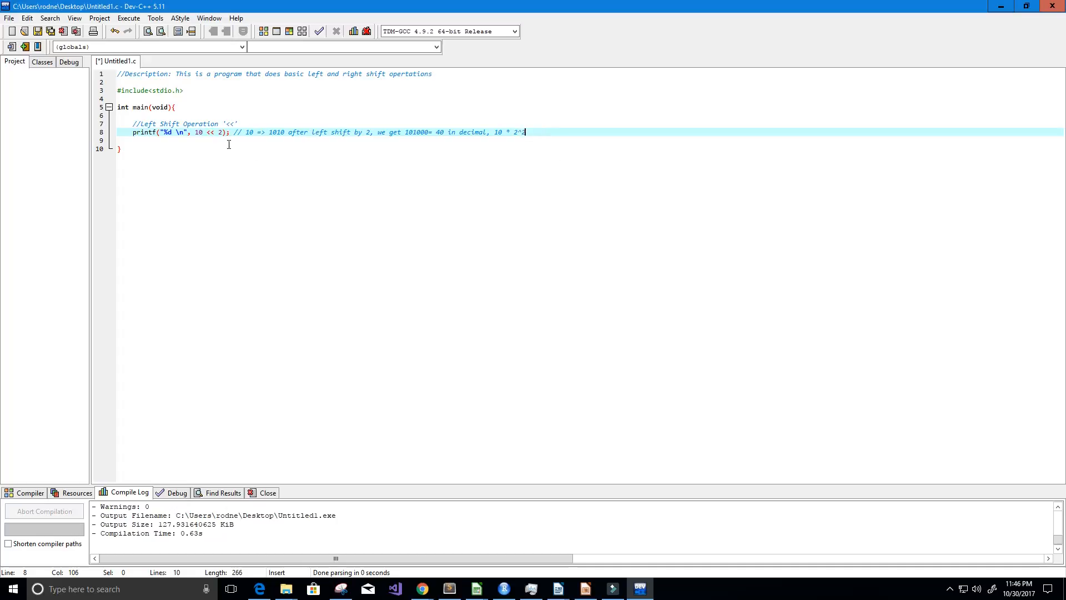
{"action": "type", "text": "\" \""}
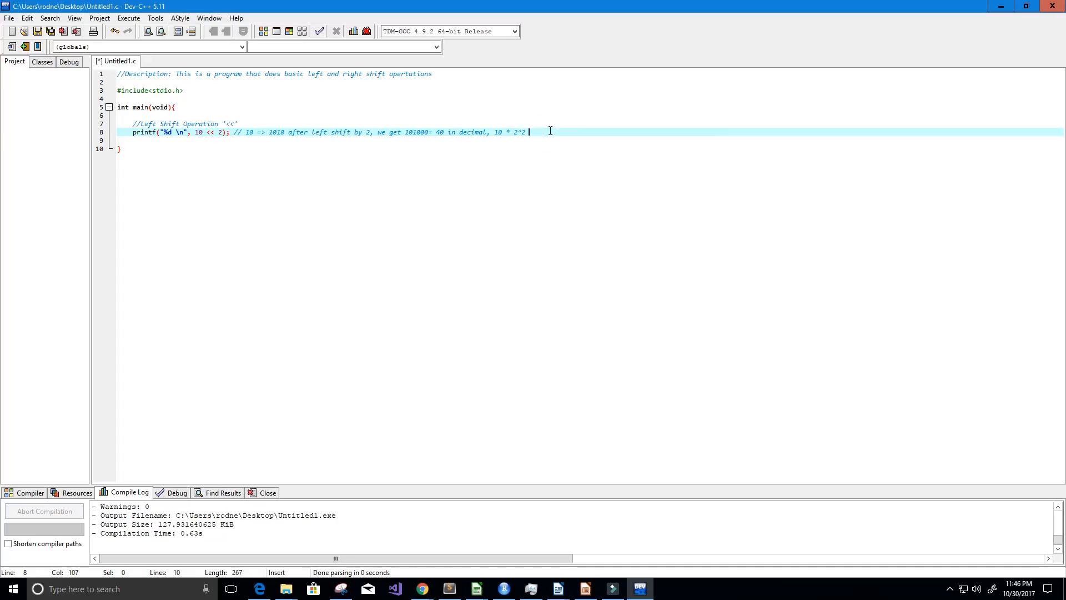
{"action": "type", "text": "= 40"}
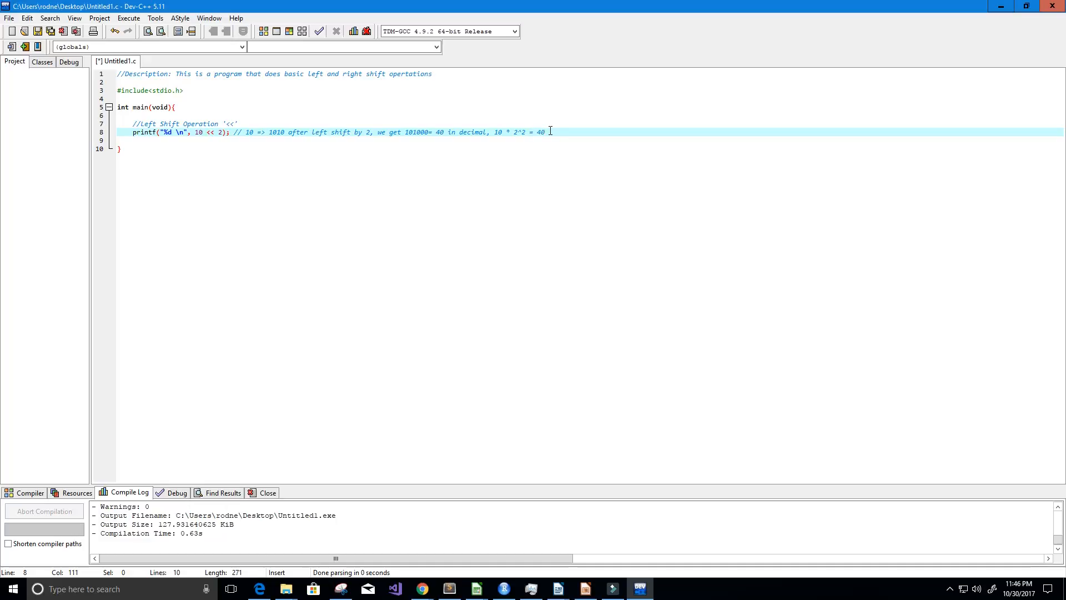
{"action": "mouse_move", "coordinate": [289, 31]}
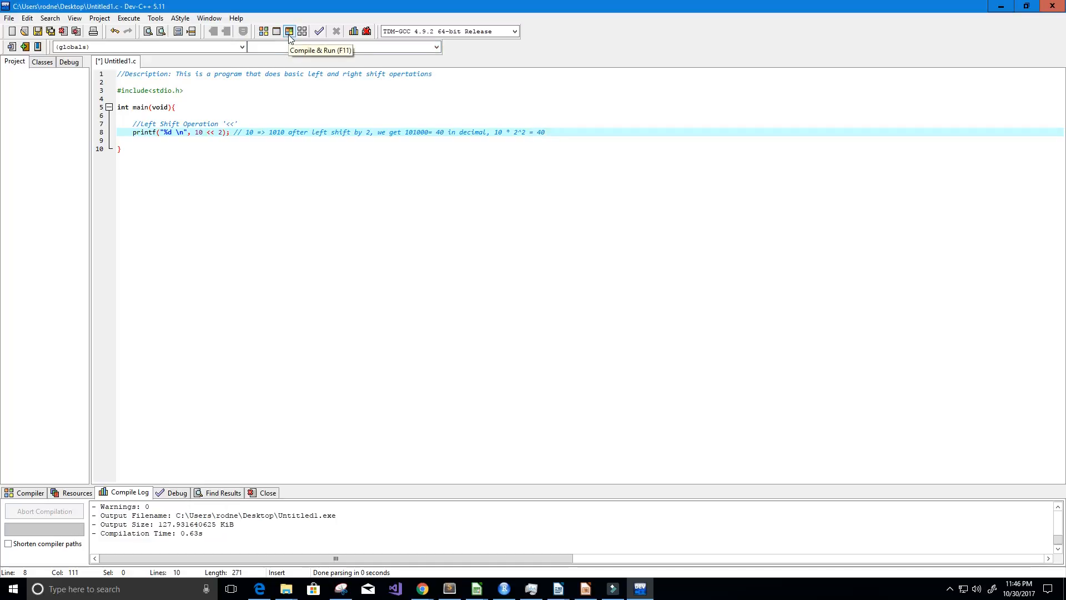
- Compile and run the program to check the 10 << 2 example
{"action": "left_click", "coordinate": [289, 31]}
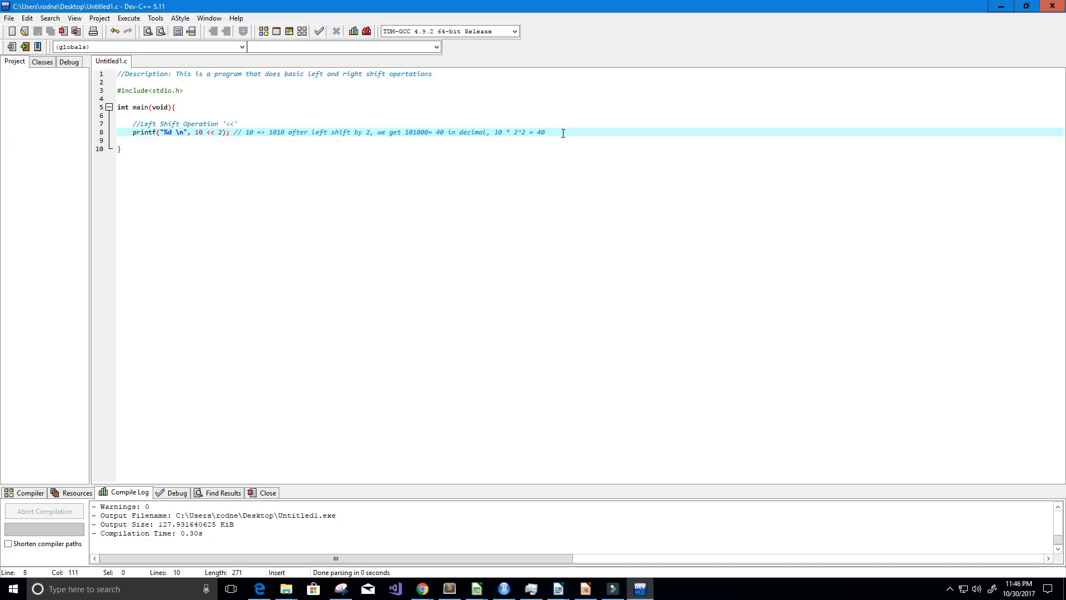
- Write printf("%d \n", 11 << 3); and begin its trailing // comment
{"action": "type", "text": "printf"}
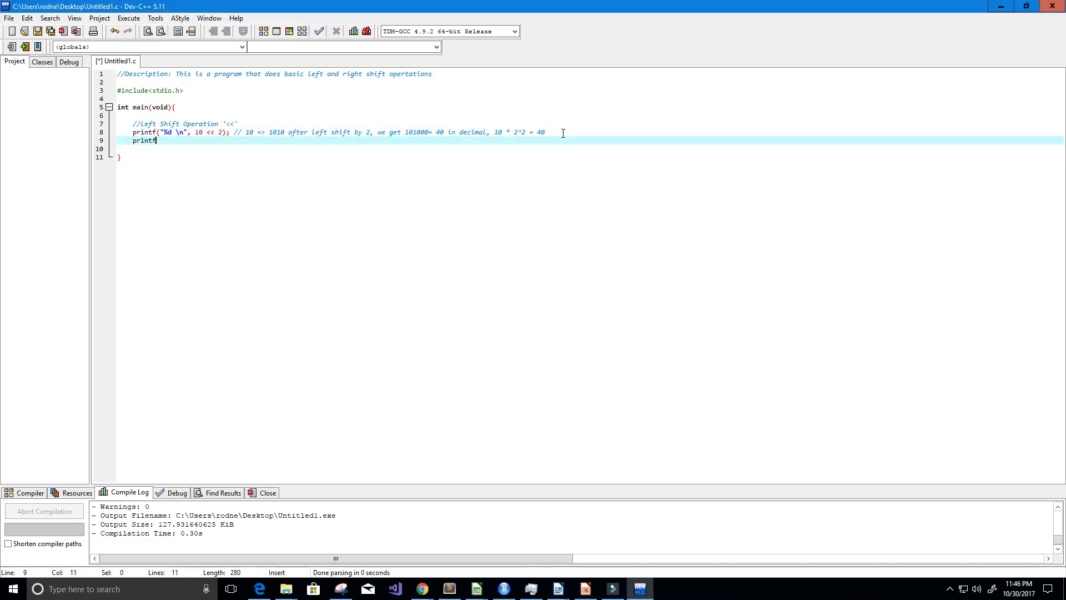
{"action": "type", "text": "(\""}
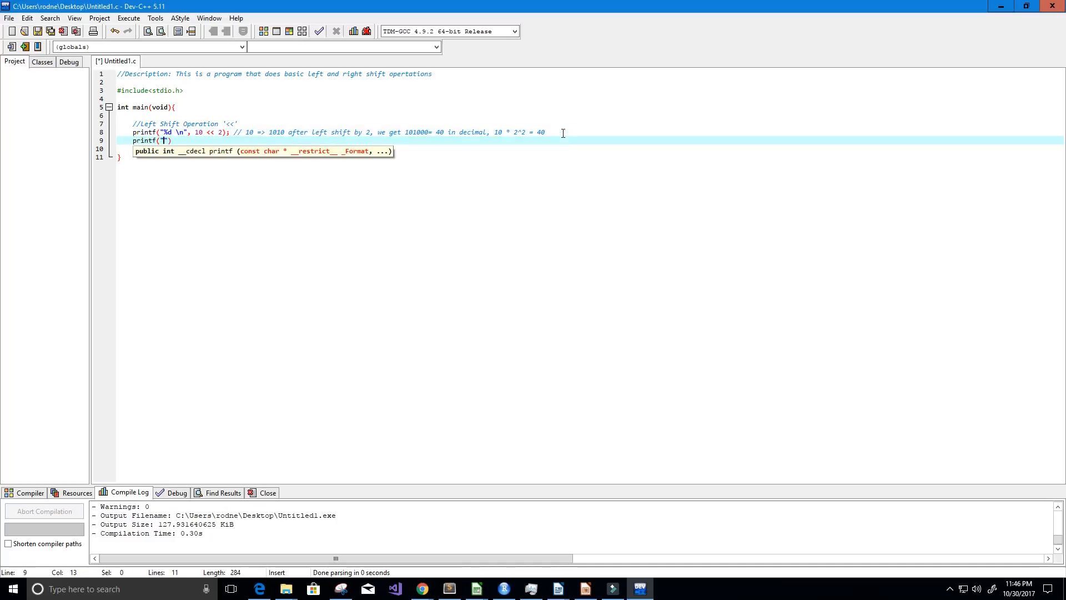
{"action": "type", "text": "%d"}
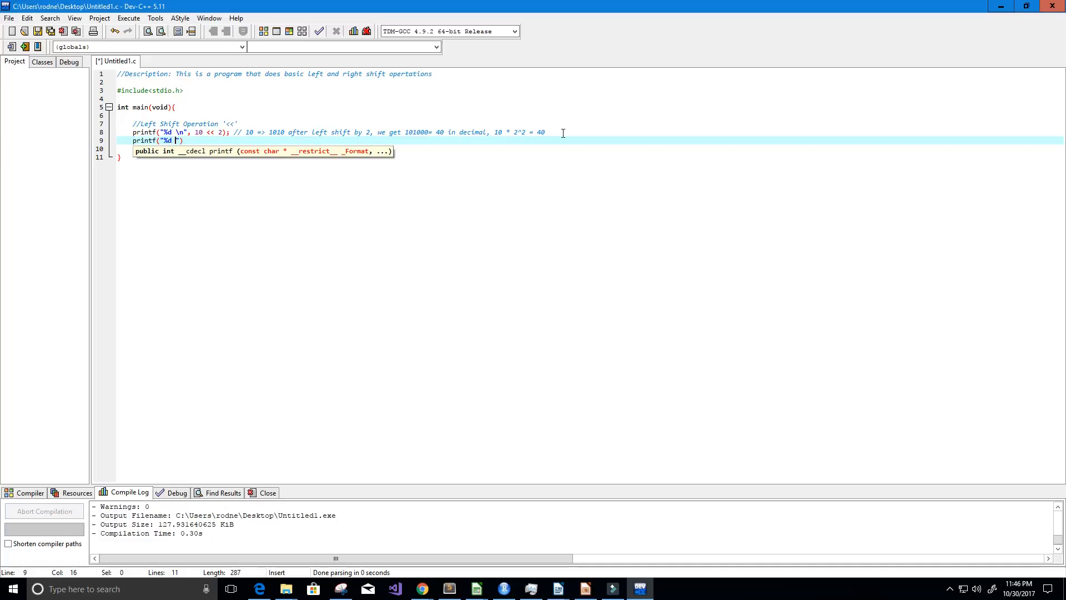
{"action": "type", "text": "\\n"}
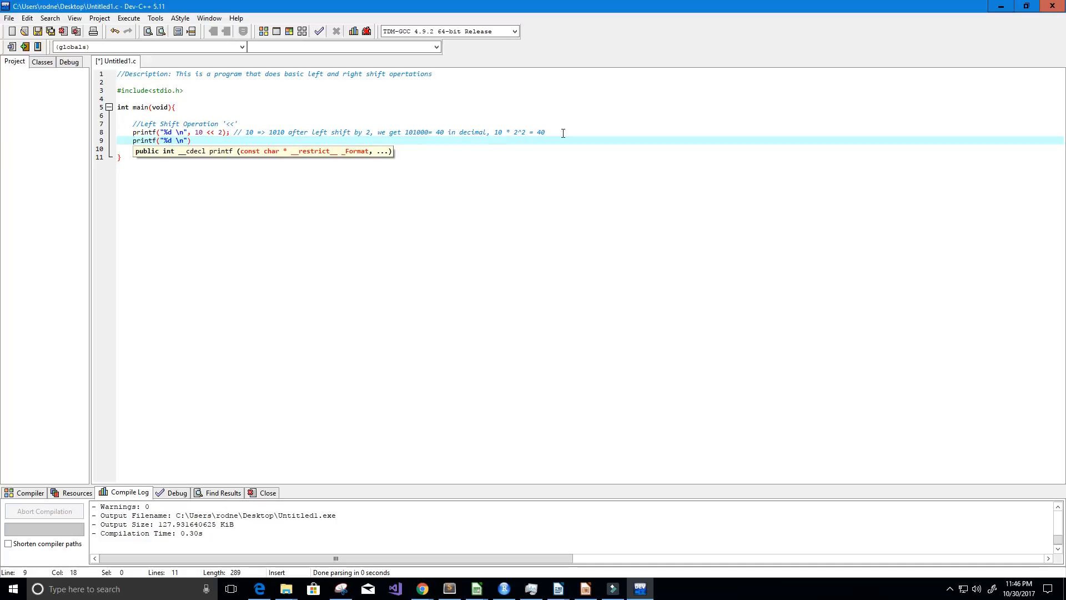
{"action": "type", "text": ", 11 <<"}
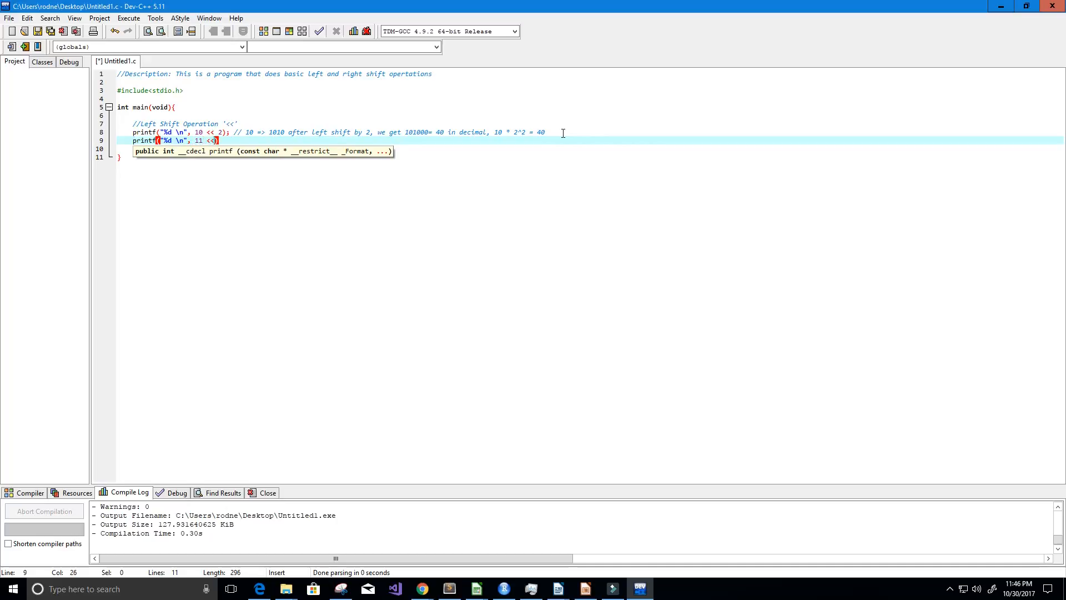
{"action": "type", "text": "3"}
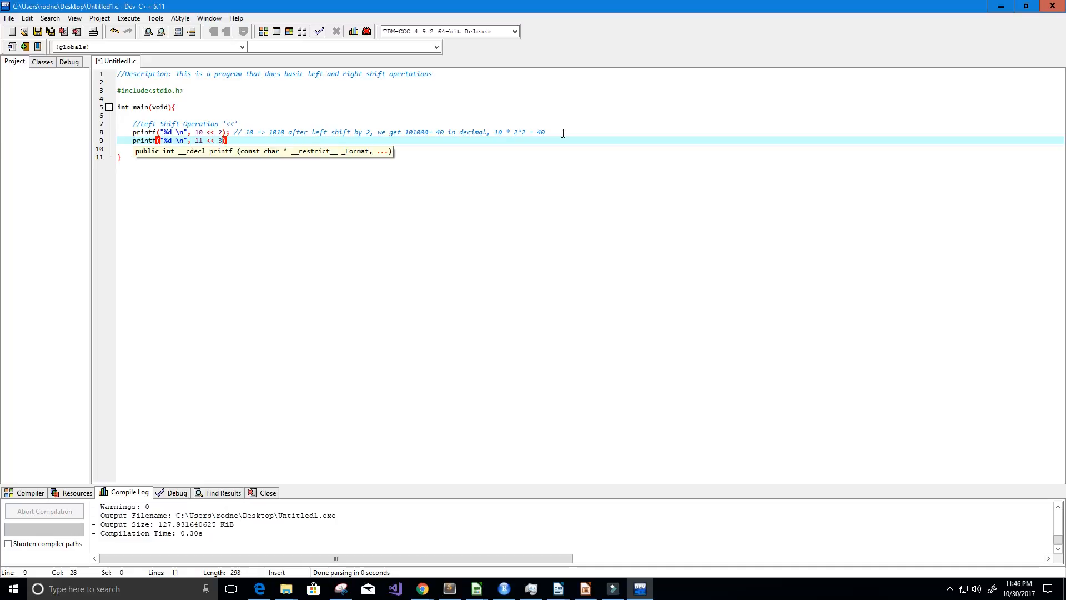
{"action": "type", "text": ";"}
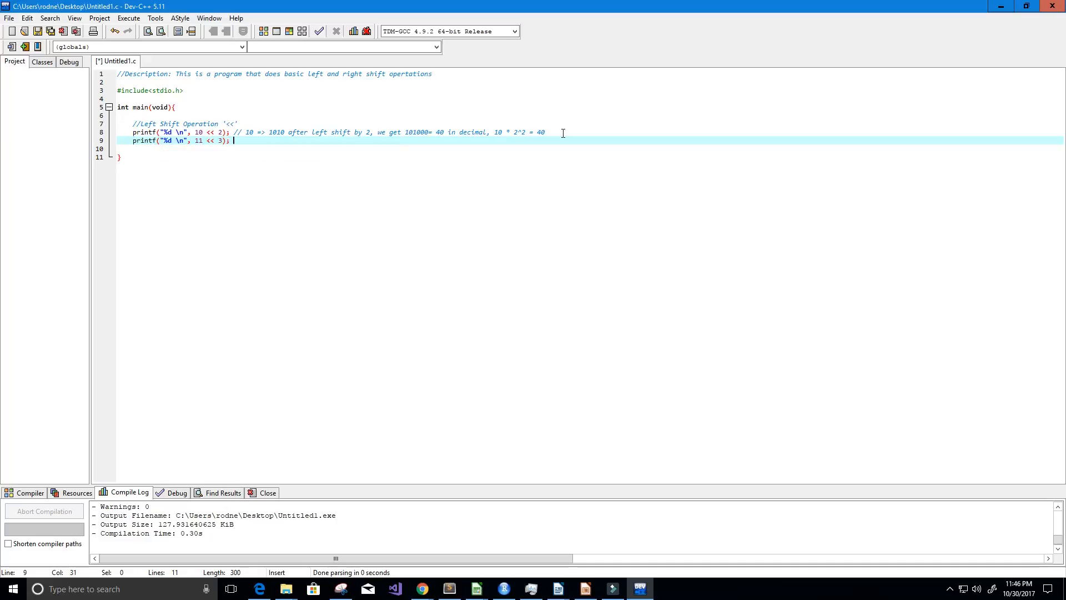
{"action": "type", "text": "//"}
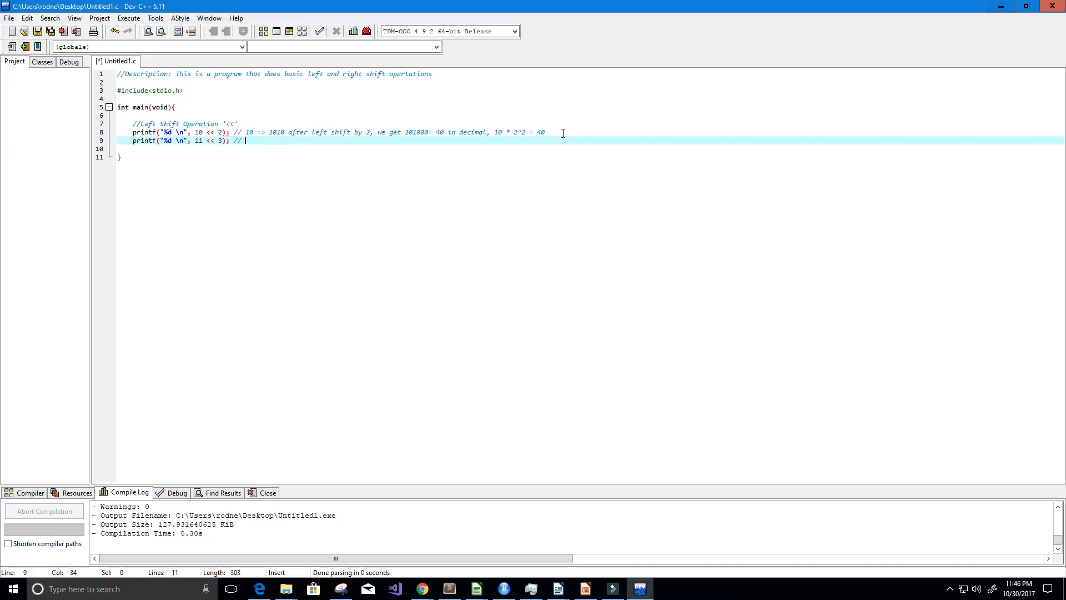
- Comment that 11 => 1011 shifted by 3 gives 1011000 = 88, i.e. 11 * 2^3 = 88
{"action": "type", "text": "11 =>"}
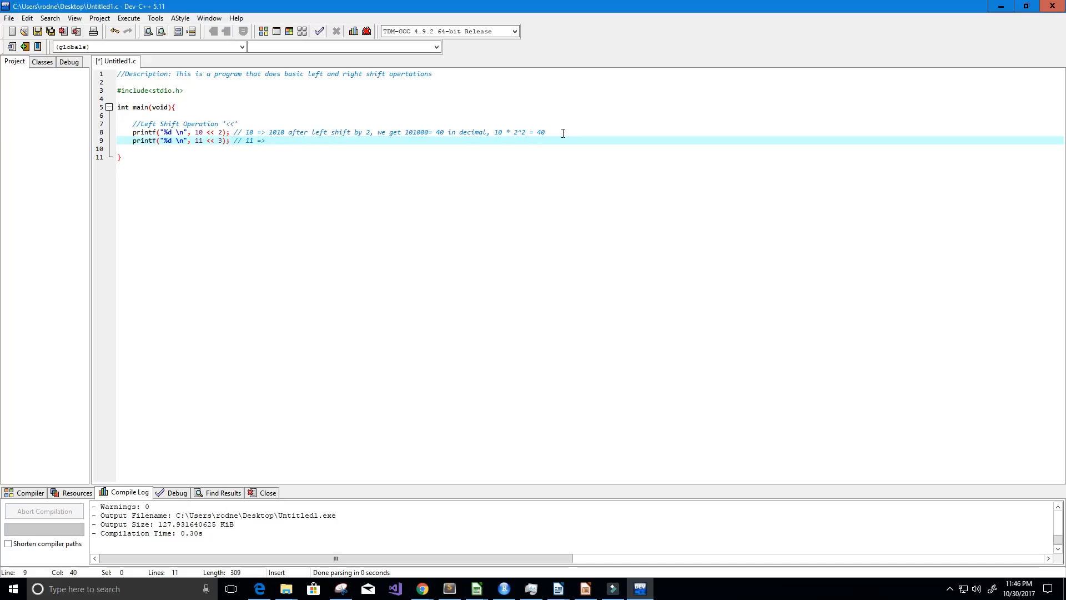
{"action": "type", "text": "1011 after left shift by 3"}
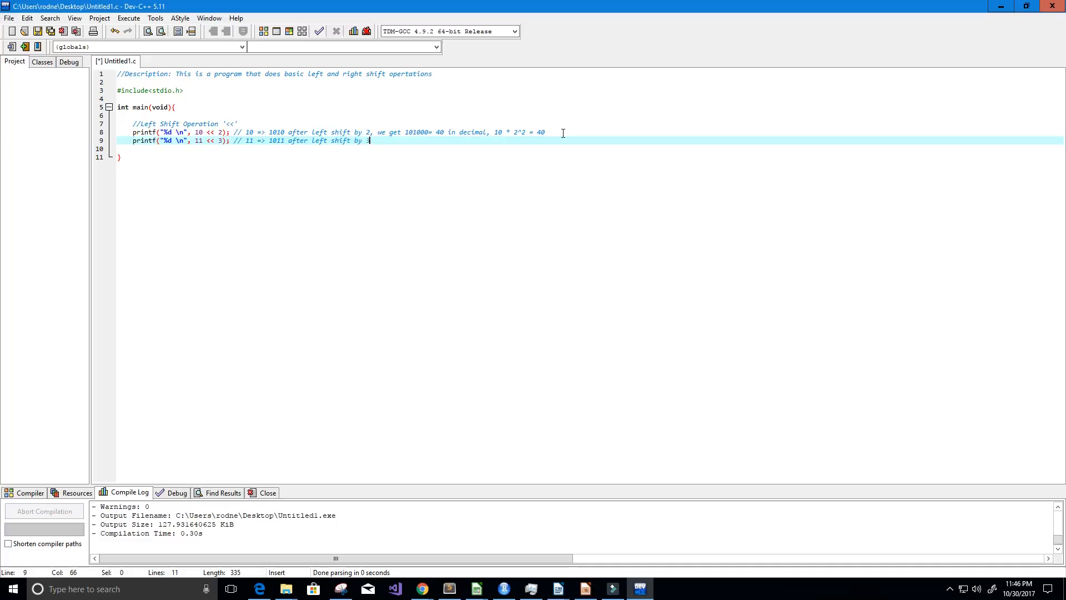
{"action": "type", "text": ", we get 10"}
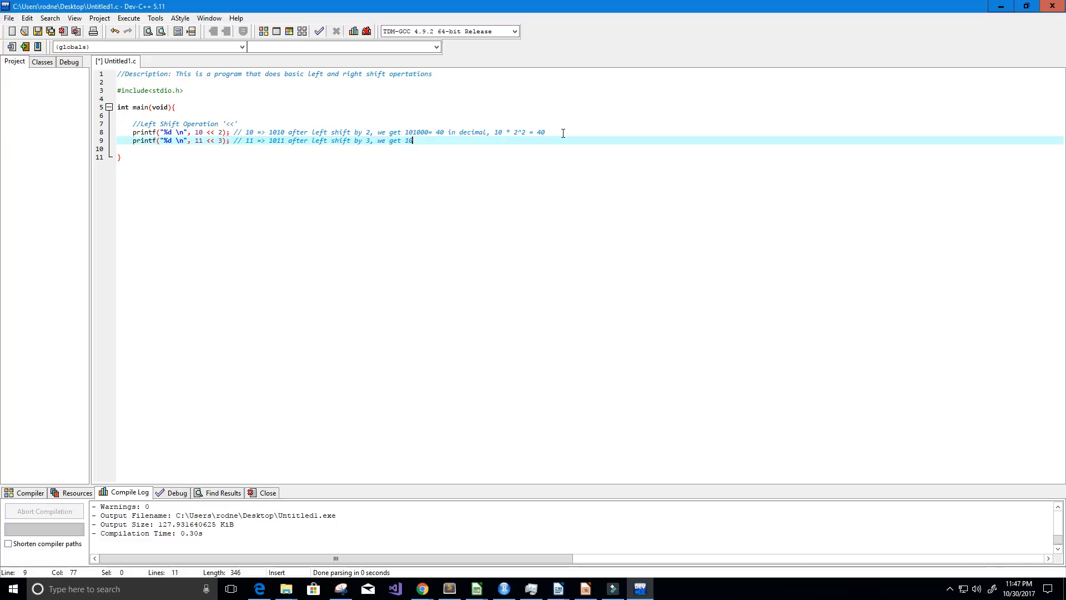
{"action": "type", "text": "11"}
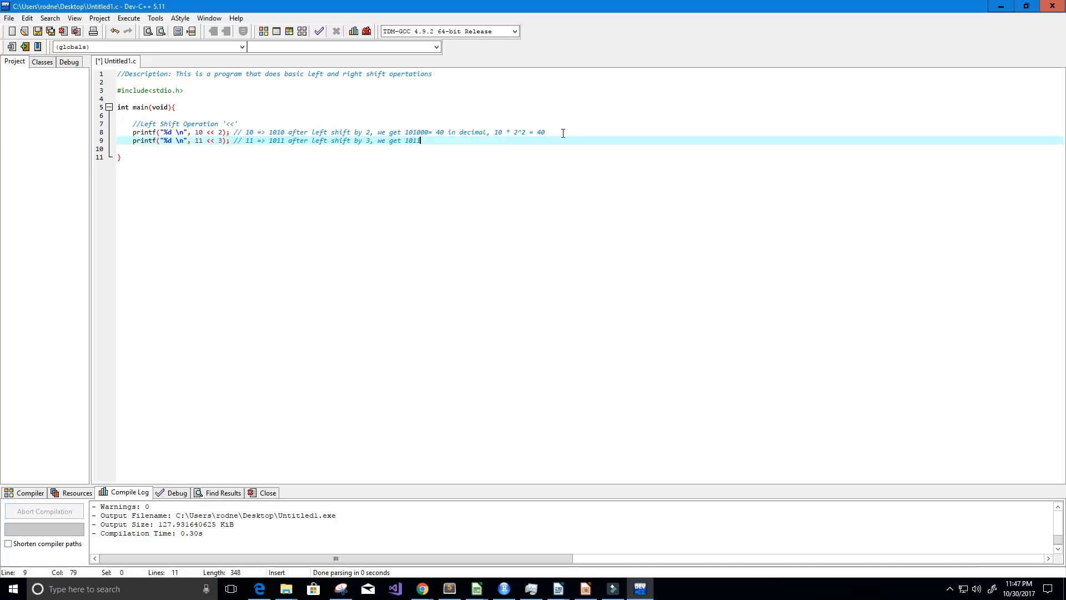
{"action": "type", "text": "000 ="}
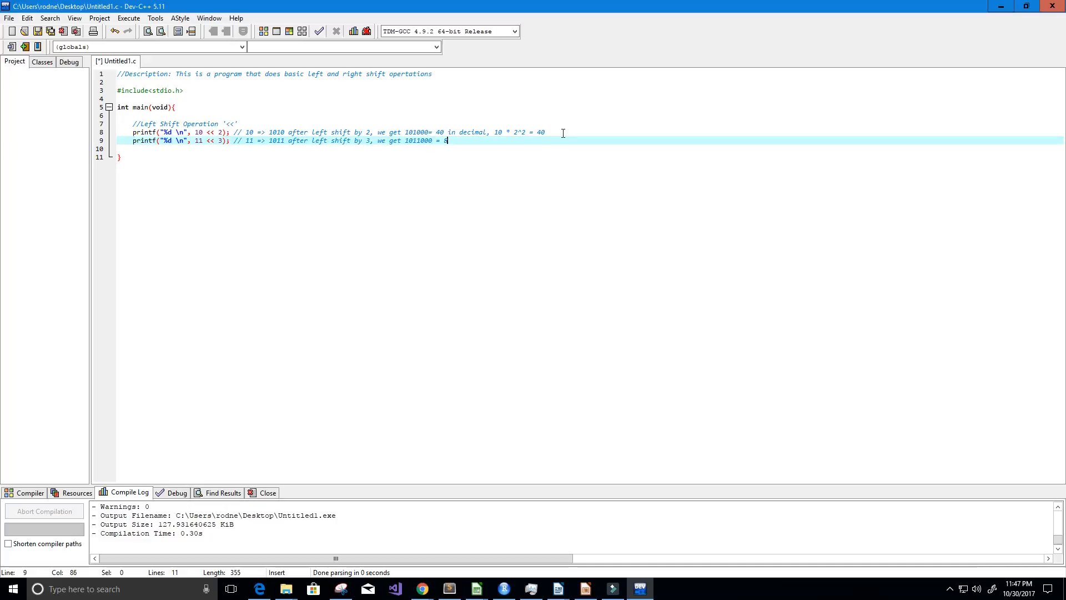
{"action": "type", "text": "8 in decimal"}
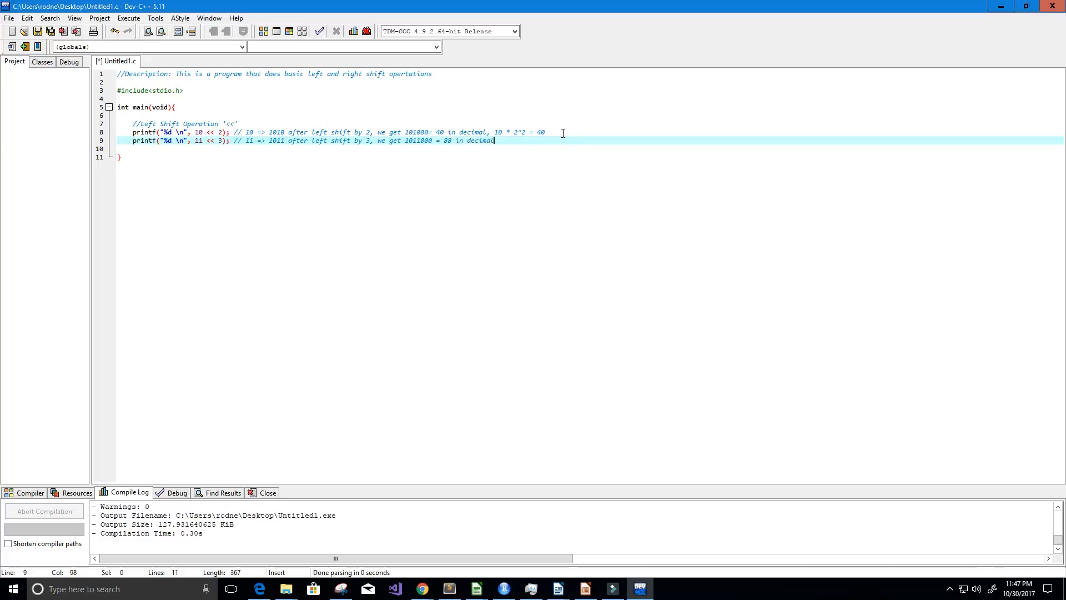
{"action": "type", "text": ", 11"}
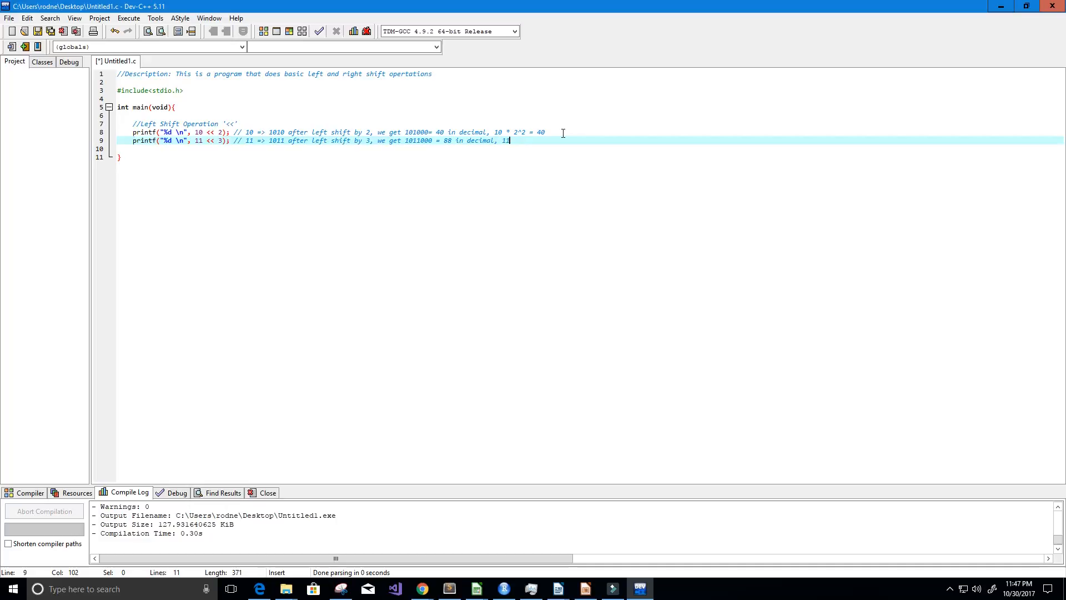
{"action": "type", "text": "* 2^3 = 88"}
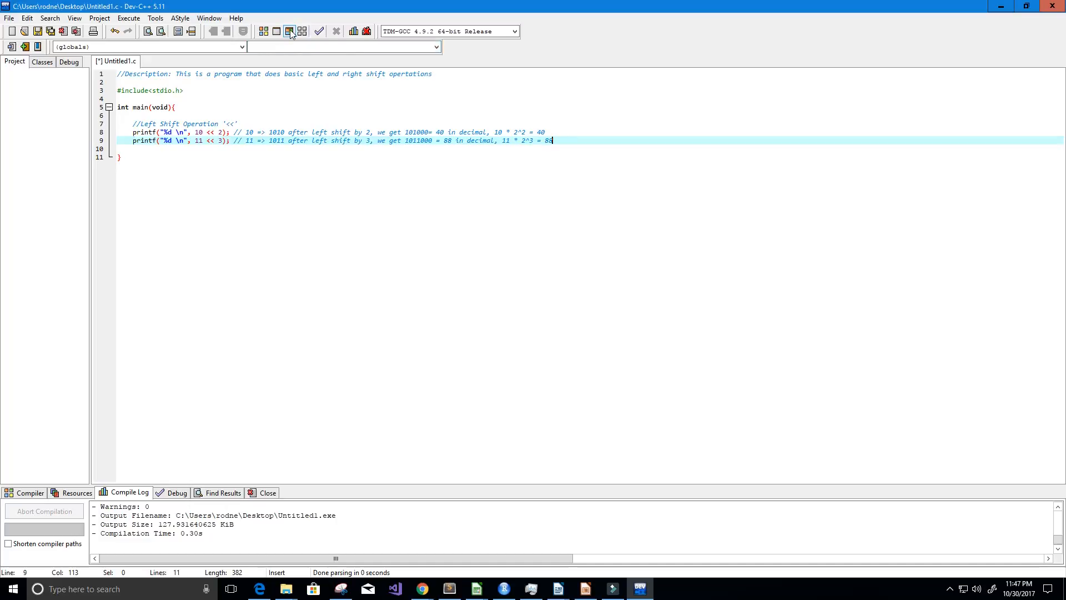
- Recompile and run the program with both left-shift examples
{"action": "left_click", "coordinate": [308, 31]}
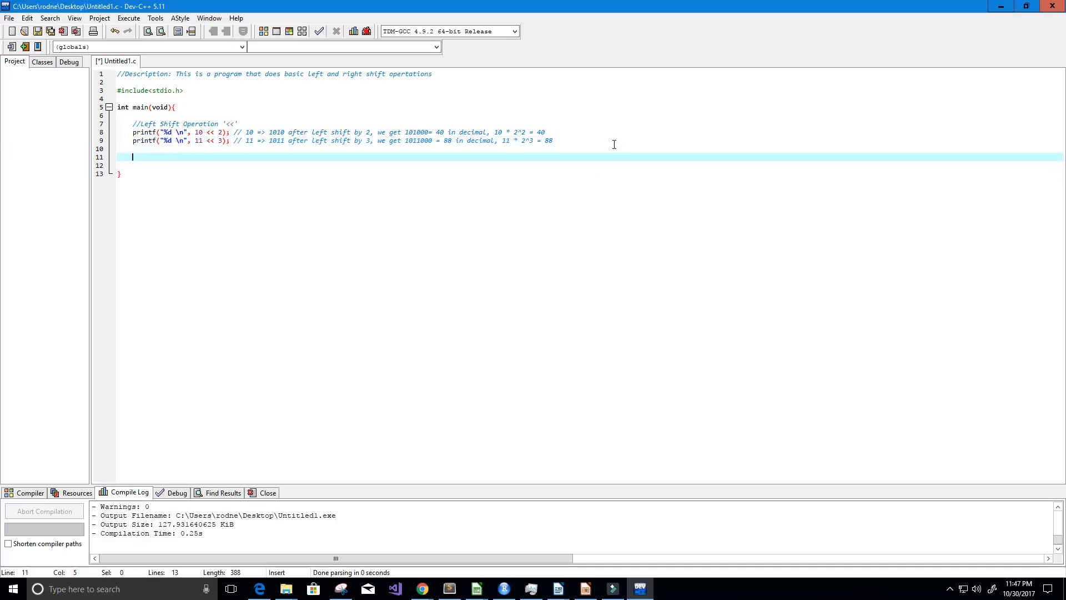
- Add the //Right Shift Operation '>>' comment and a copied printf line below it
{"action": "type", "text": "//"}
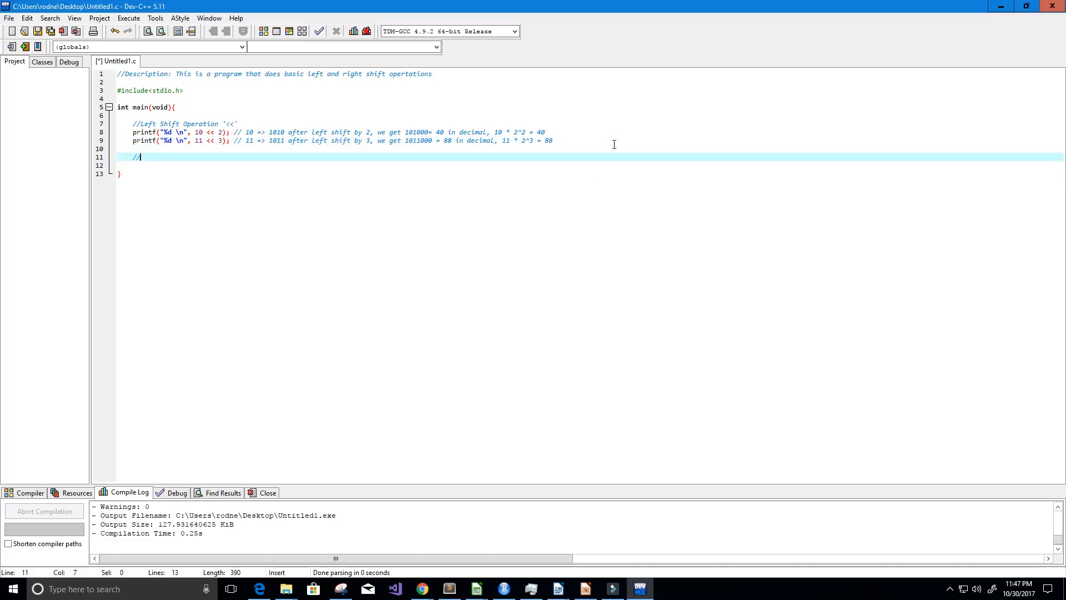
{"action": "type", "text": "Right Shift Opera"}
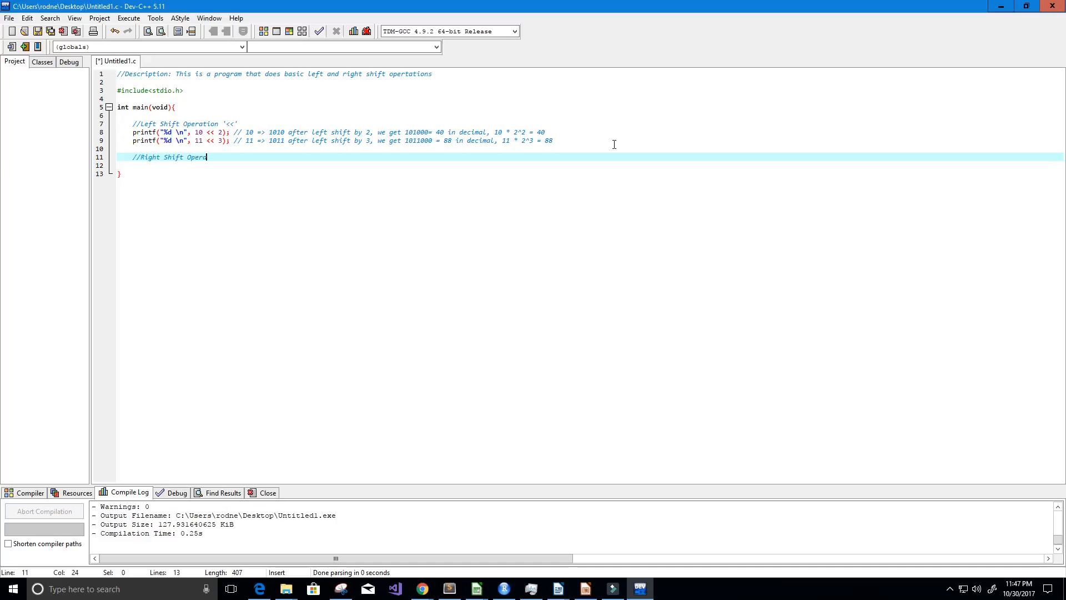
{"action": "type", "text": "tion '"}
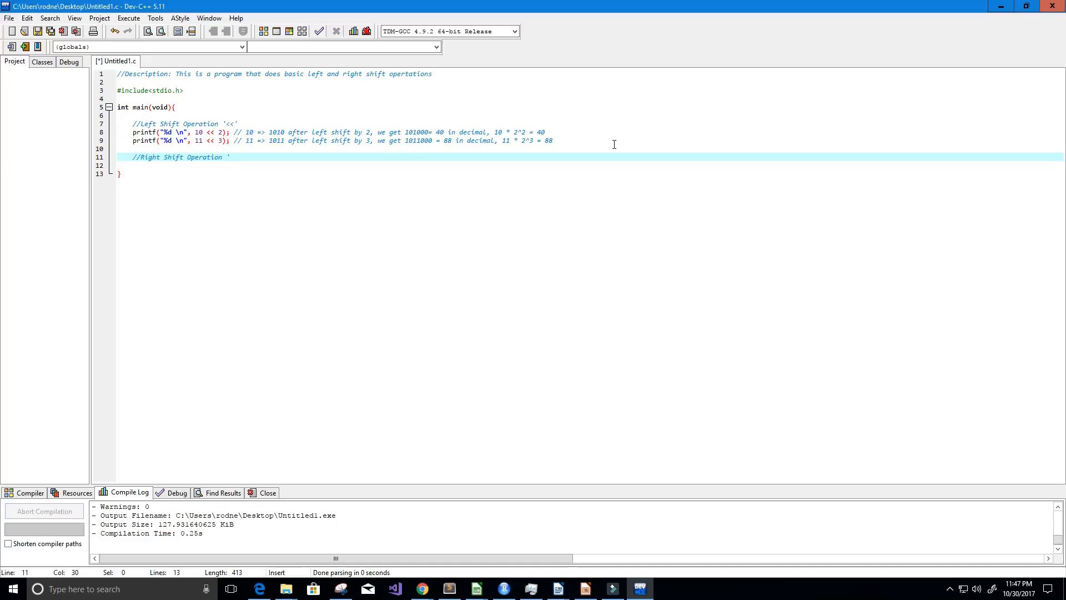
{"action": "type", "text": ">>"}
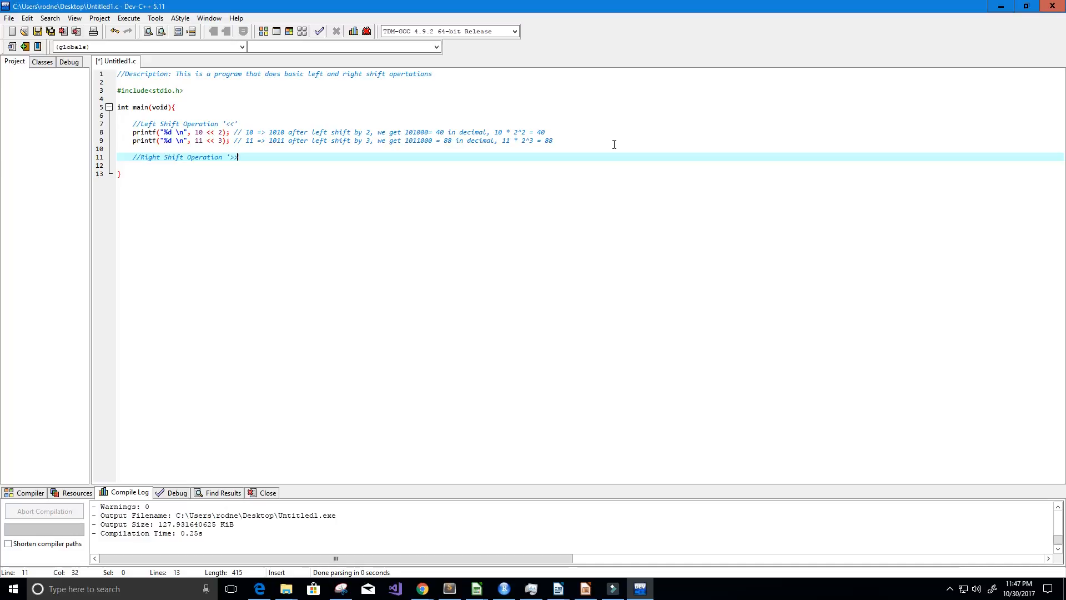
{"action": "type", "text": ">"}
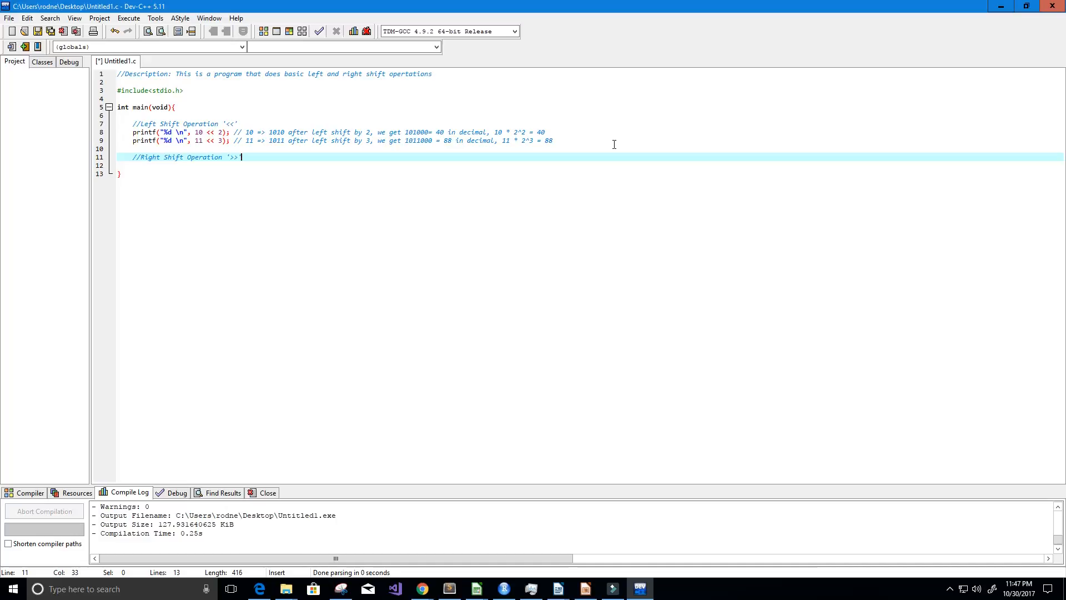
{"action": "key", "text": "enter"}
{"action": "type", "text": "printf(\"%d \\n\", 10 << 2);"}
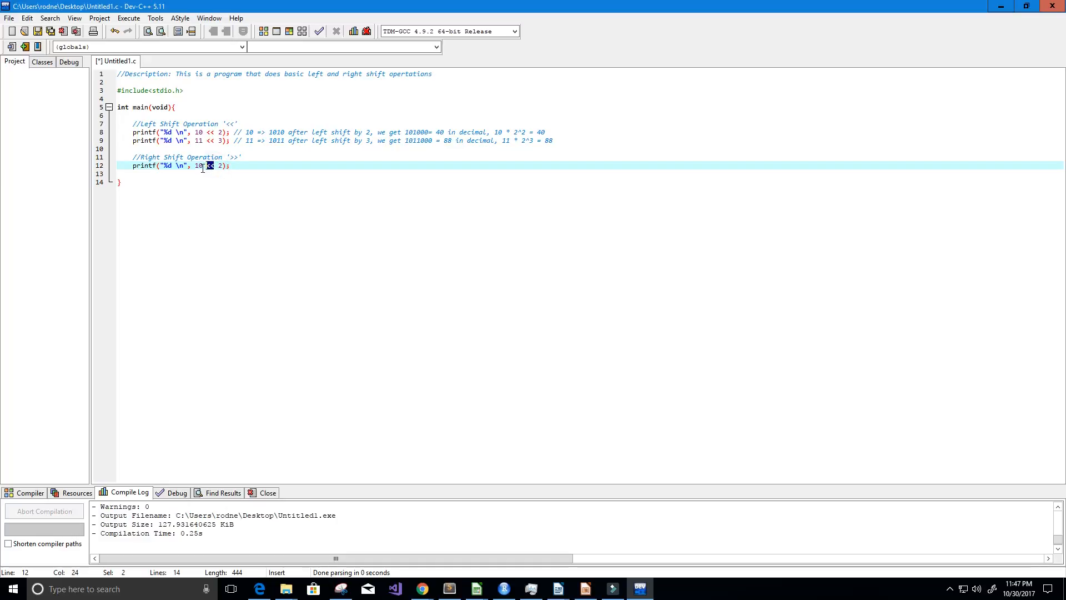
- Change the copied printf's expression to 6 >> 1
{"action": "left_click", "coordinate": [204, 165]}
{"action": "type", "text": "6"}
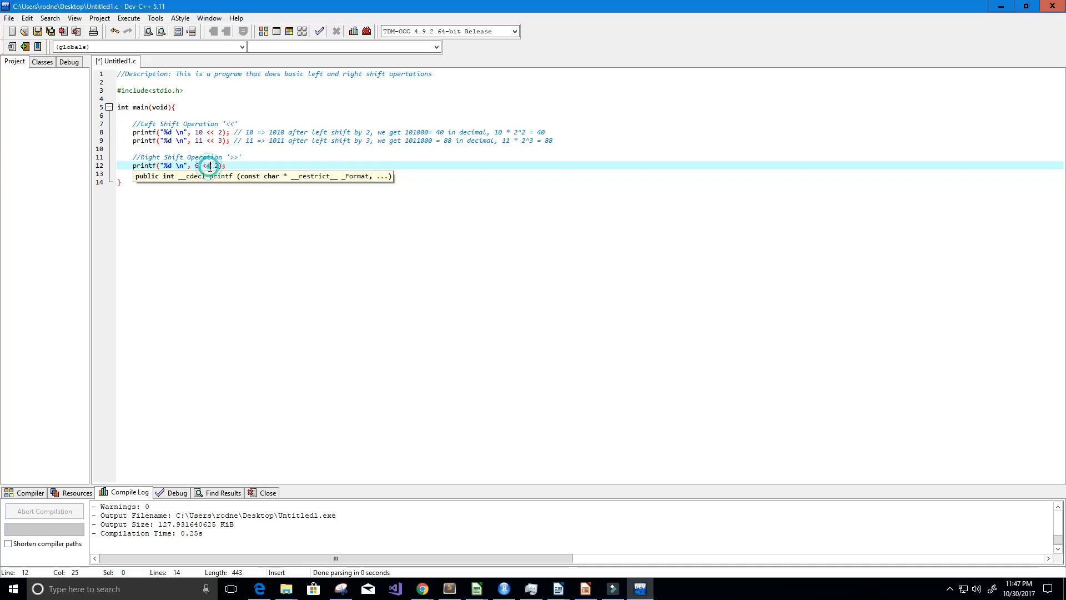
{"action": "type", "text": ">>"}
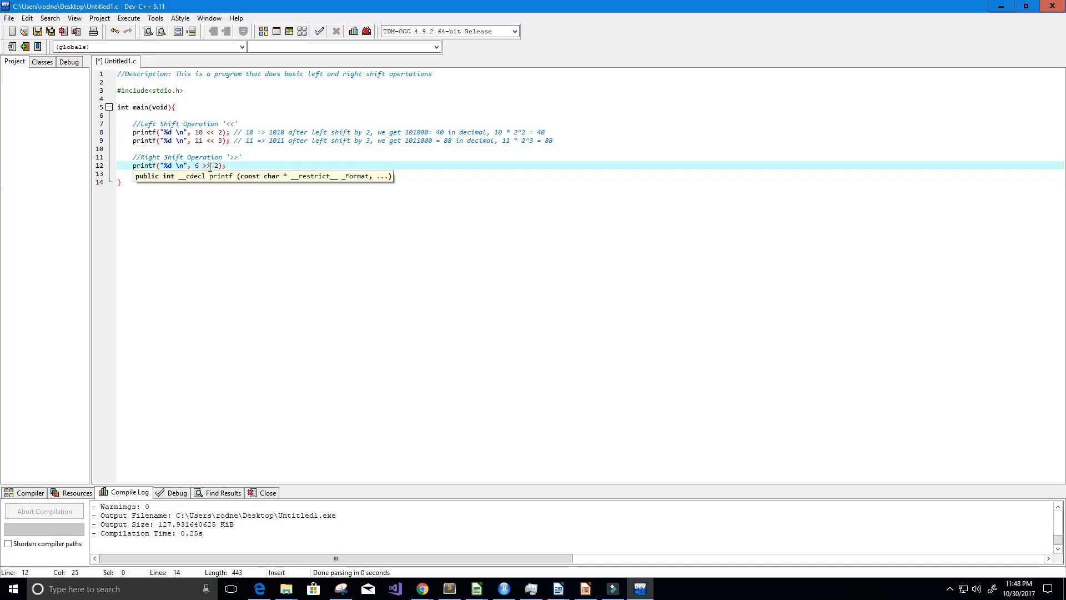
{"action": "type", "text": ">"}
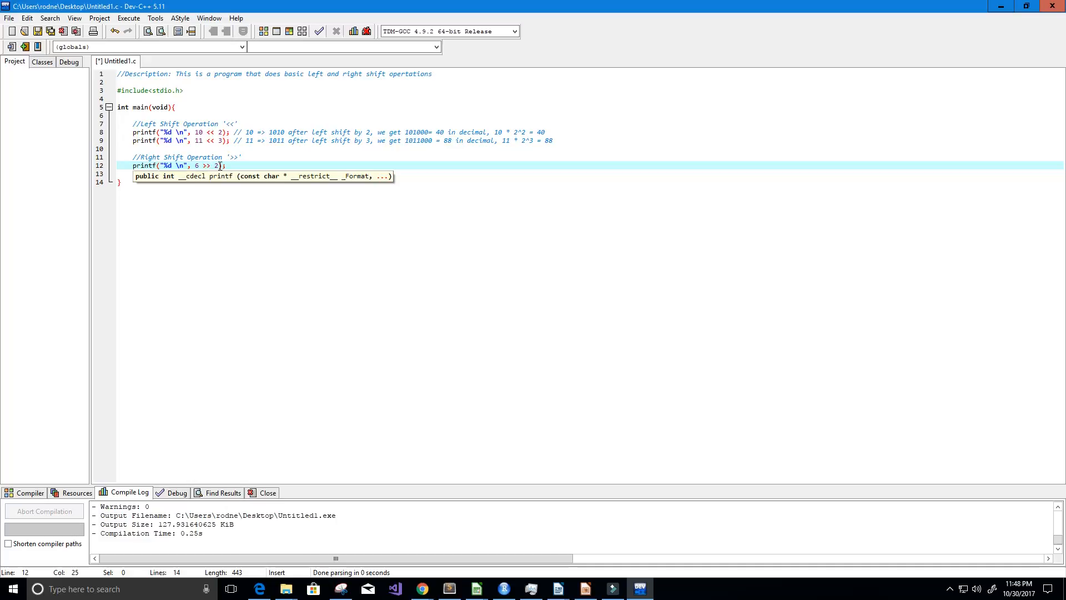
{"action": "type", "text": "1"}
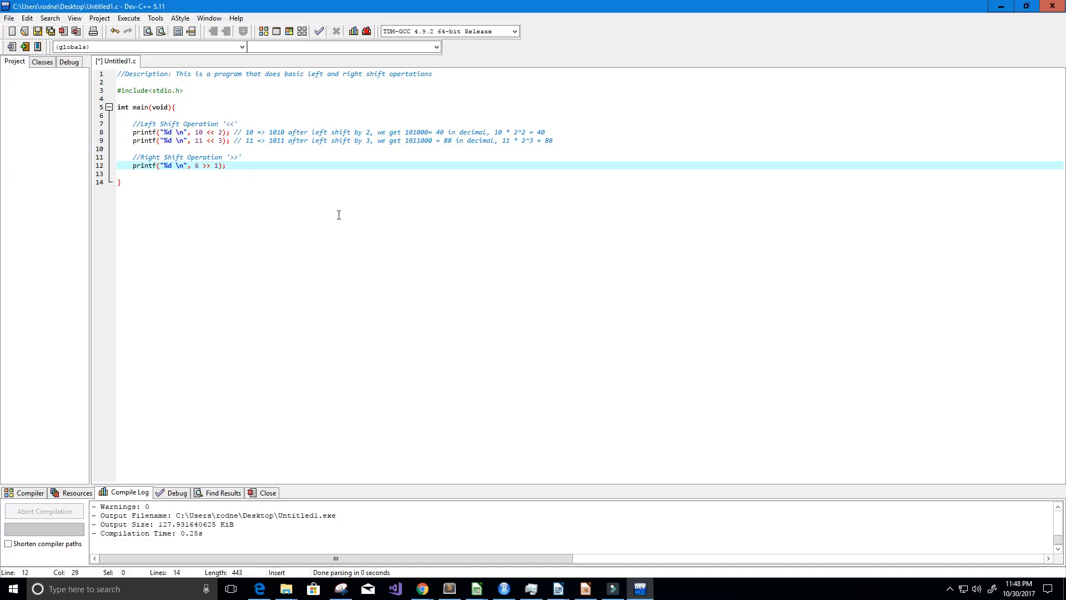
- Comment that 6 => 0110 right-shifted by 1 gives 0011 = 3, i.e. 6 / 2^1 = 3
{"action": "type", "text": "6"}
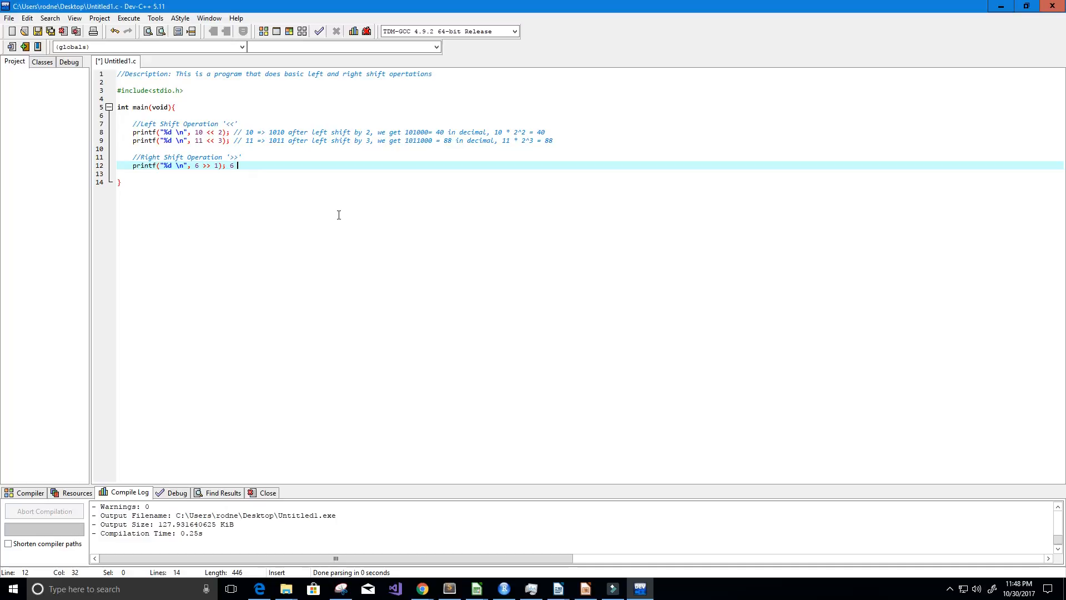
{"action": "type", "text": "=>"}
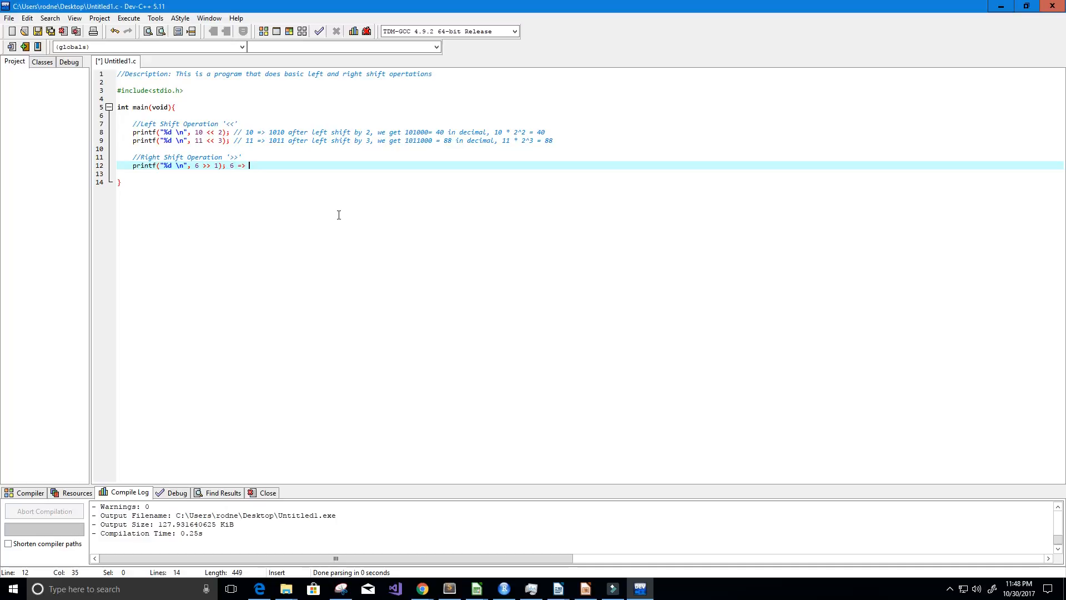
{"action": "type", "text": "0"}
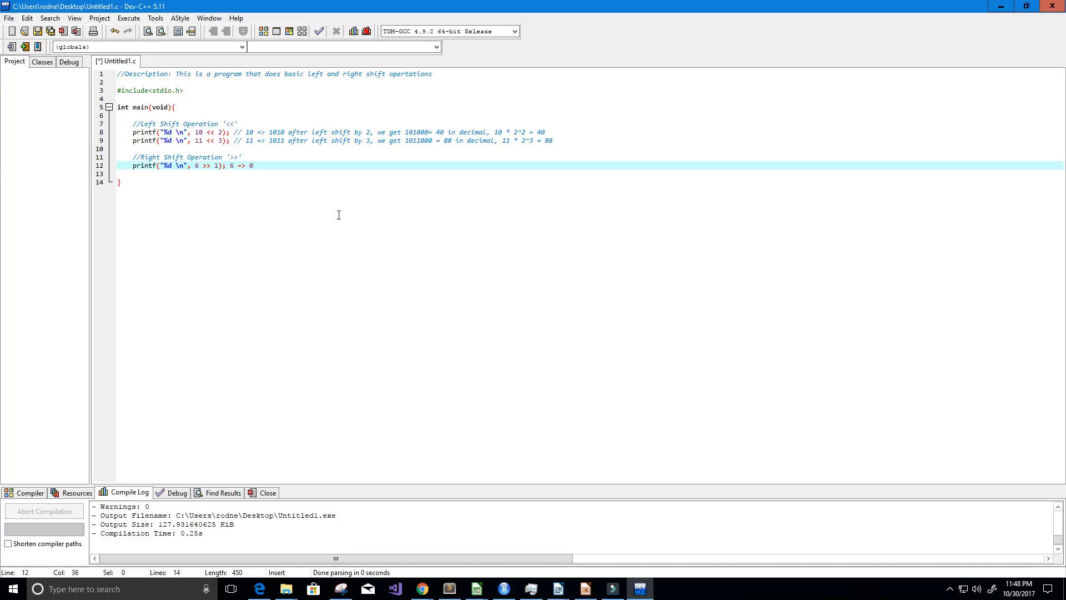
{"action": "type", "text": "110"}
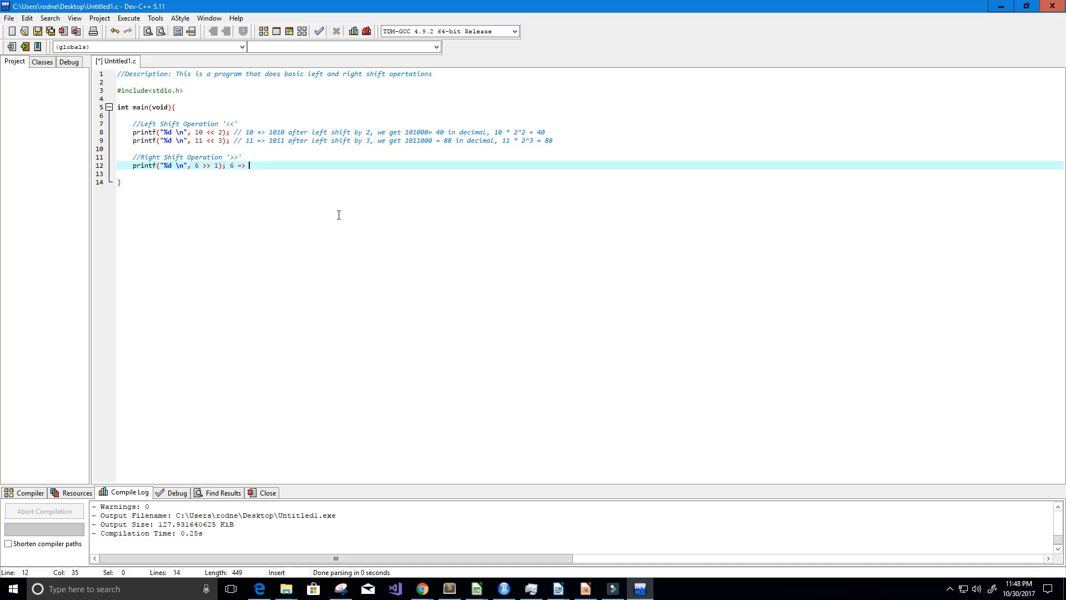
{"action": "type", "text": "//"}
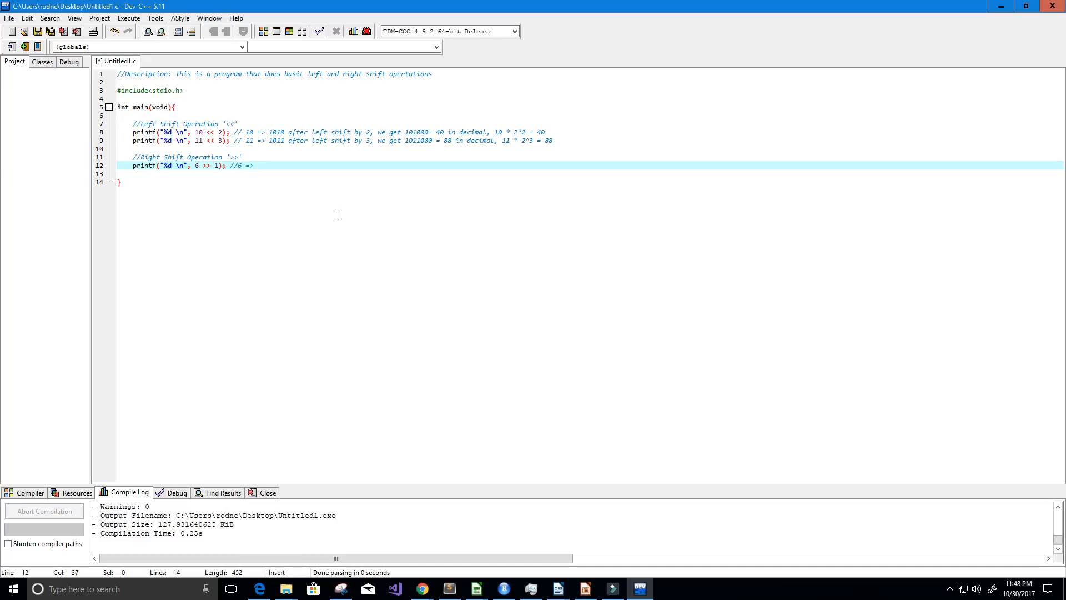
{"action": "type", "text": "0110"}
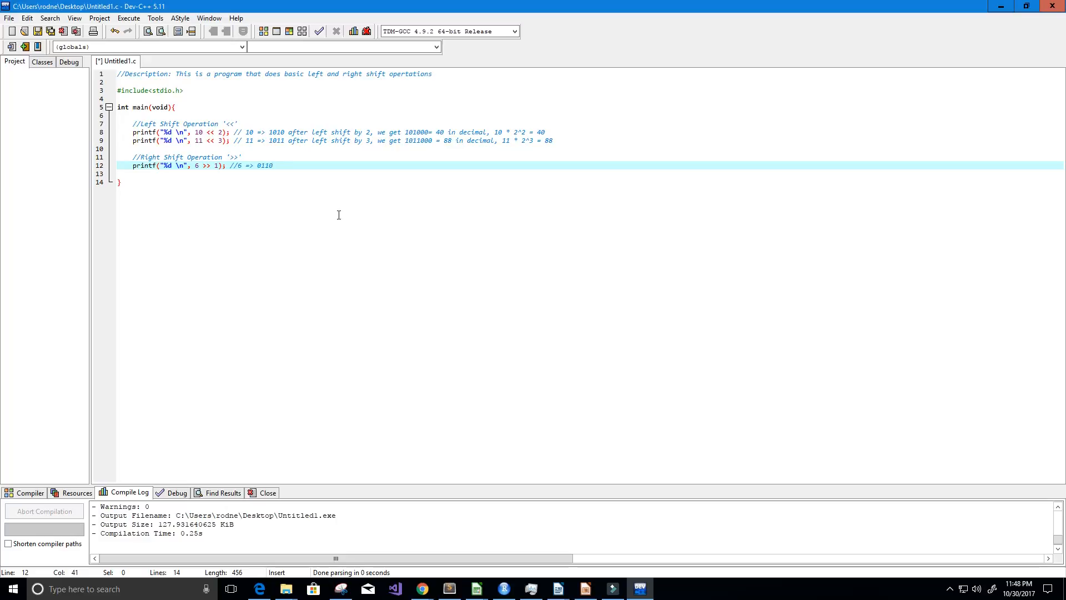
{"action": "type", "text": "d"}
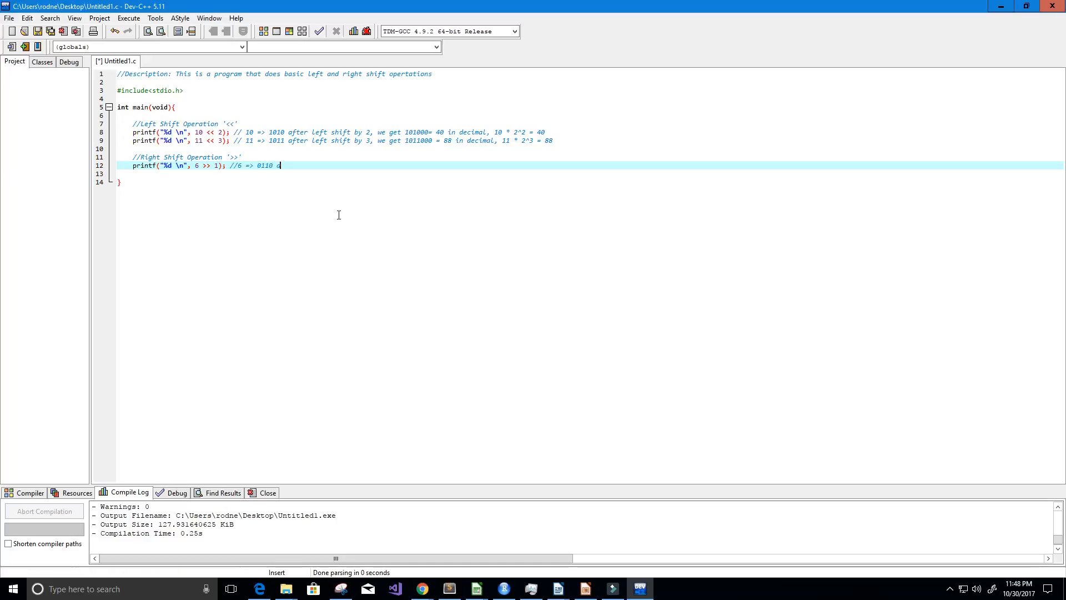
{"action": "type", "text": "after right"}
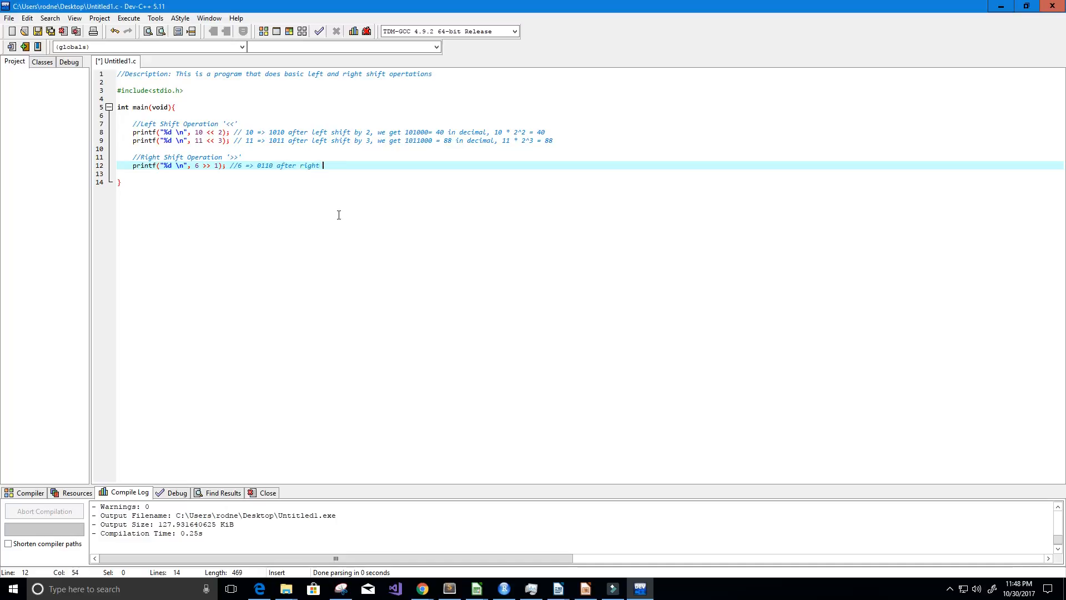
{"action": "type", "text": "shift by 1, we get"}
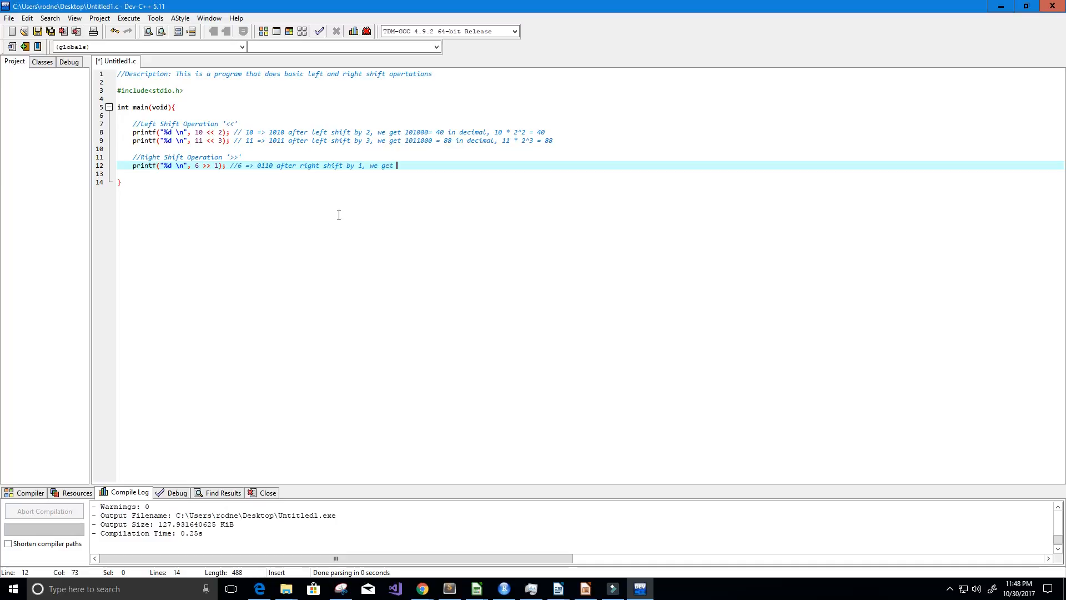
{"action": "type", "text": "0011 = 3 in decimal"}
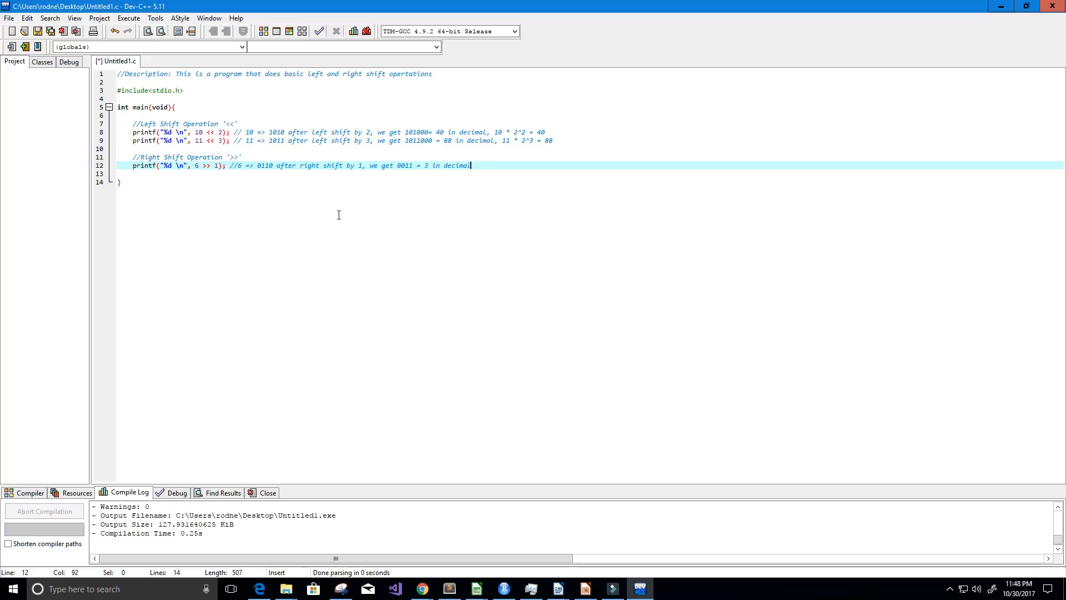
{"action": "type", "text": ", 6 /"}
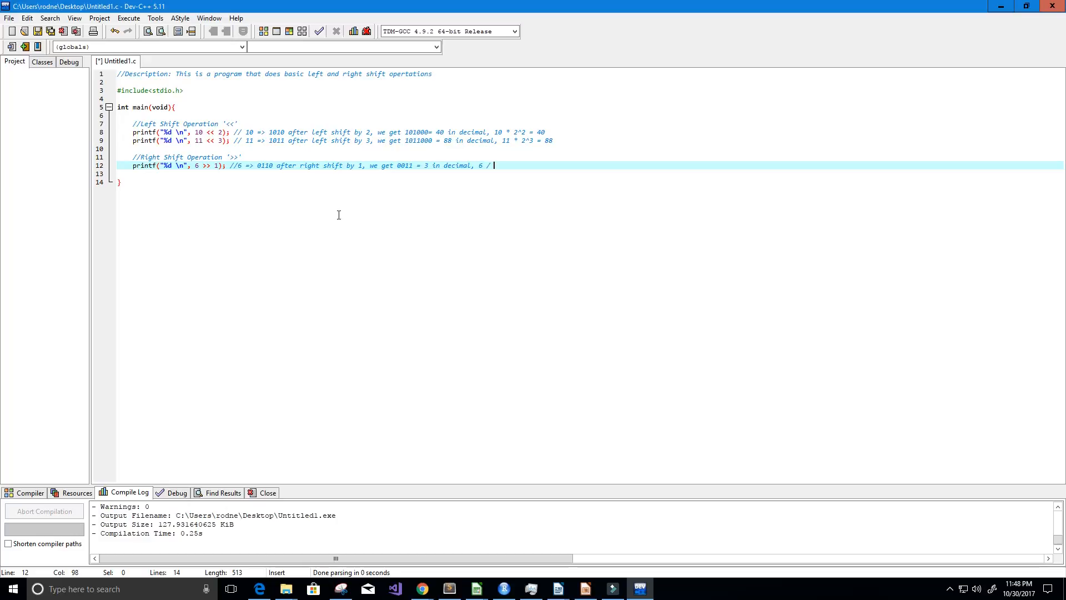
{"action": "type", "text": "2^1 = 3"}
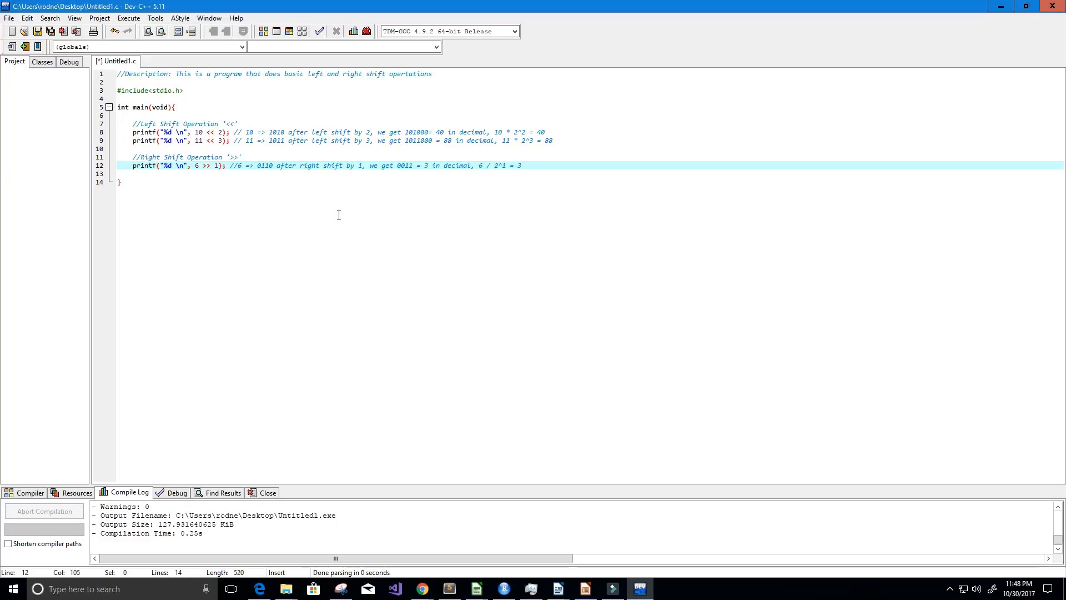
{"action": "mouse_move", "coordinate": [289, 31]}
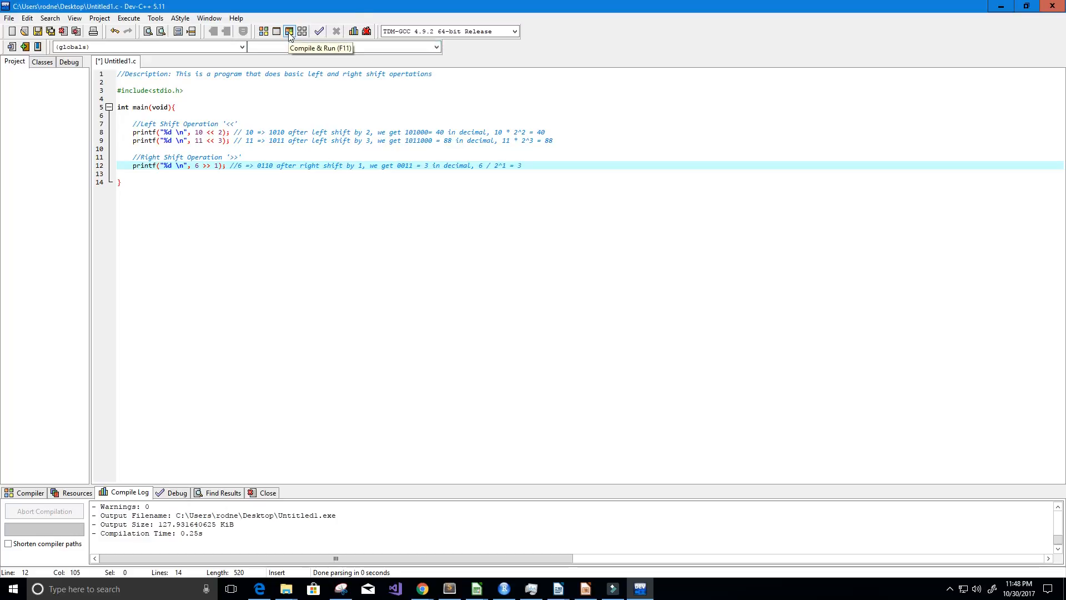
{"action": "left_click", "coordinate": [289, 31]}
{"action": "type", "text": "printf(\"%d \\n\", 10 >> 1);"}
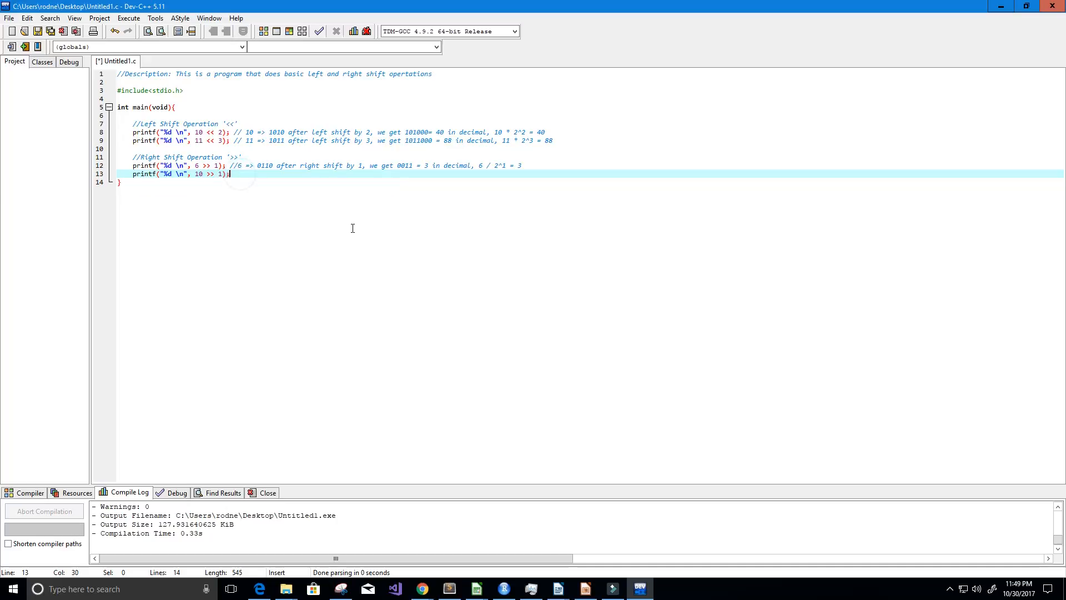
- Begin the comment: 10 => 1010 right-shifted by 1, we get..
{"action": "type", "text": "//"}
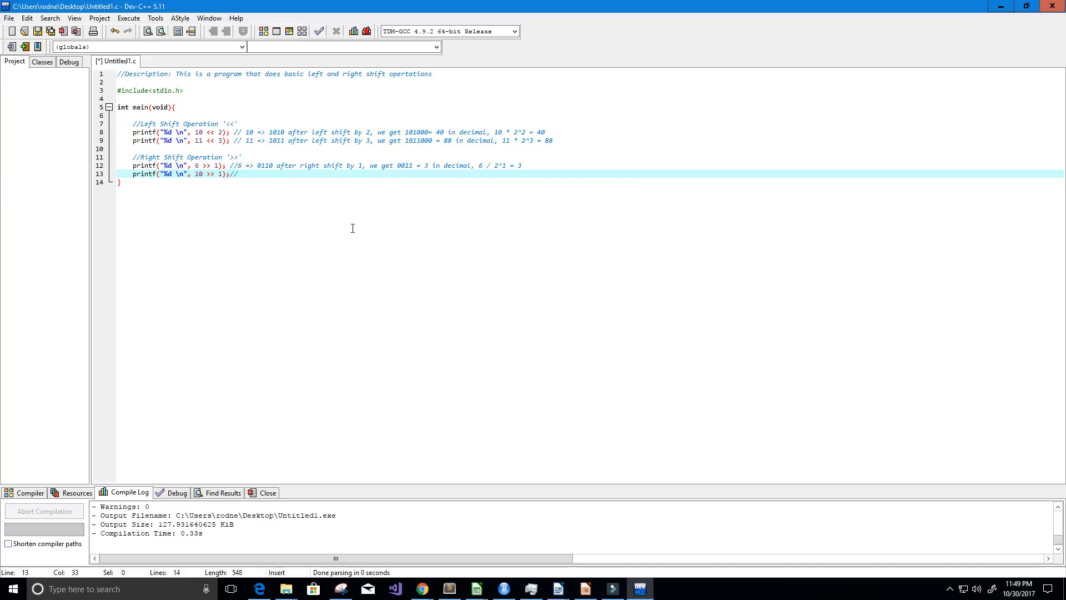
{"action": "key", "text": "Backspace"}
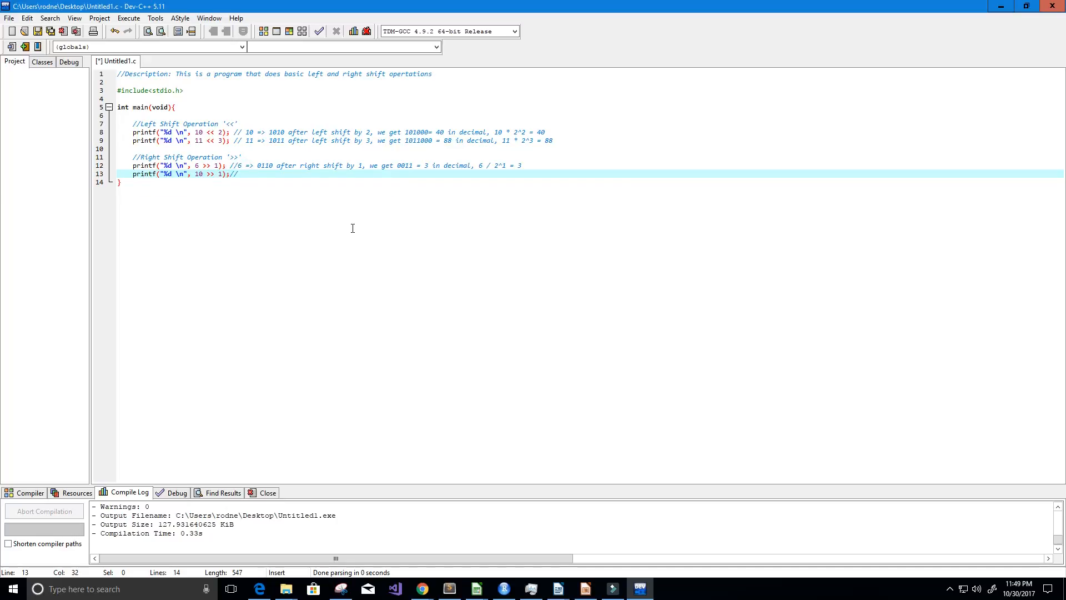
{"action": "type", "text": "10"}
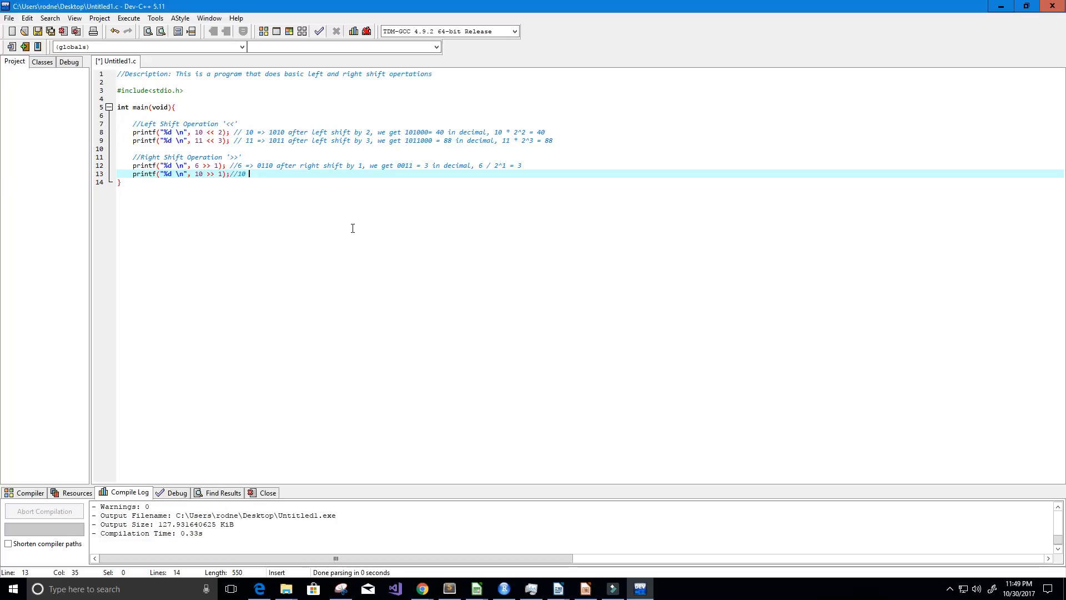
{"action": "type", "text": "=>"}
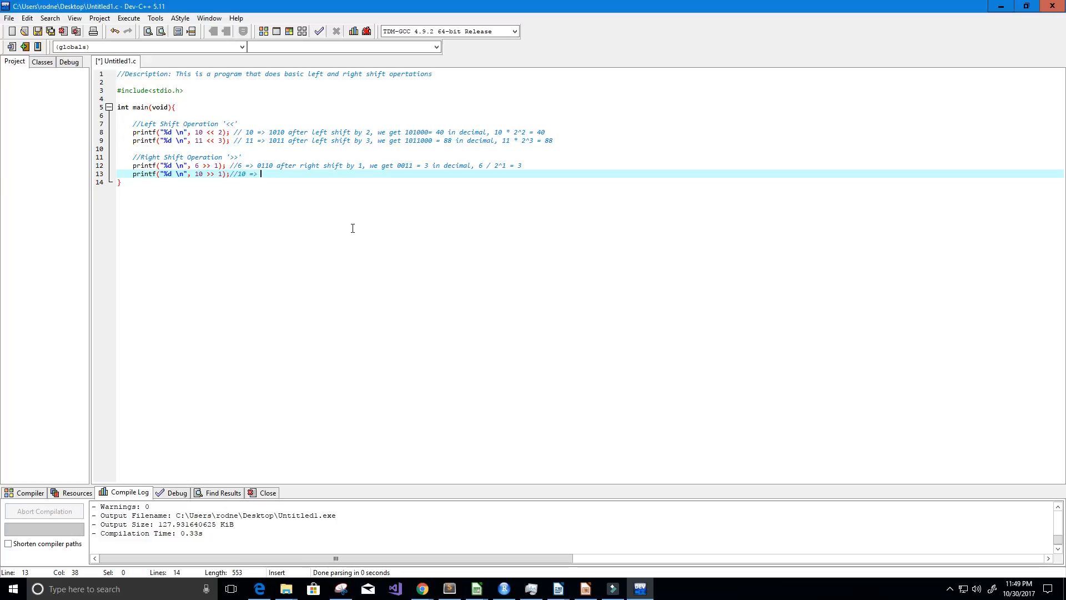
{"action": "type", "text": "1010 afte"}
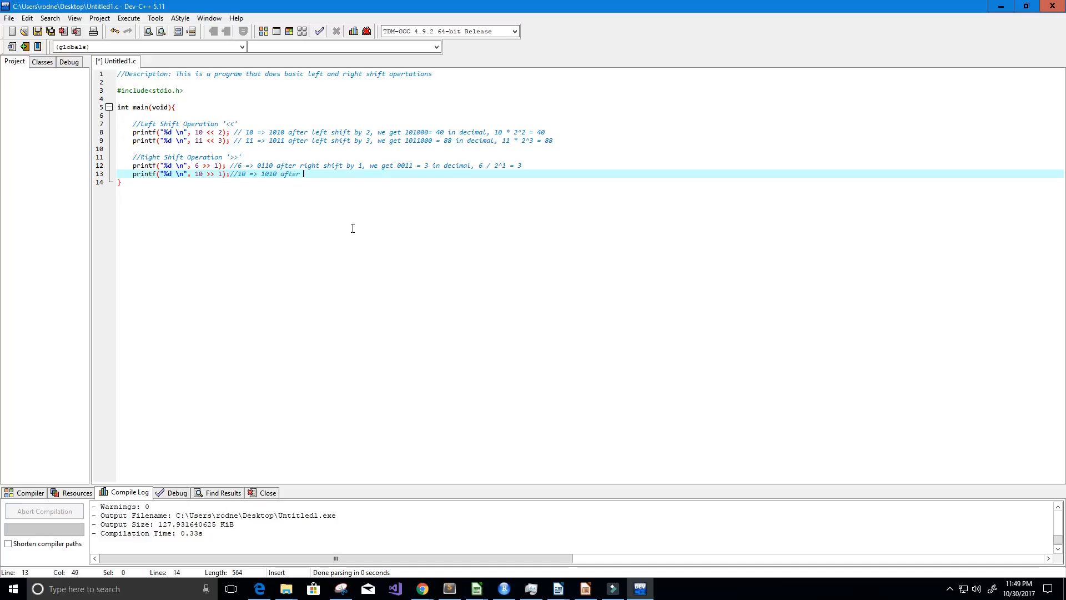
{"action": "type", "text": "right shift by 1"}
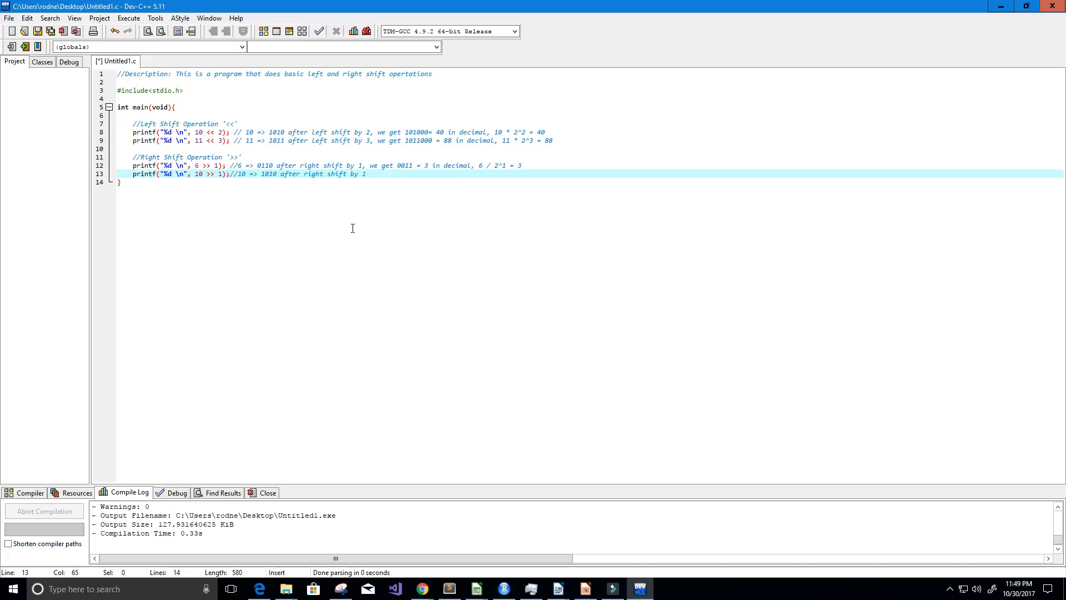
{"action": "type", "text": ", we get"}
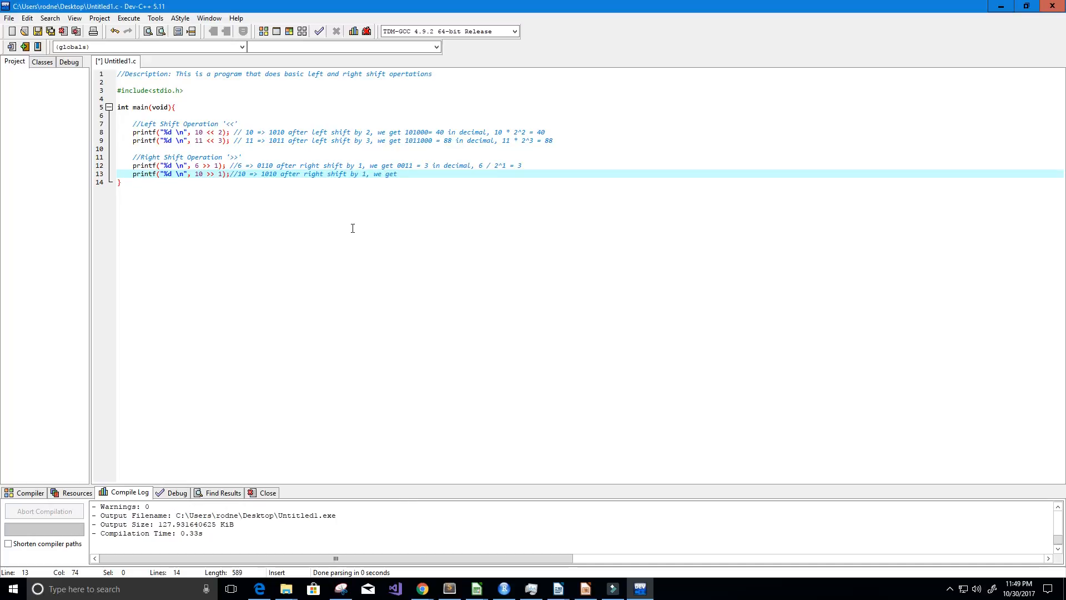
- Finish the comment: 0101 = 5 in decimal, i.e. 10 / 2^1 = 5
{"action": "type", "text": "01"}
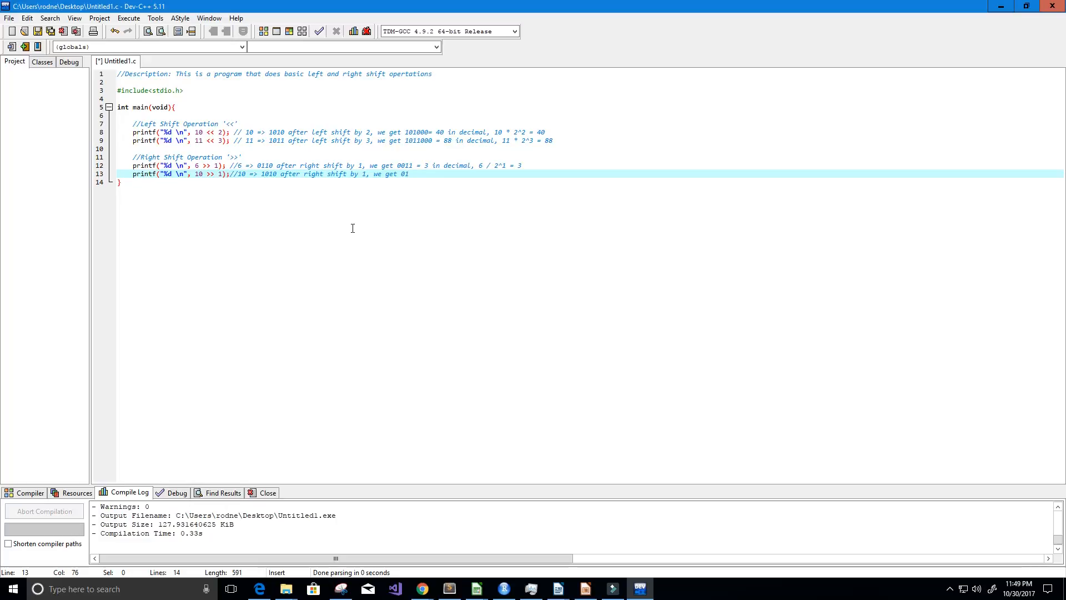
{"action": "type", "text": "01"}
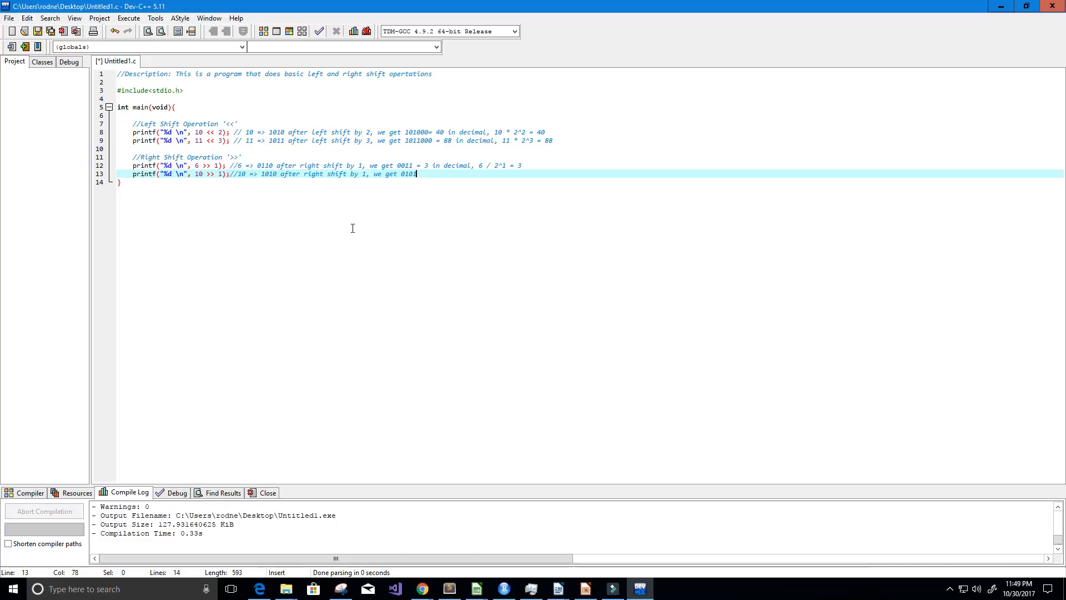
{"action": "type", "text": "="}
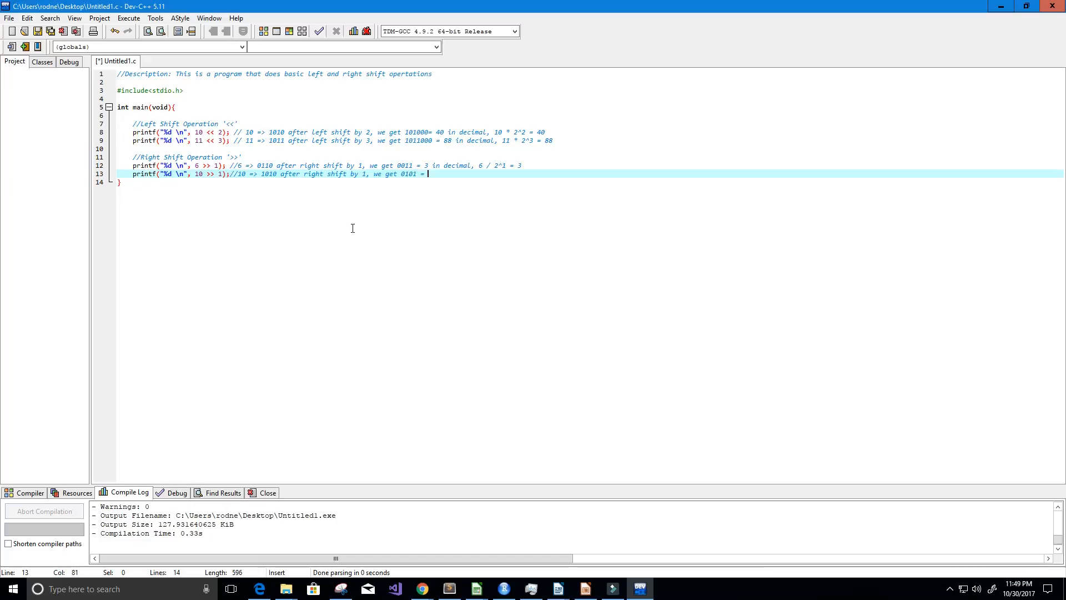
{"action": "type", "text": "5 in"}
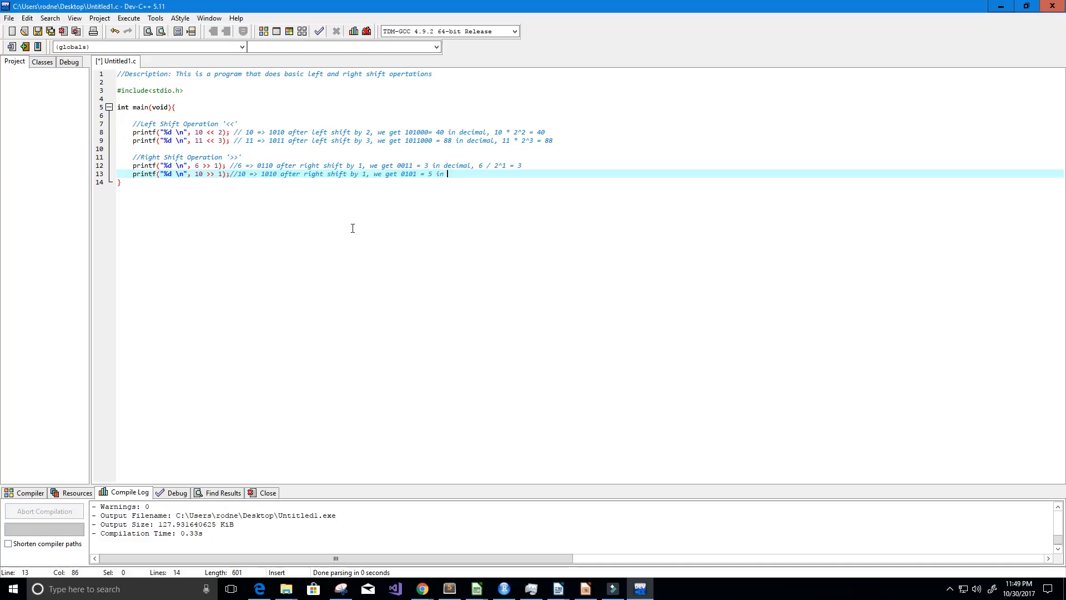
{"action": "type", "text": "decimal, 10/ 2^1"}
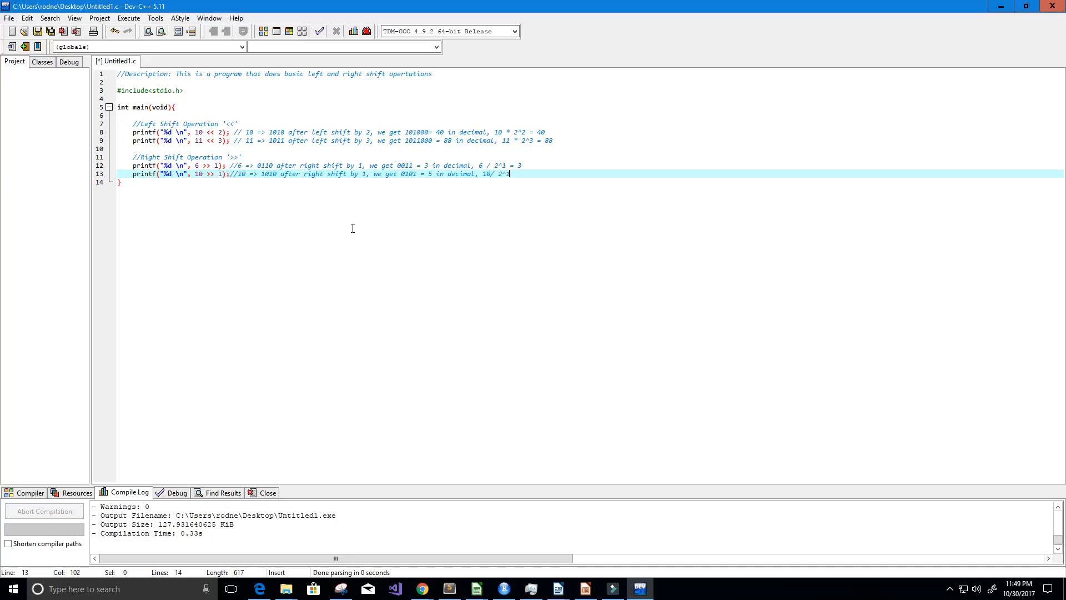
{"action": "type", "text": "="}
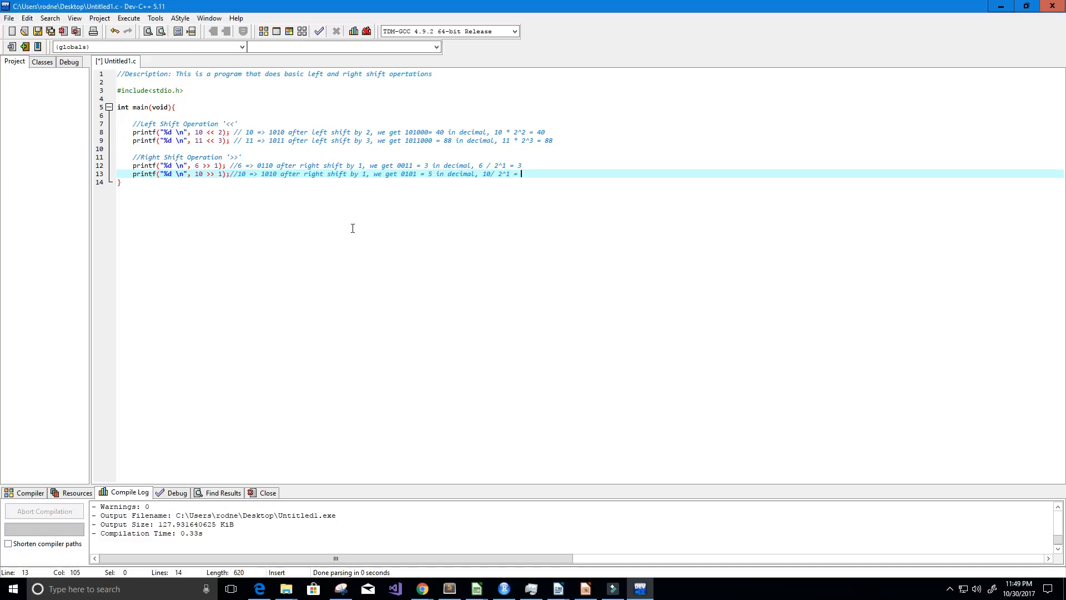
{"action": "type", "text": "5"}
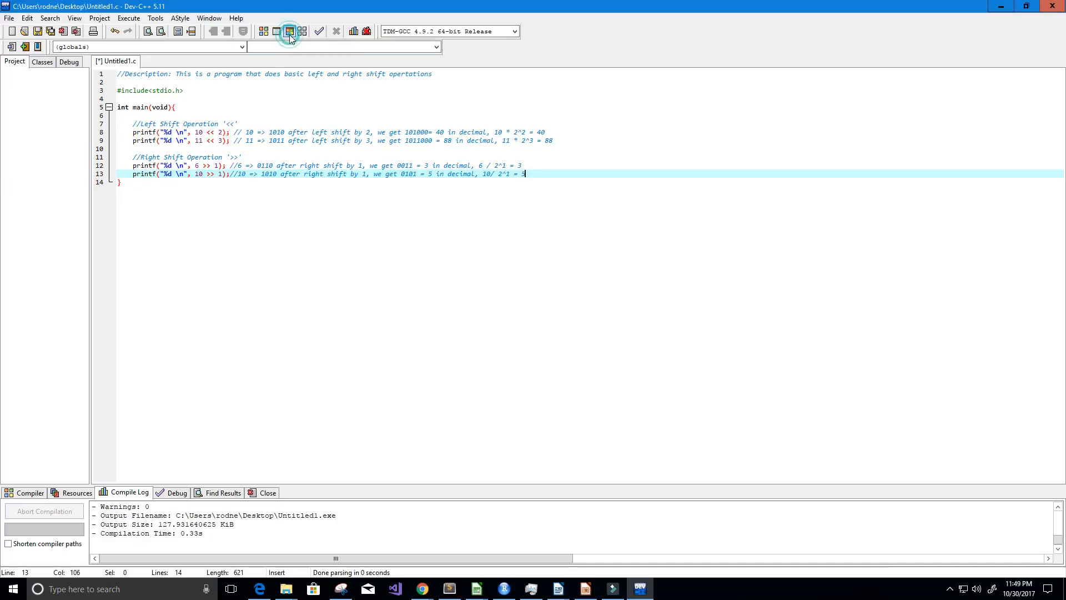
- Compile and run the program, confirm the console prints 40, 88, 3 and 5, then close it
{"action": "left_click", "coordinate": [288, 31]}
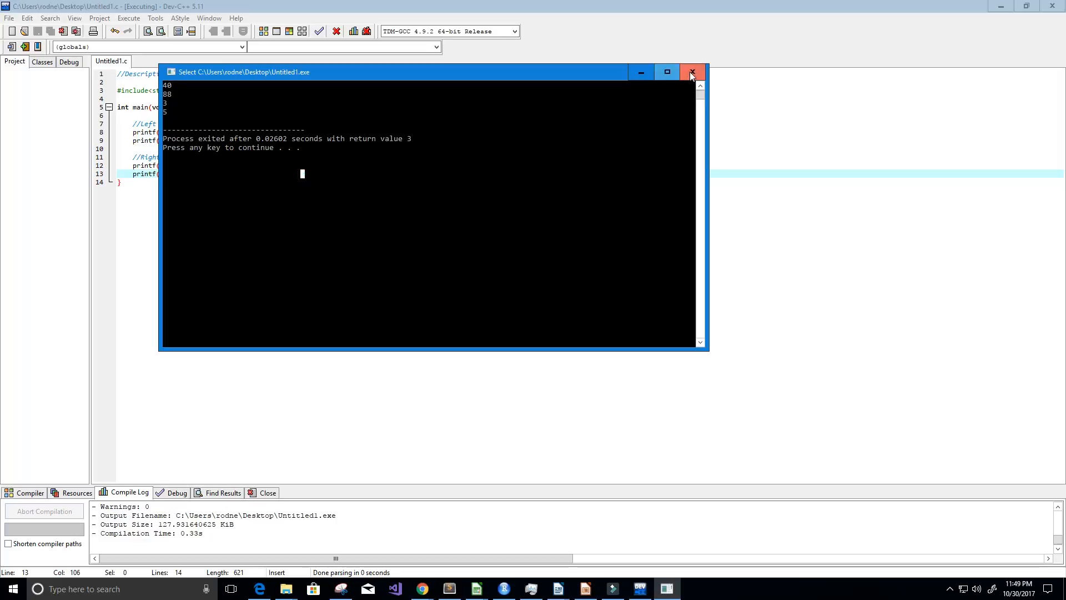
{"action": "left_click", "coordinate": [692, 71]}
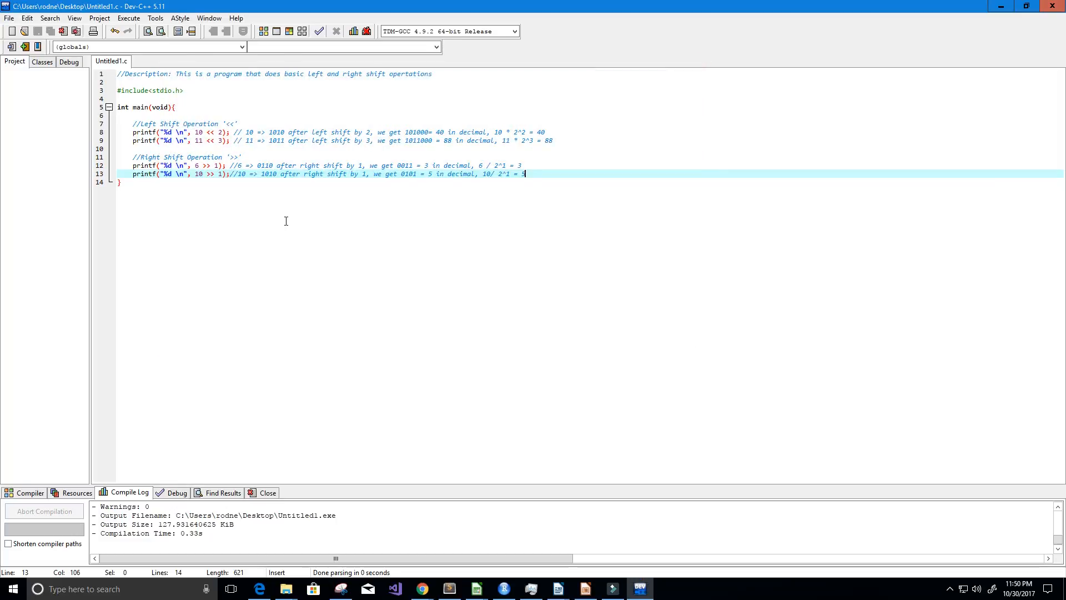
{"action": "mouse_move", "coordinate": [519, 184]}
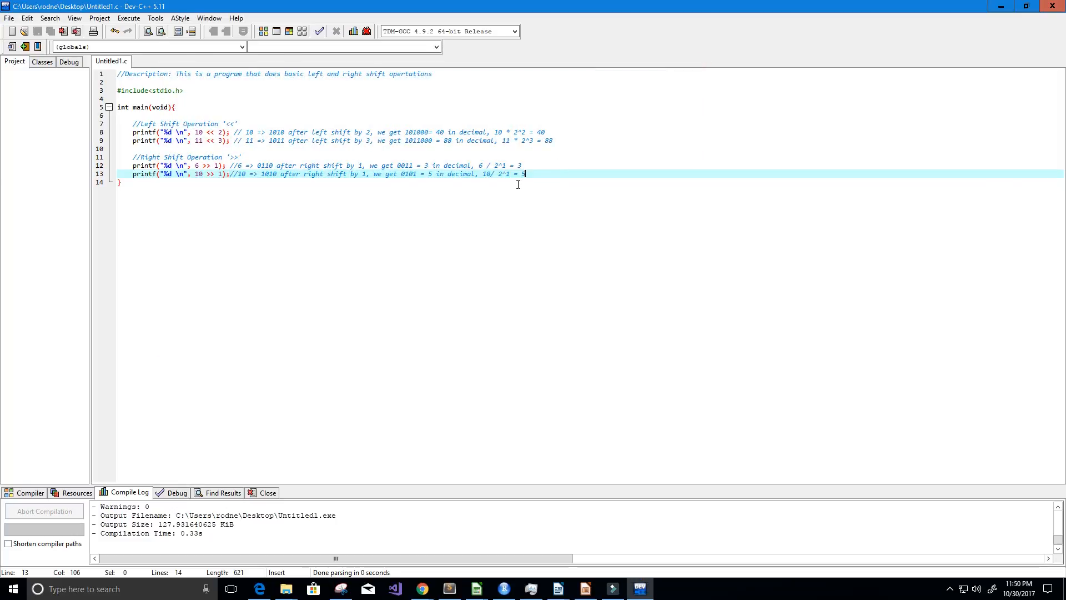